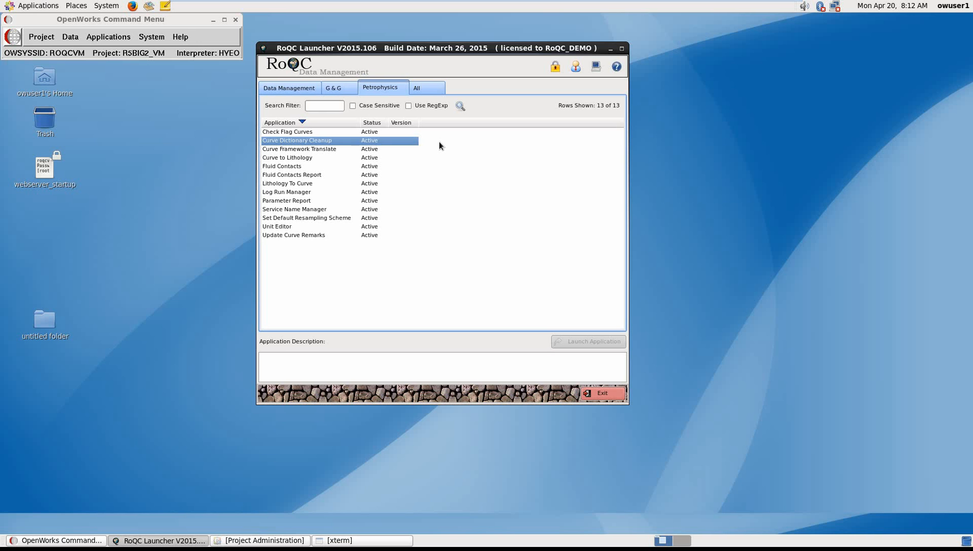
Launch Curve Dictionary Xfer from the launcher's Data Management applications
left_click(323, 105)
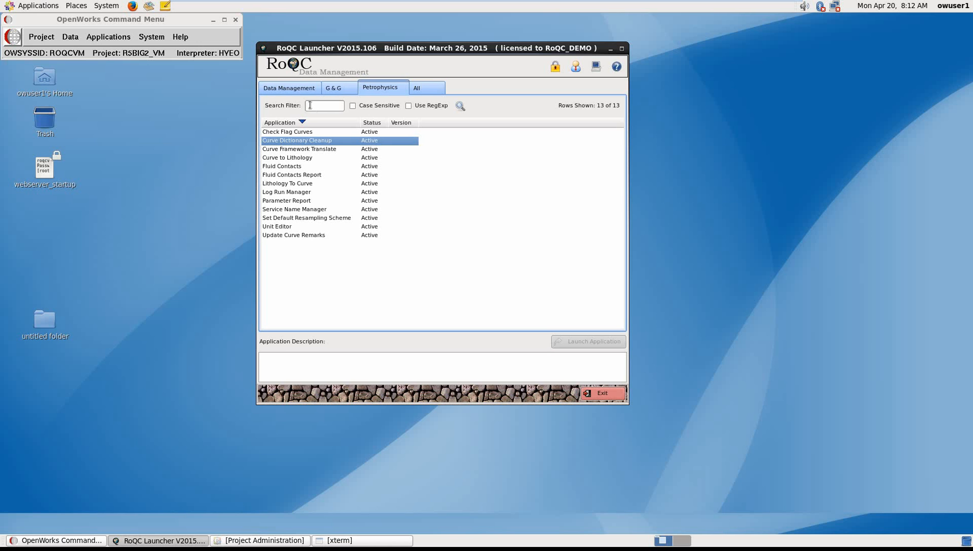
left_click(288, 87)
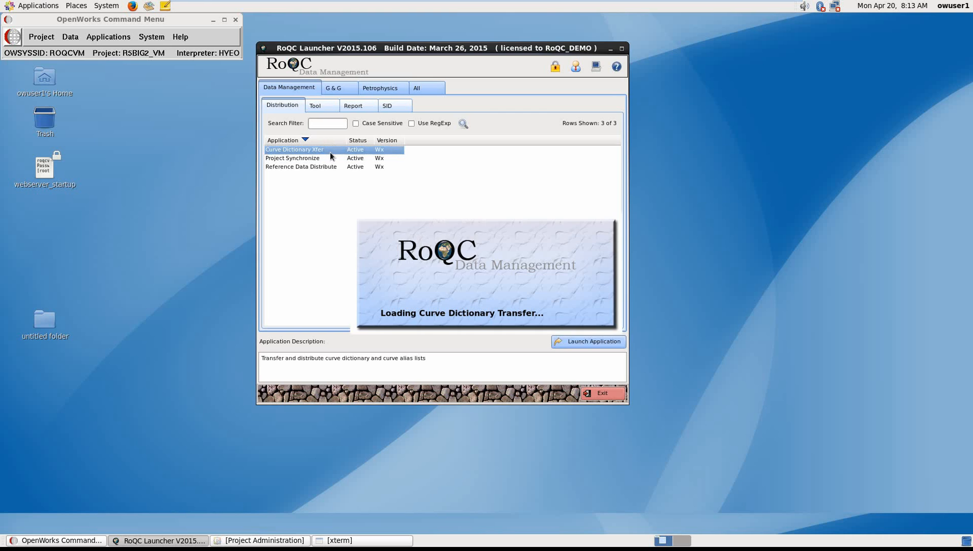
left_click(587, 341)
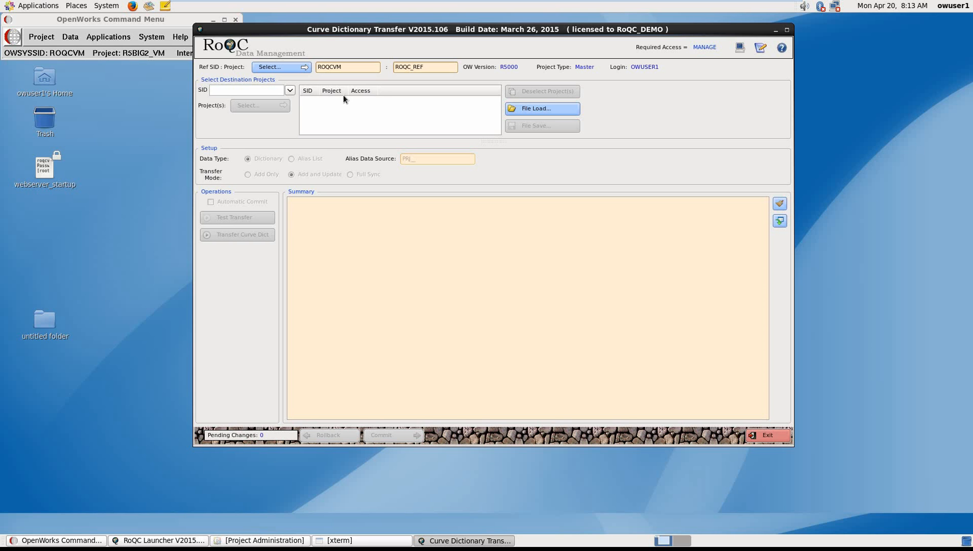
mouse_move(337, 101)
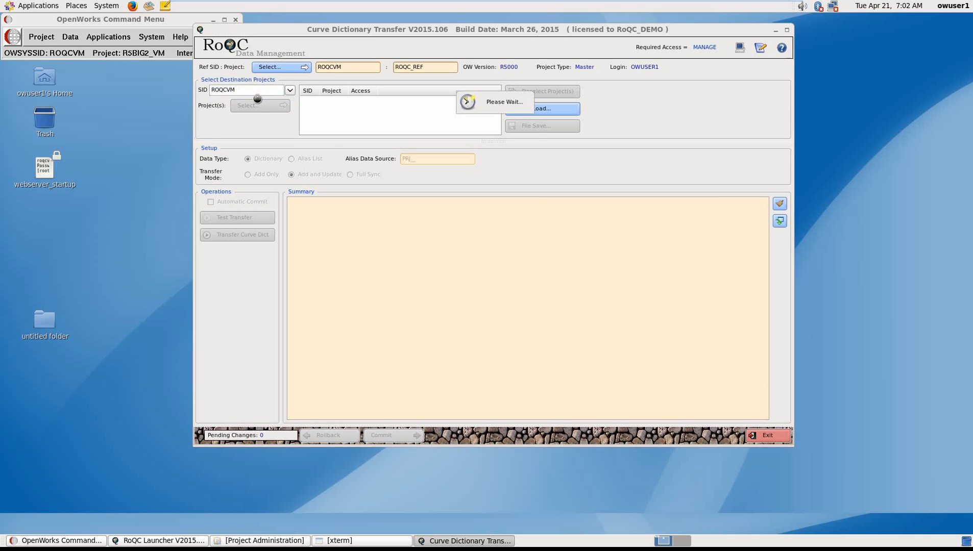
Add ROQCVM project RBIG_VM as the curve dictionary transfer destination
left_click(248, 106)
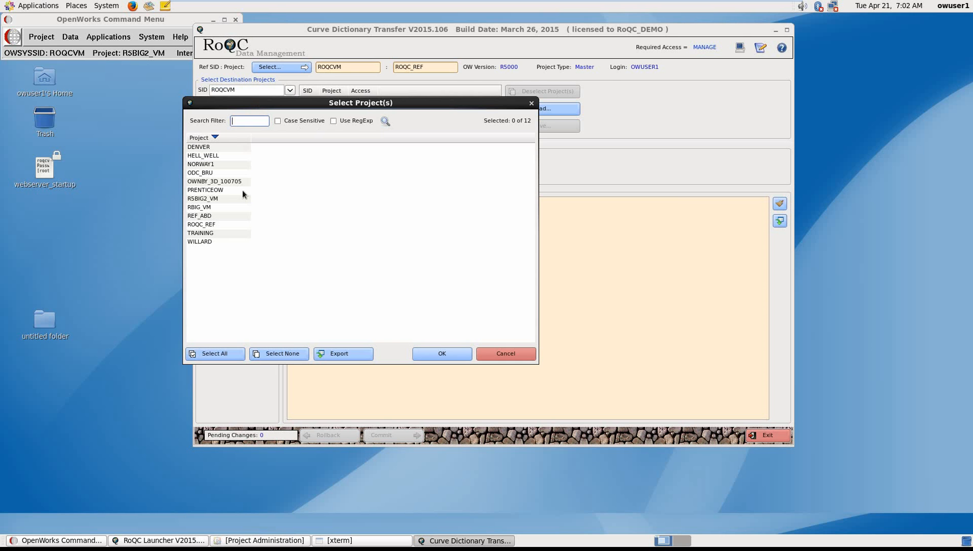
left_click(205, 190)
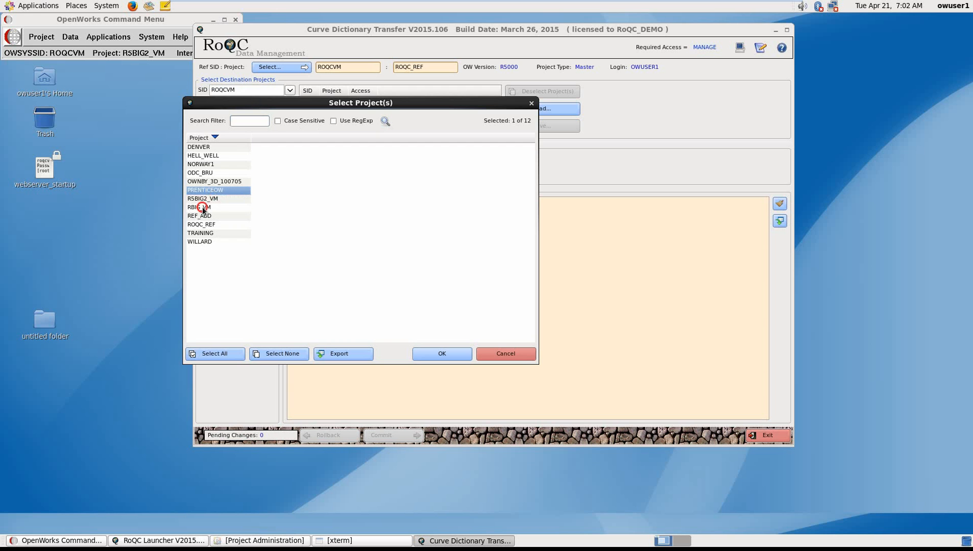
left_click(441, 353)
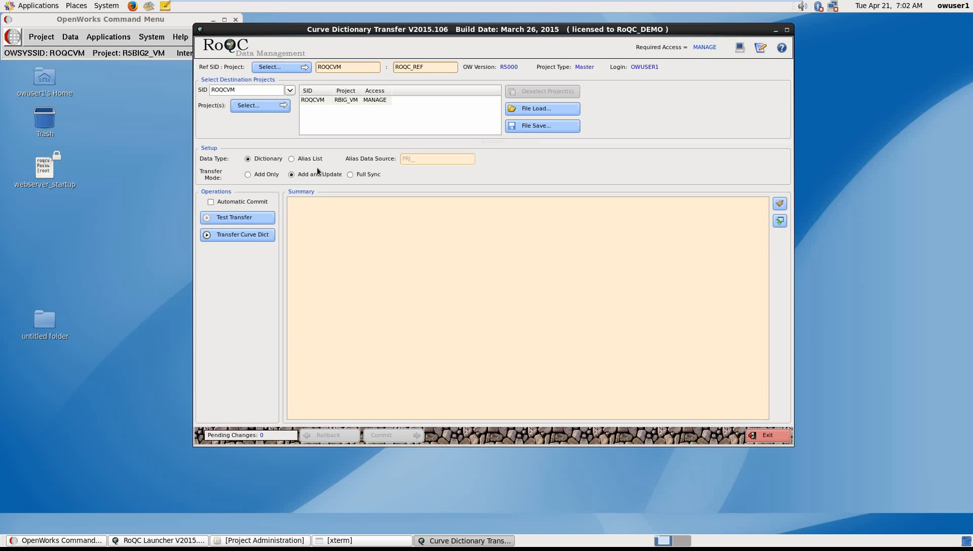
Transfer the Alias List to RBIG_VM, then roll back all 623 changes
left_click(292, 159)
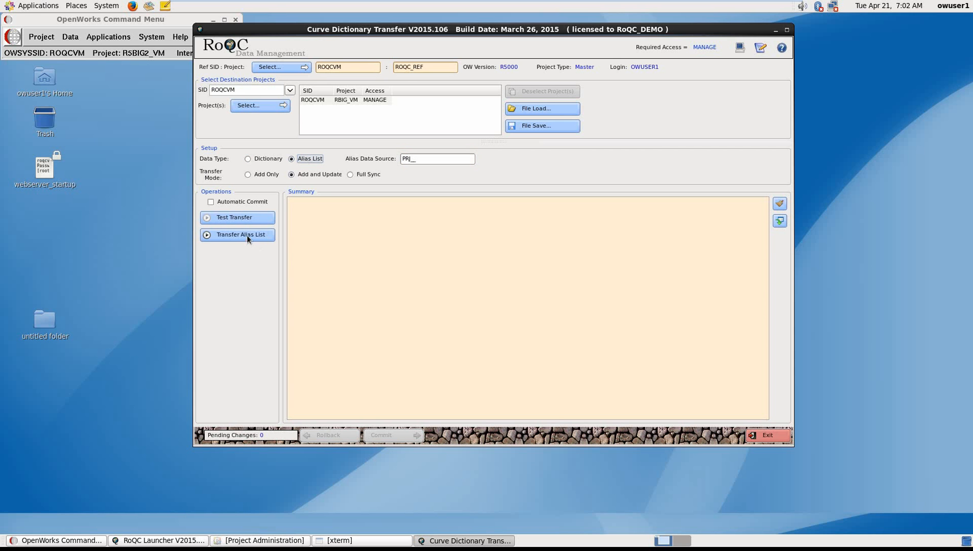
left_click(237, 235)
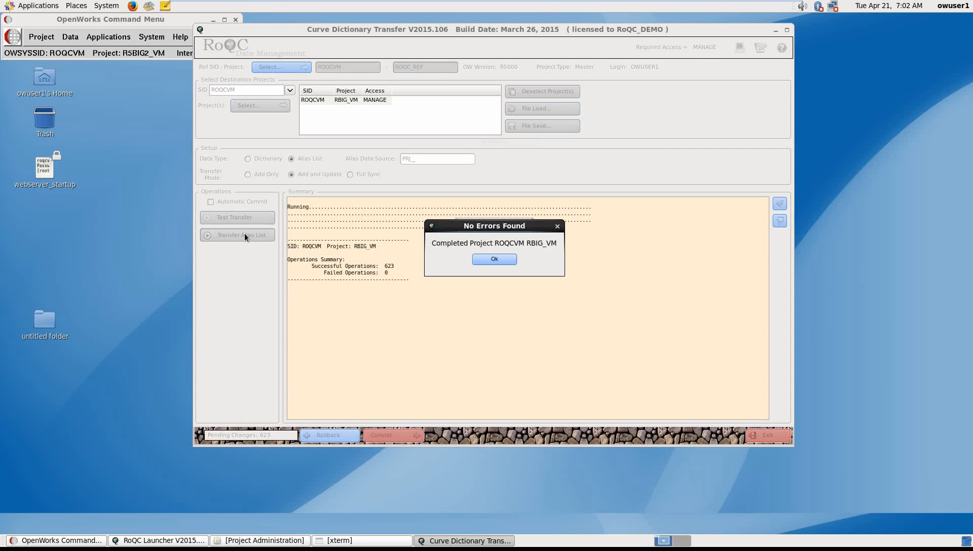
left_click(494, 259)
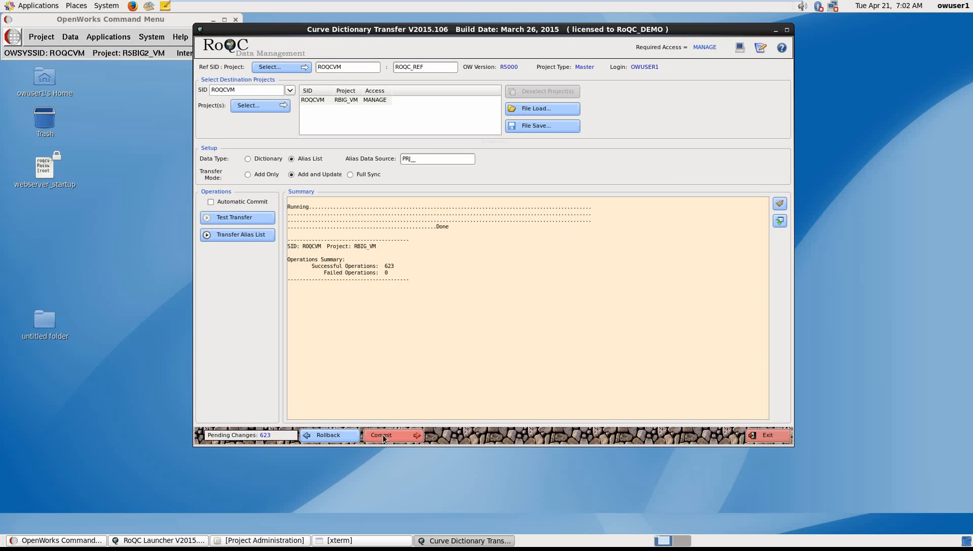
left_click(328, 434)
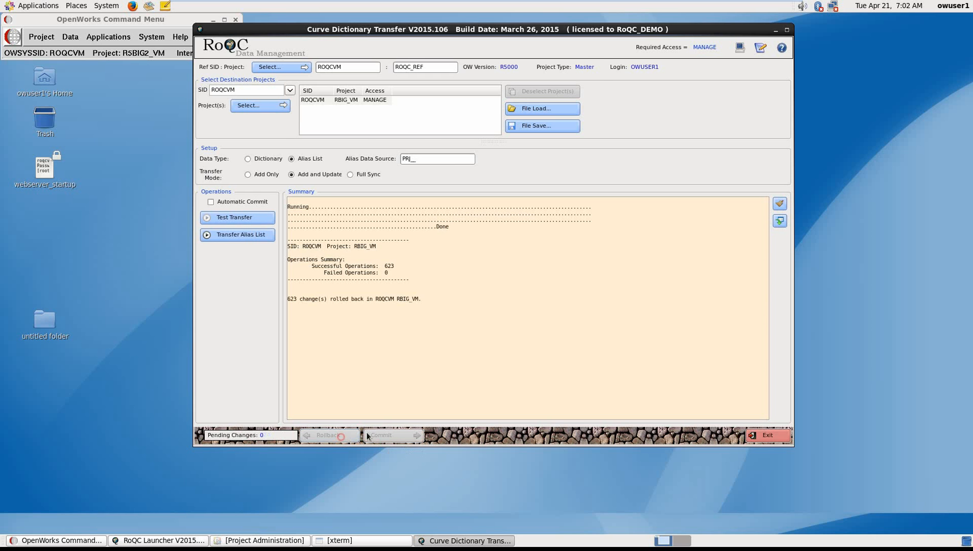
left_click(157, 541)
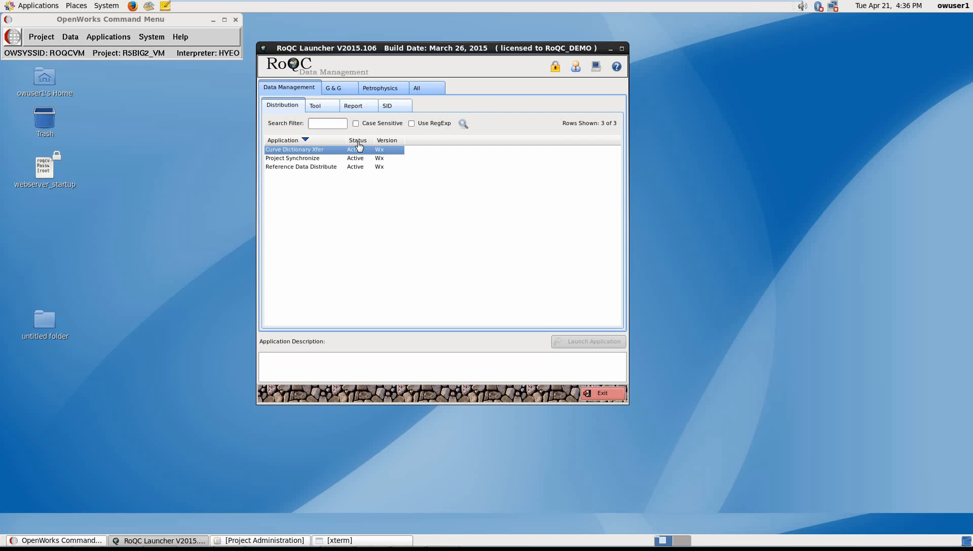
mouse_move(345, 148)
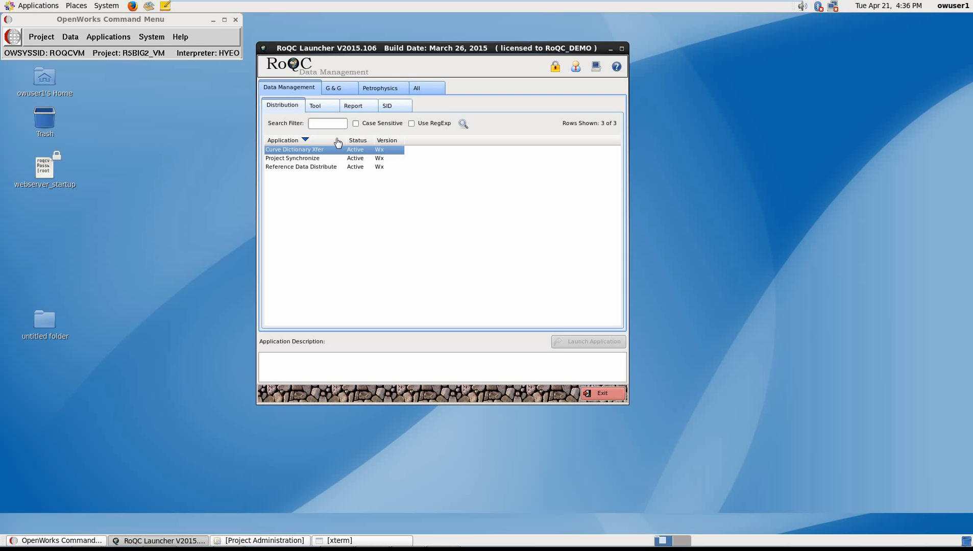
mouse_move(323, 107)
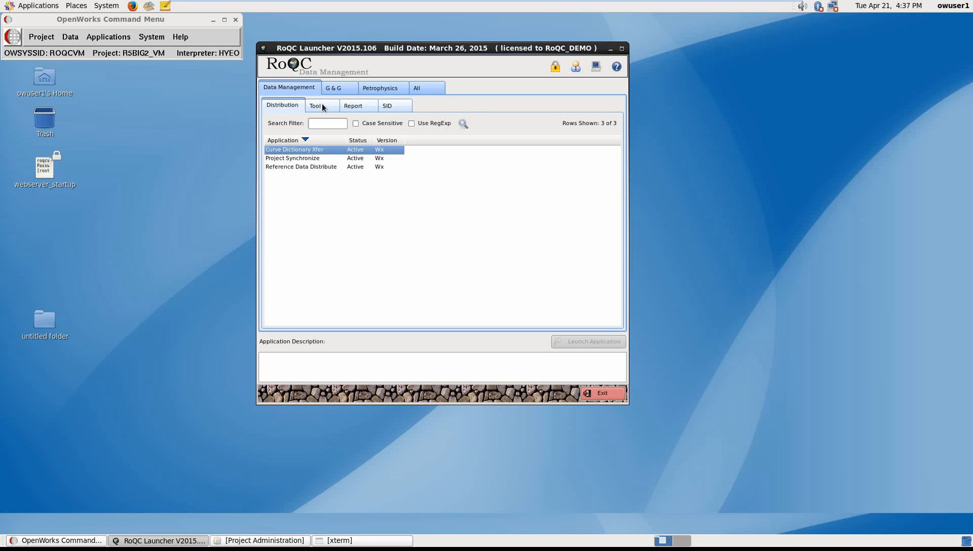
mouse_move(321, 118)
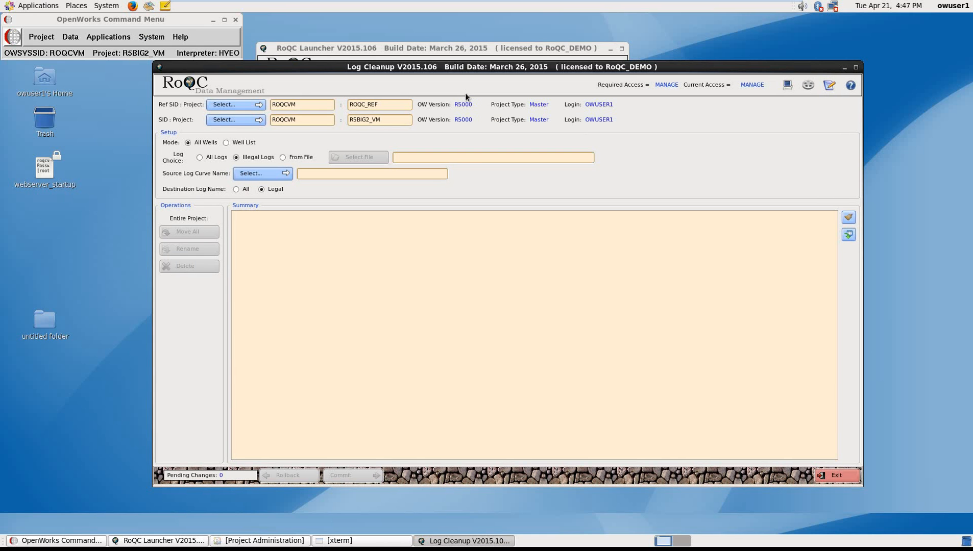
mouse_move(329, 86)
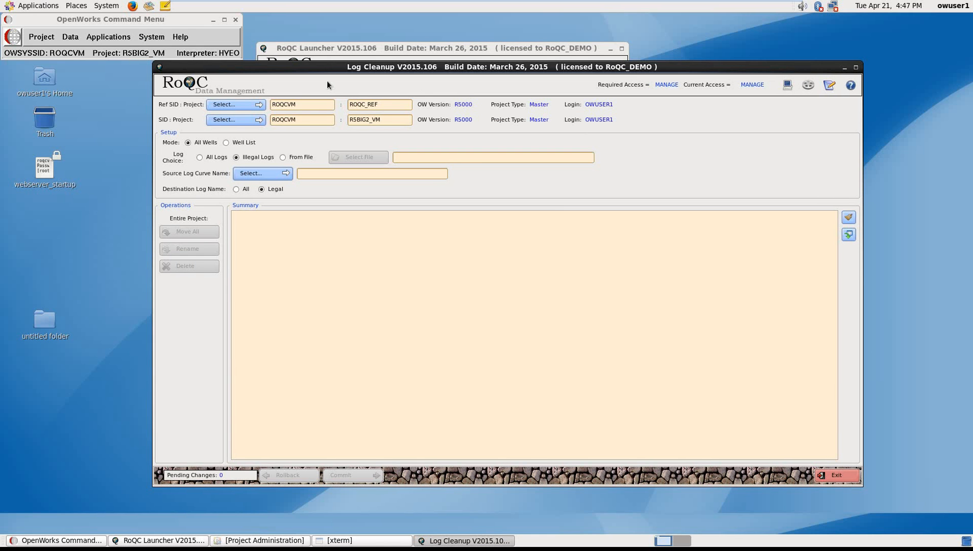
mouse_move(235, 119)
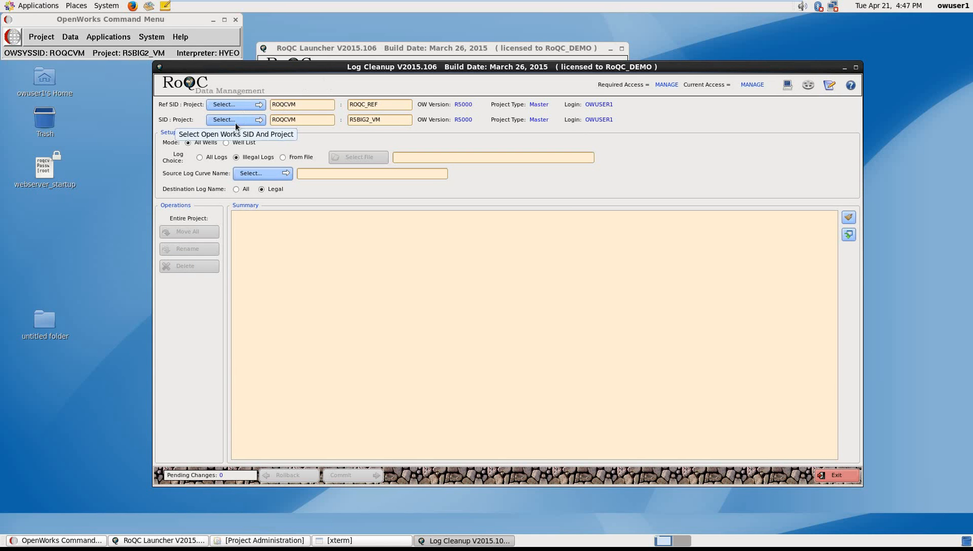
mouse_move(213, 201)
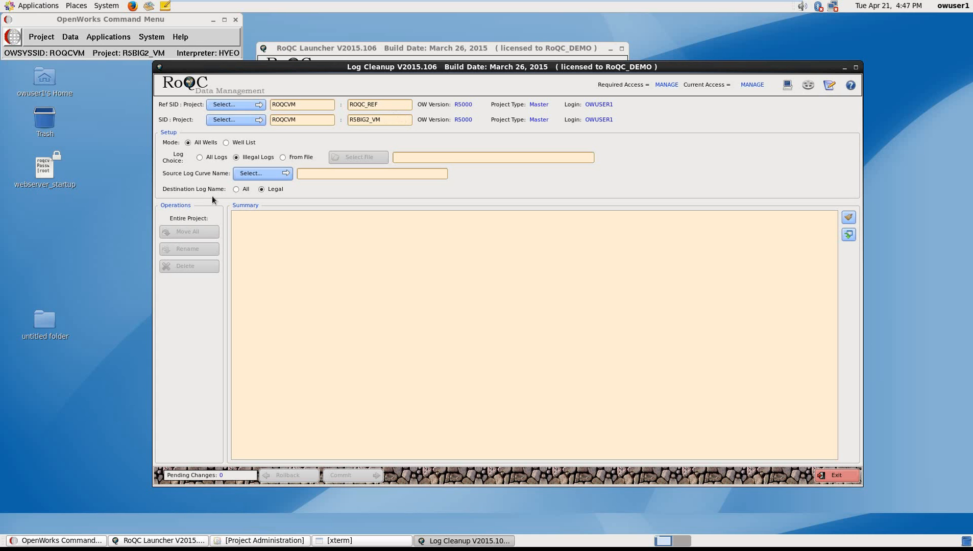
mouse_move(186, 165)
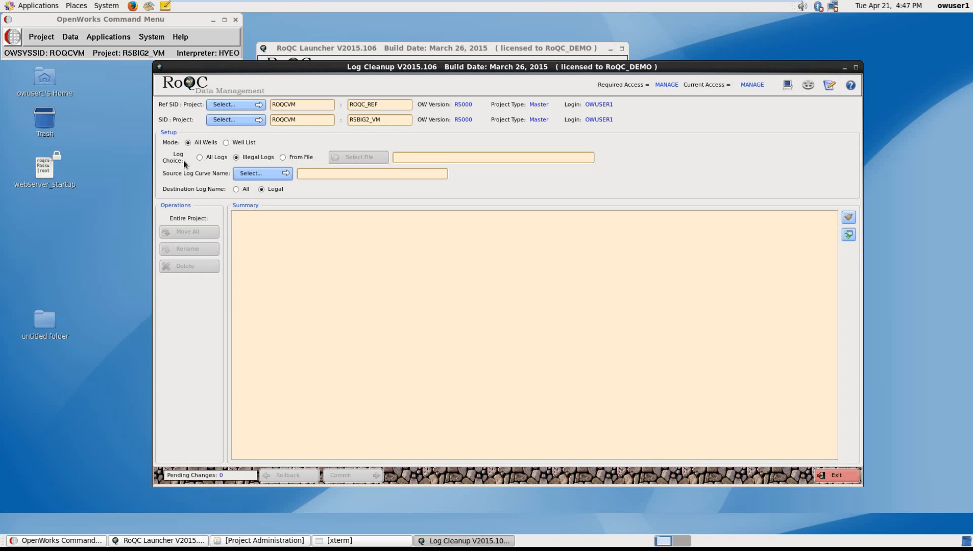
mouse_move(269, 150)
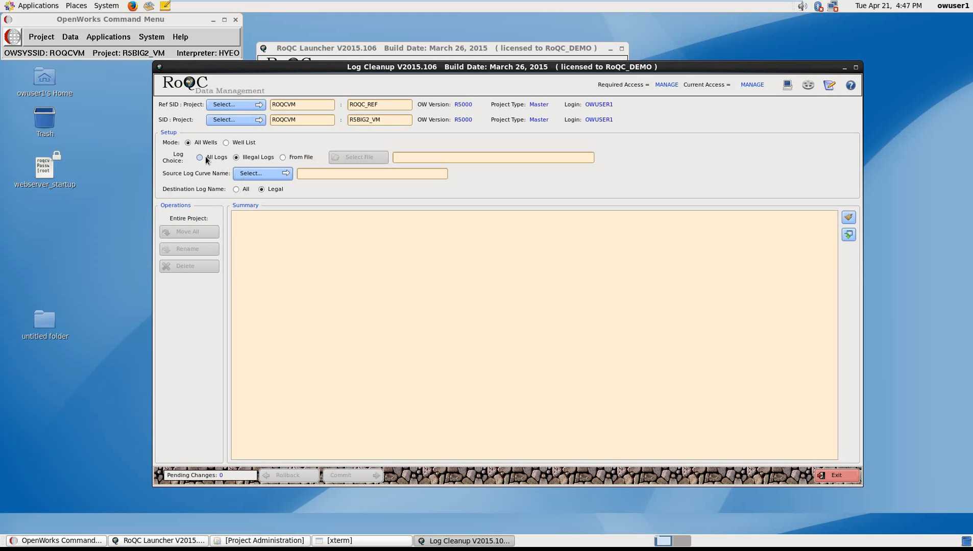
Open Log Cleanup for RSBIG2_VM and open the source log curve name picker
left_click(236, 157)
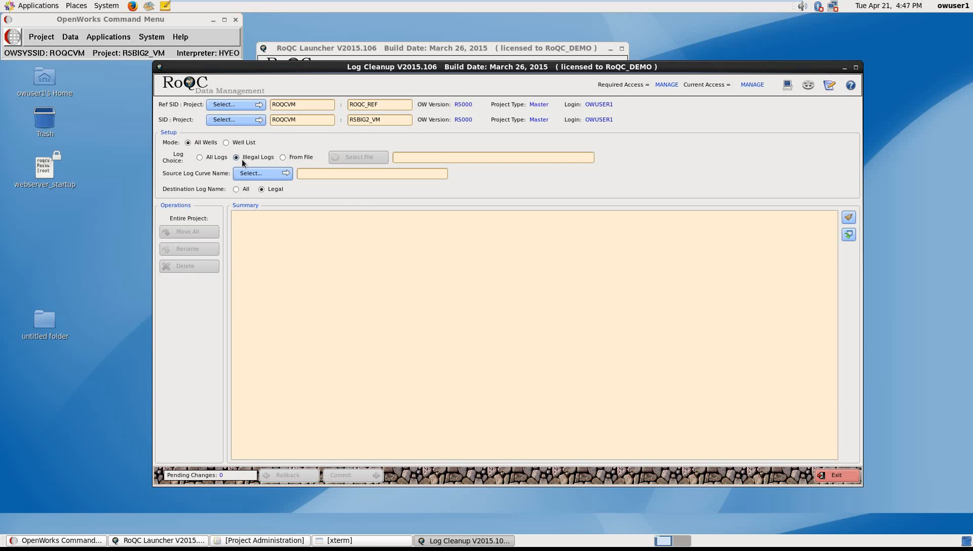
left_click(251, 173)
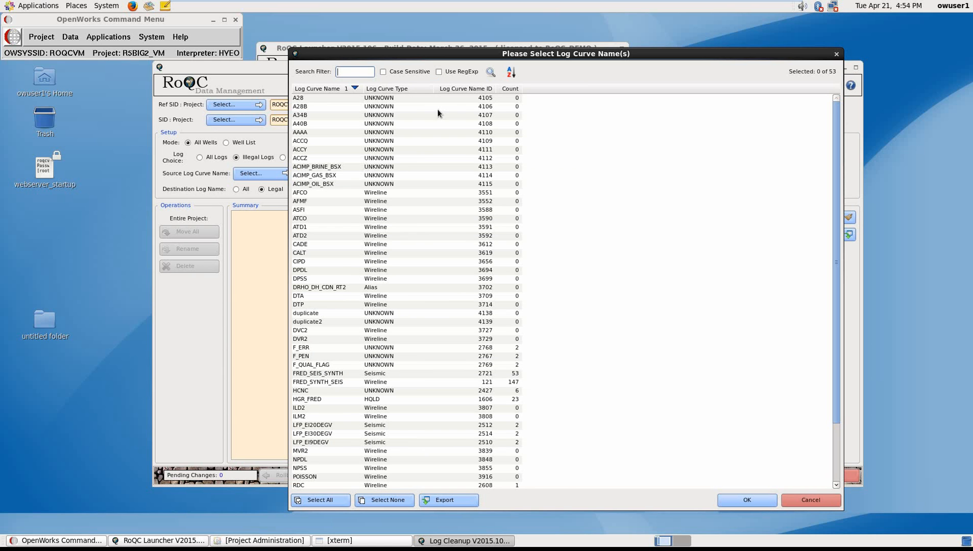
mouse_move(517, 104)
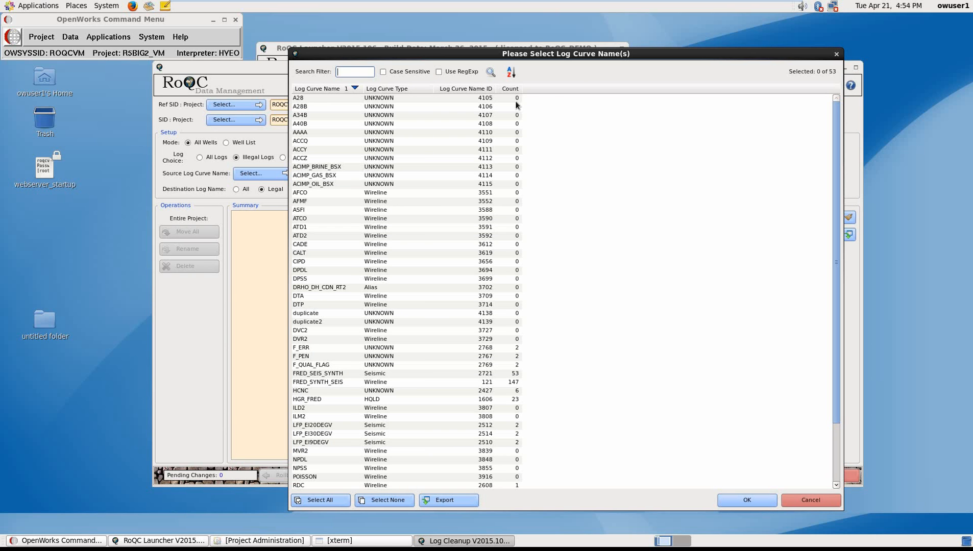
mouse_move(514, 106)
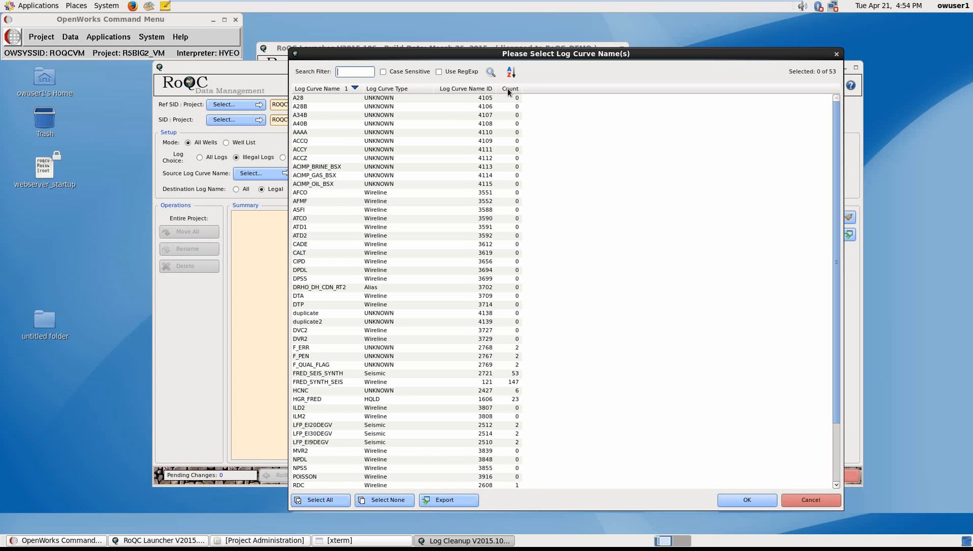
Sort log curves by count and delete the 37 zero-count curve names
left_click(511, 88)
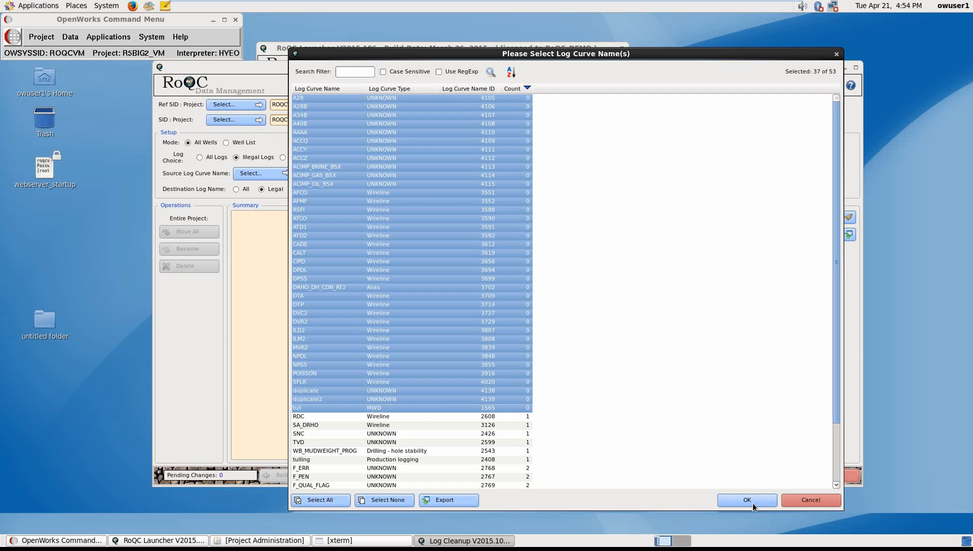
left_click(746, 500)
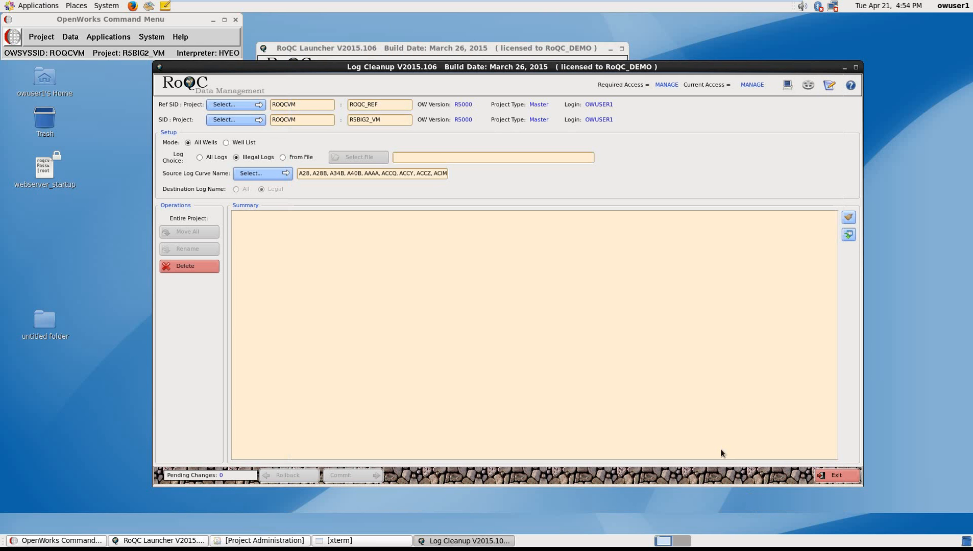
left_click(189, 267)
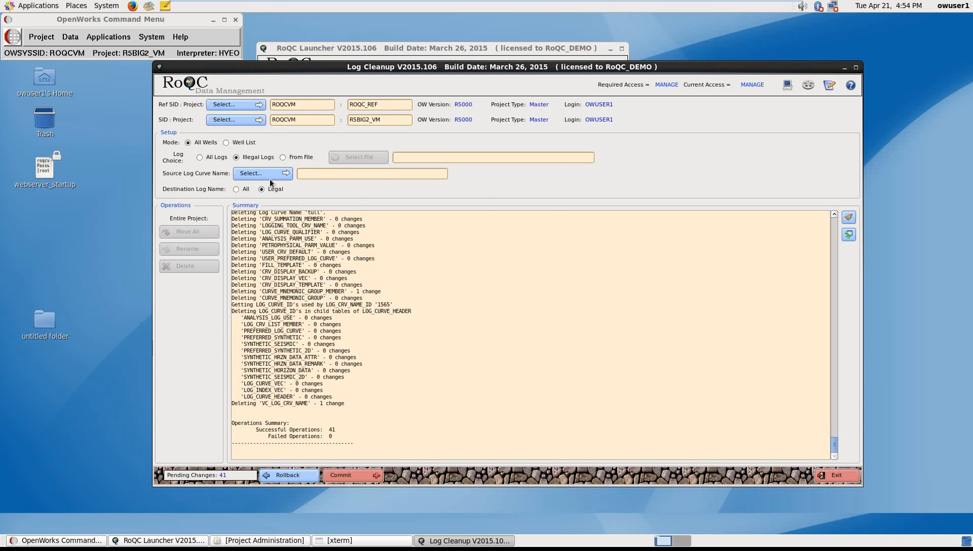
Choose FRED_SYNTH_SEIS as the source log curve name
left_click(260, 173)
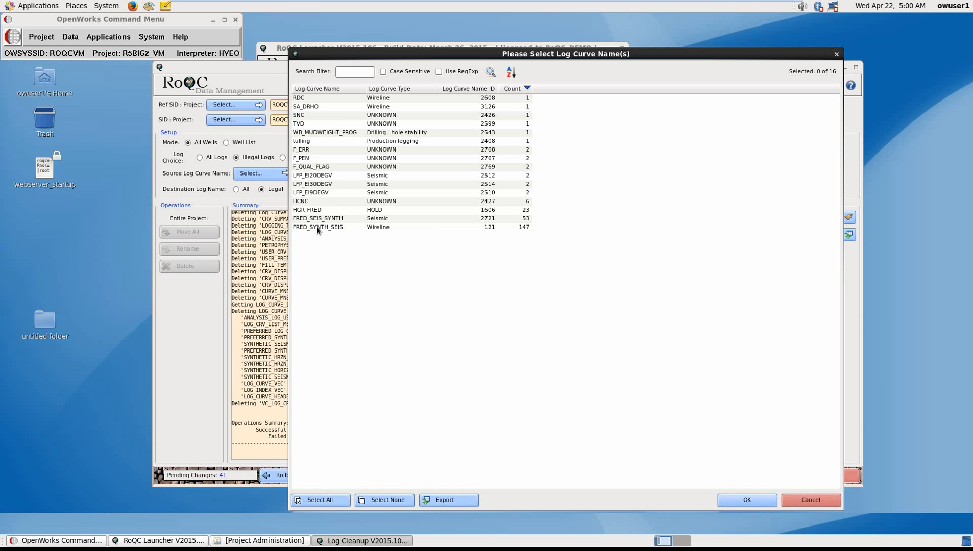
mouse_move(324, 229)
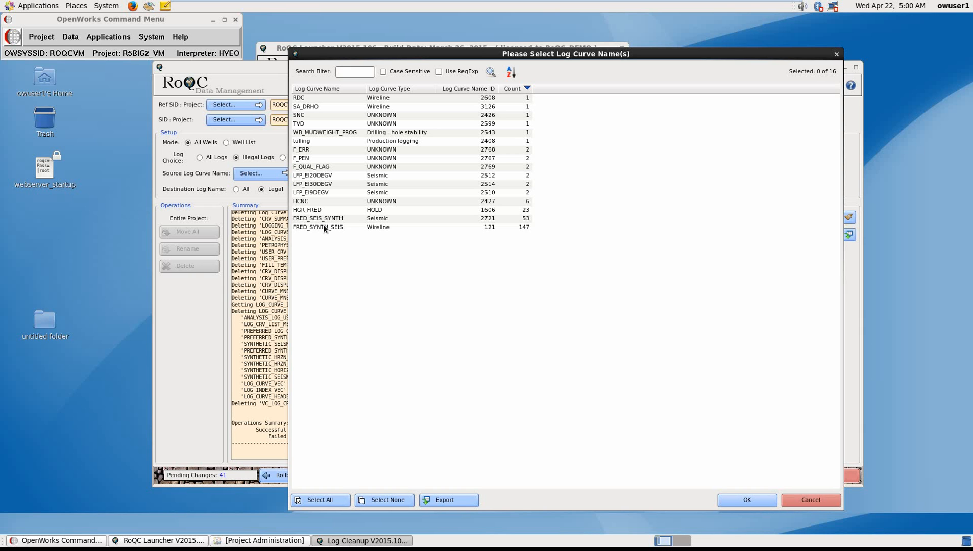
left_click(319, 226)
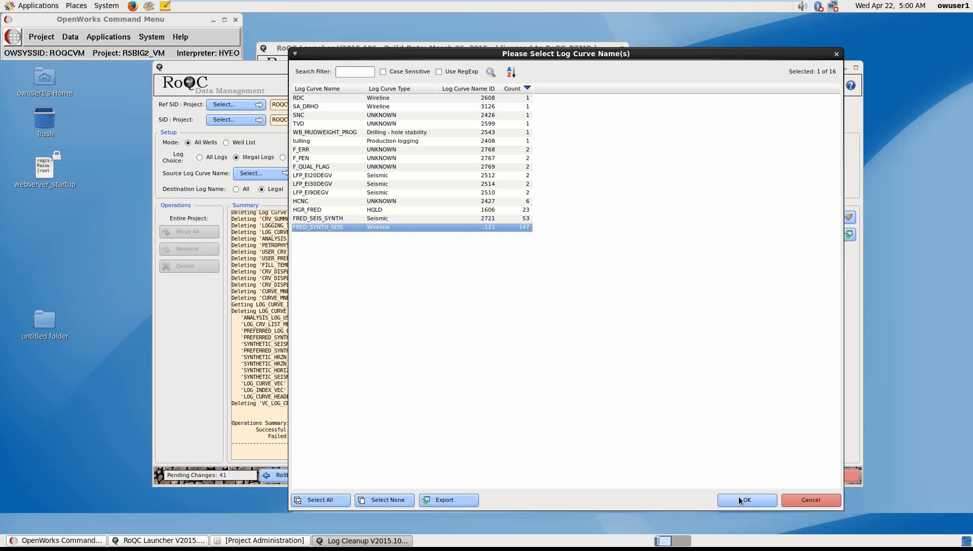
left_click(746, 500)
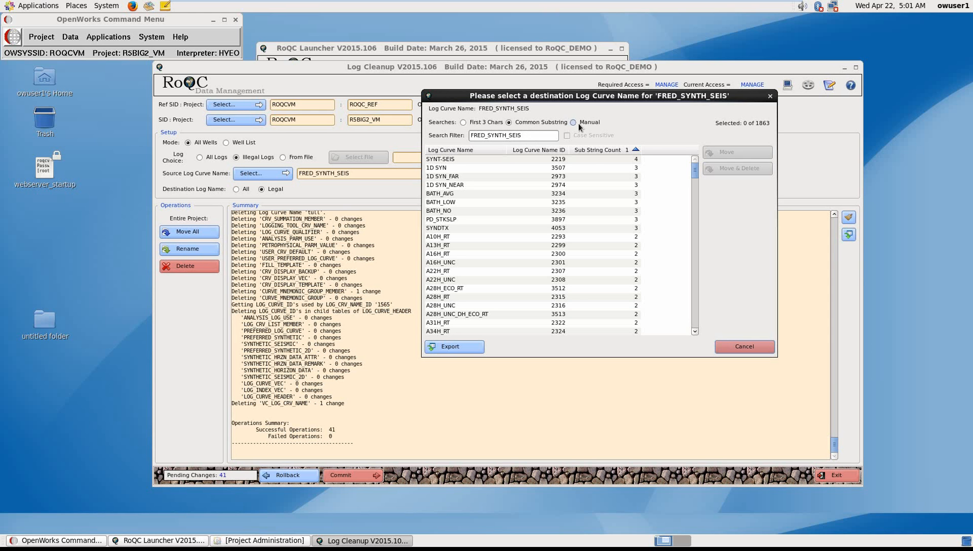
Move FRED_SYNTH_SEIS data into SYNT-SEIS via manual search and delete the old name
left_click(572, 122)
type("SYNT")
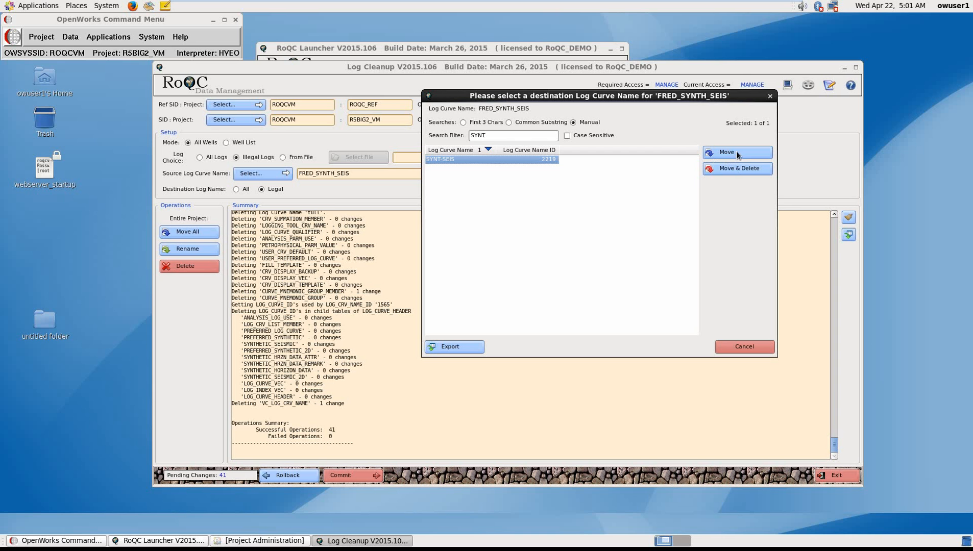
mouse_move(738, 172)
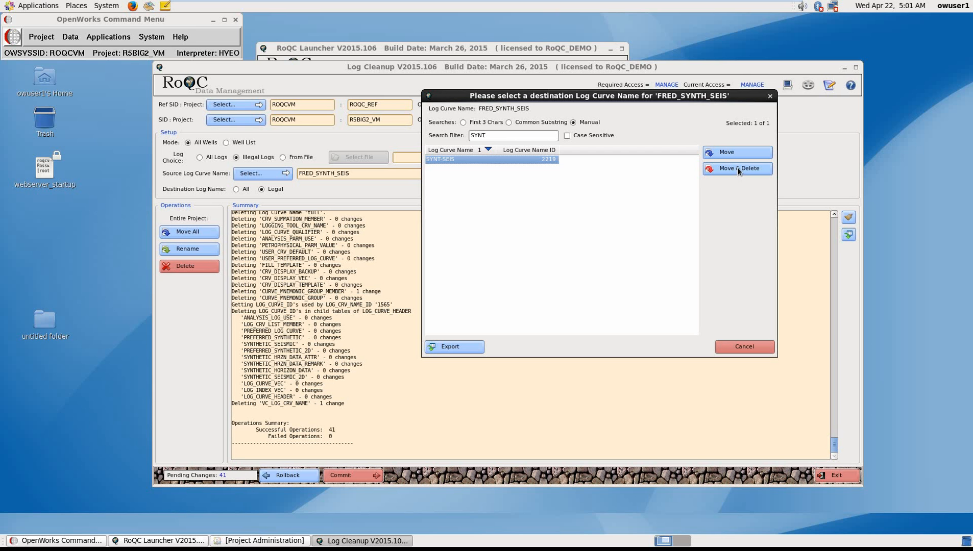
mouse_move(740, 176)
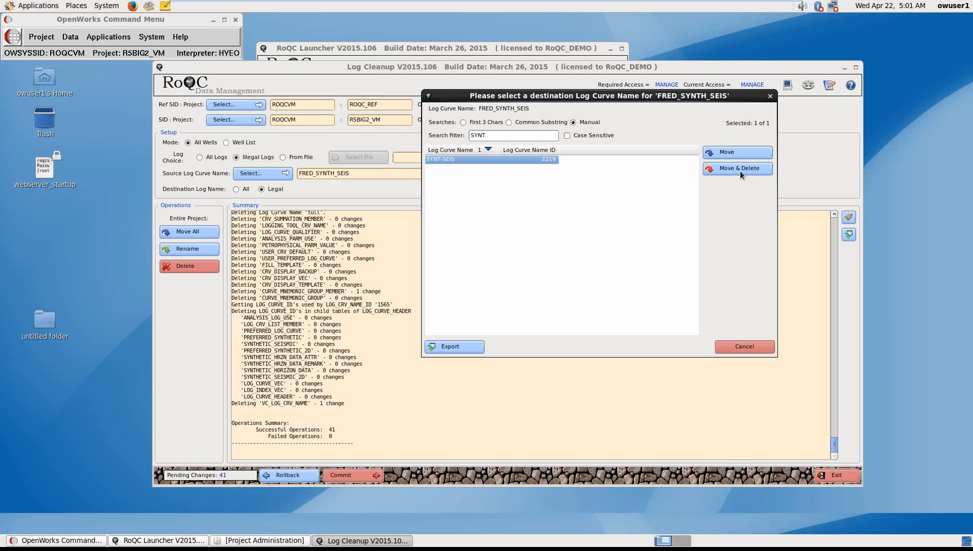
left_click(737, 168)
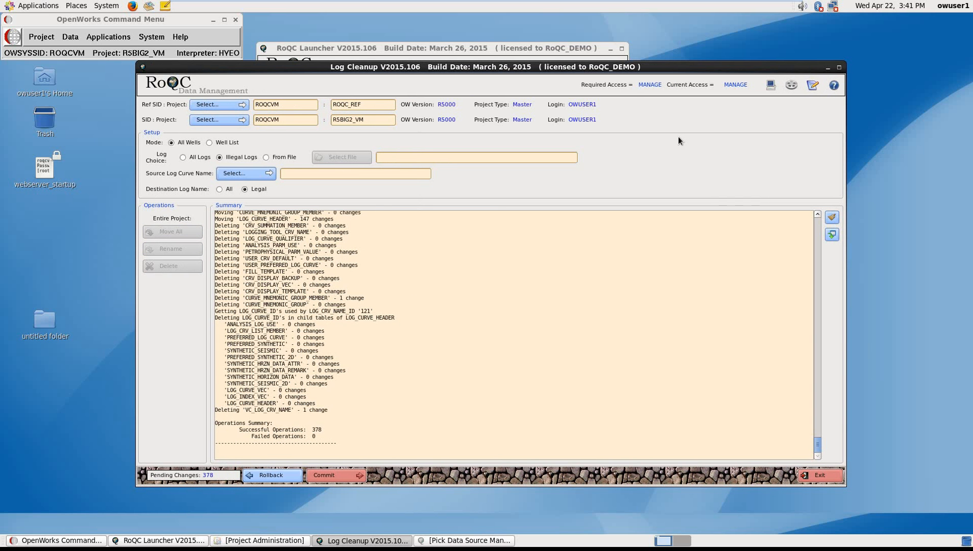
mouse_move(675, 140)
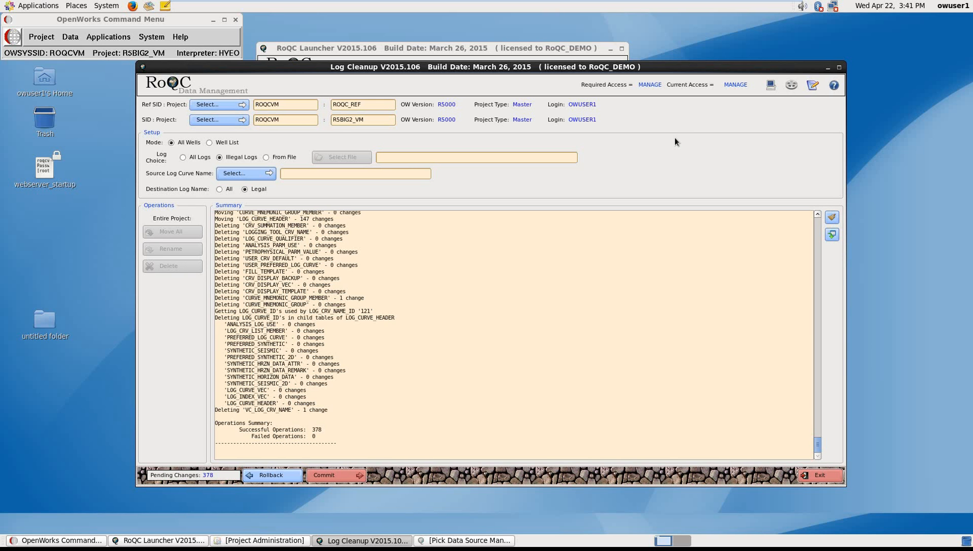
mouse_move(665, 145)
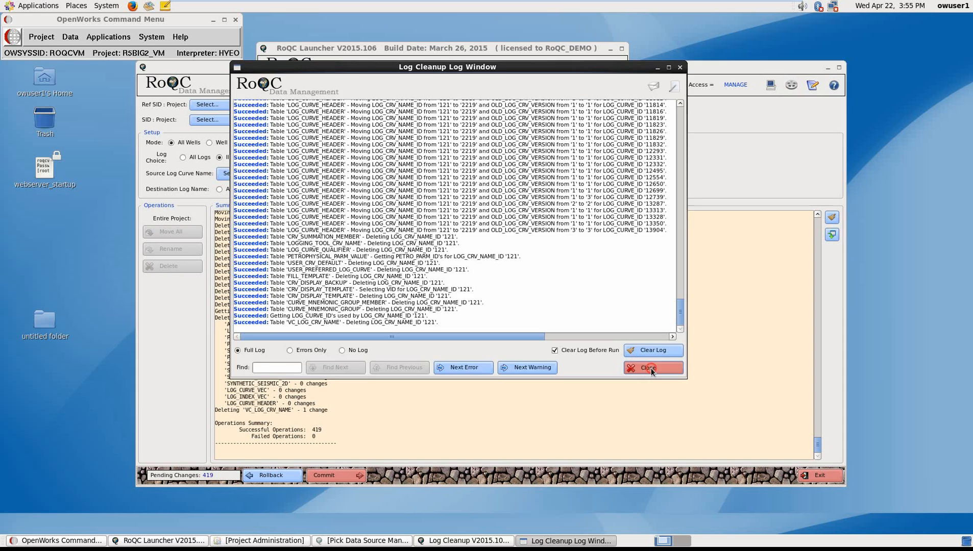
Close the Log Cleanup log window after 419 successful operations
left_click(649, 368)
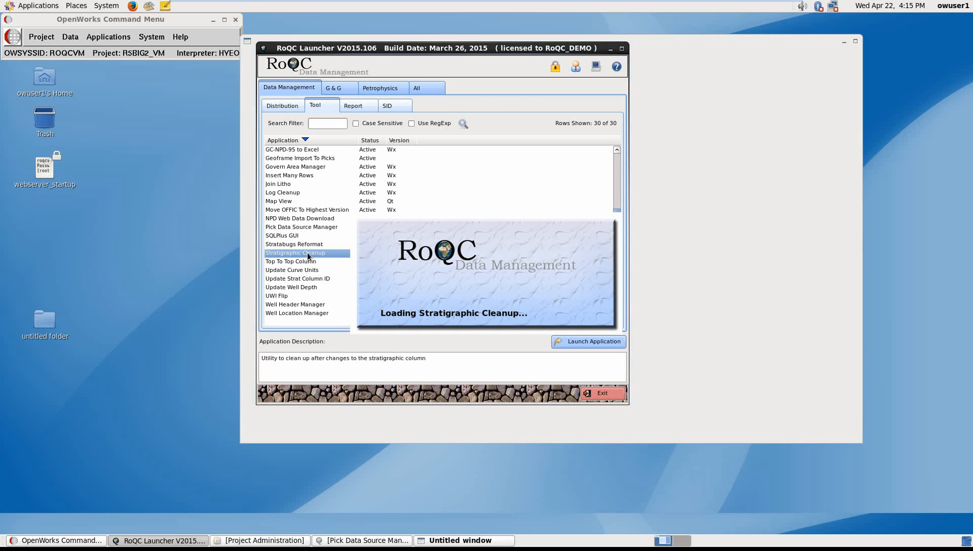
Launch Stratigraphic Cleanup on SID ROQCVM project TRAINING
left_click(588, 342)
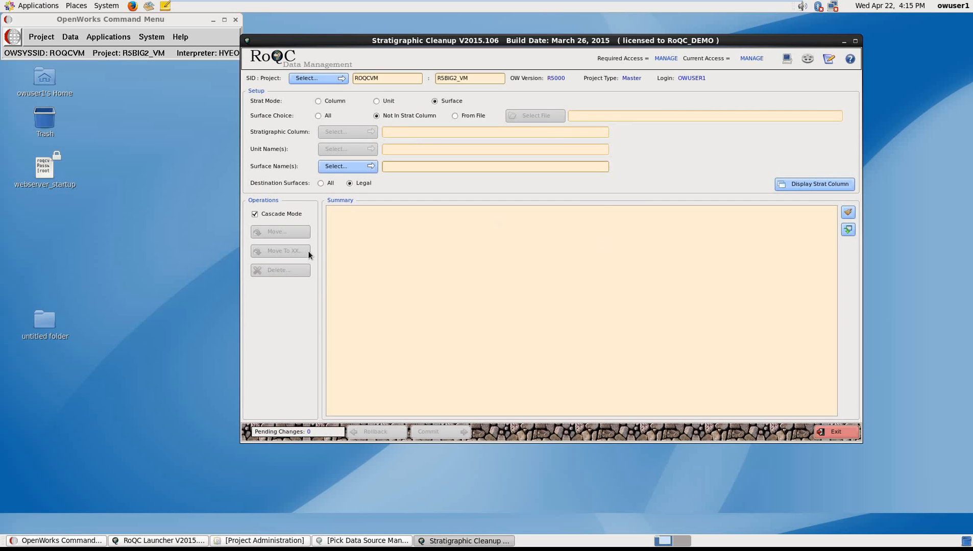
left_click(316, 77)
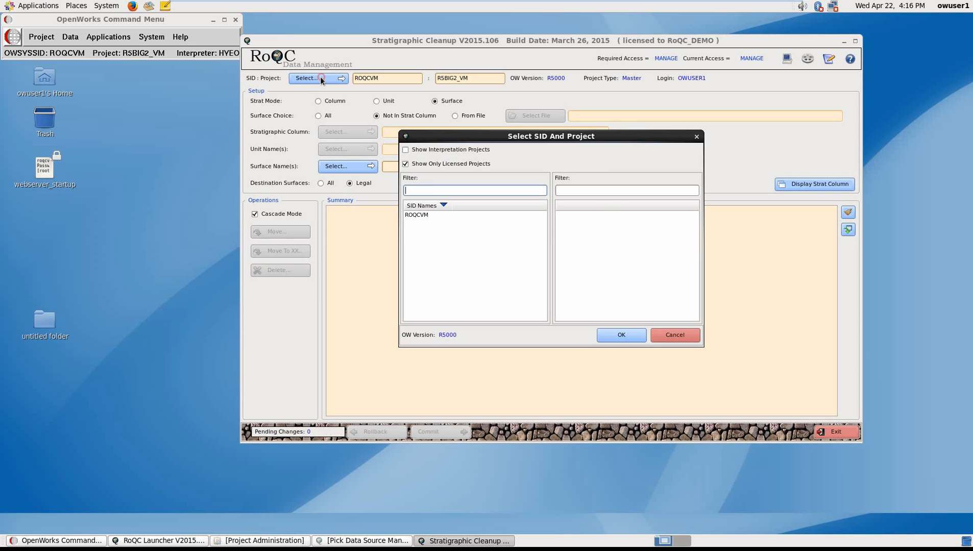
left_click(416, 215)
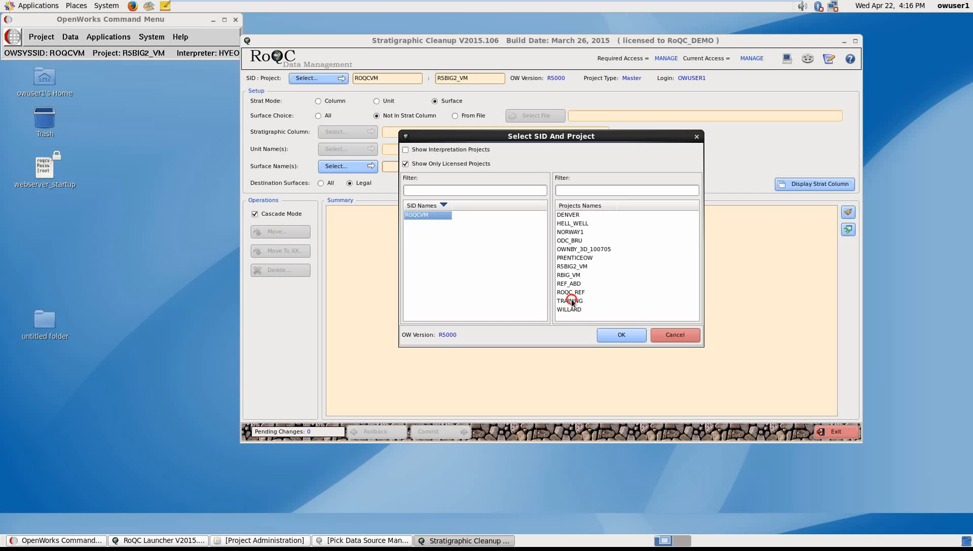
left_click(621, 335)
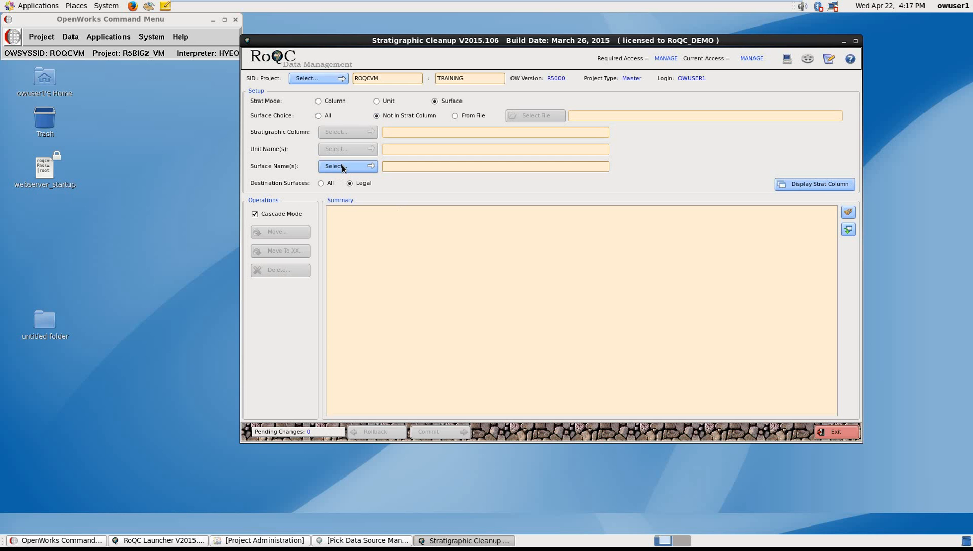
Sort surface names by pick count and select BRENT GP SF Top
left_click(335, 166)
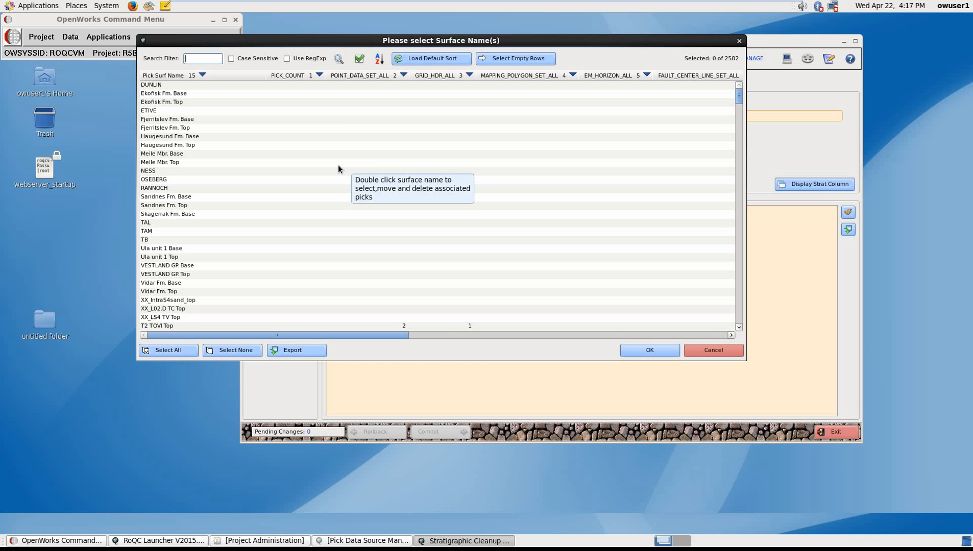
mouse_move(305, 135)
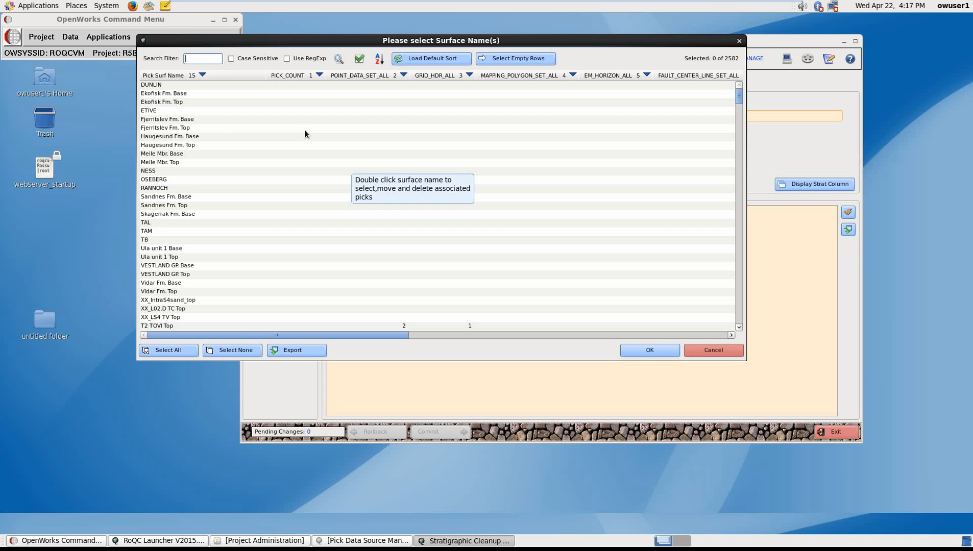
mouse_move(293, 125)
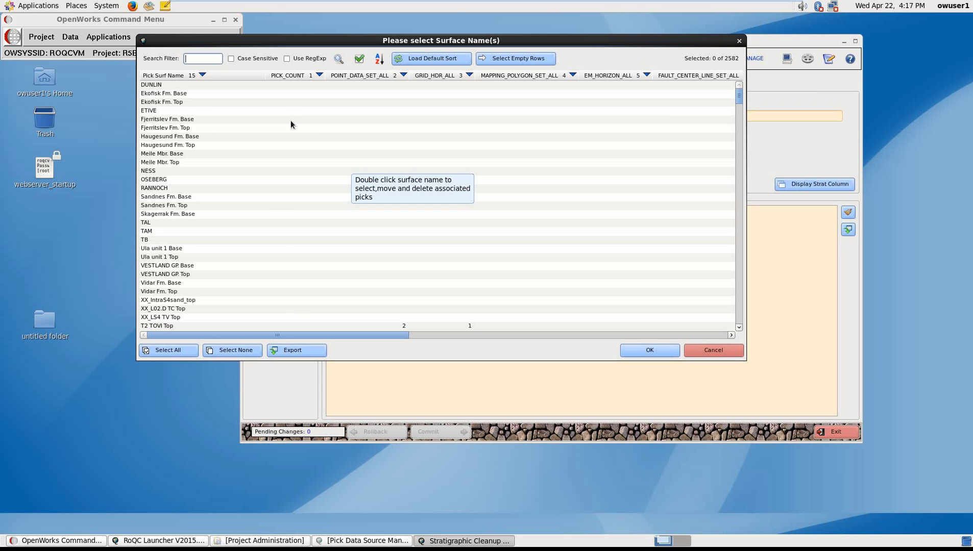
left_click(310, 75)
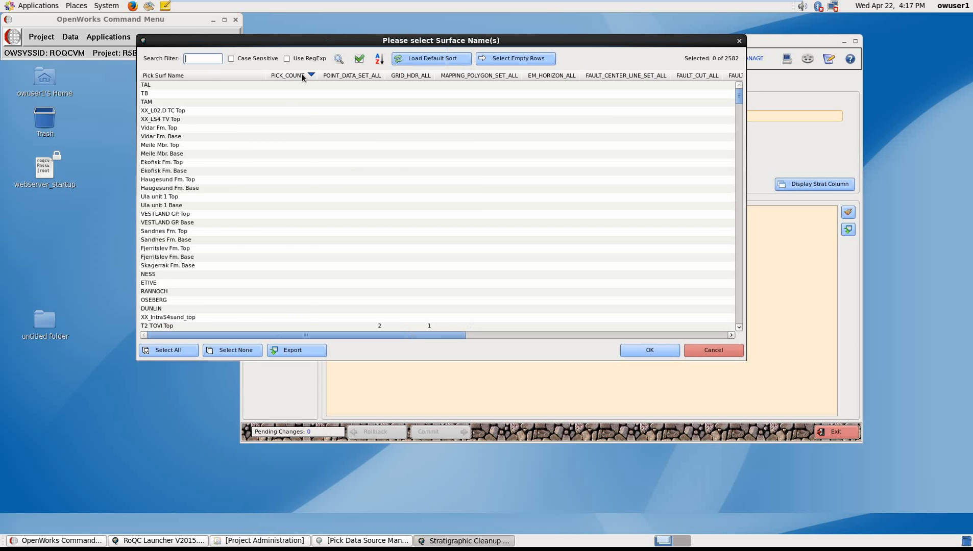
left_click(286, 75)
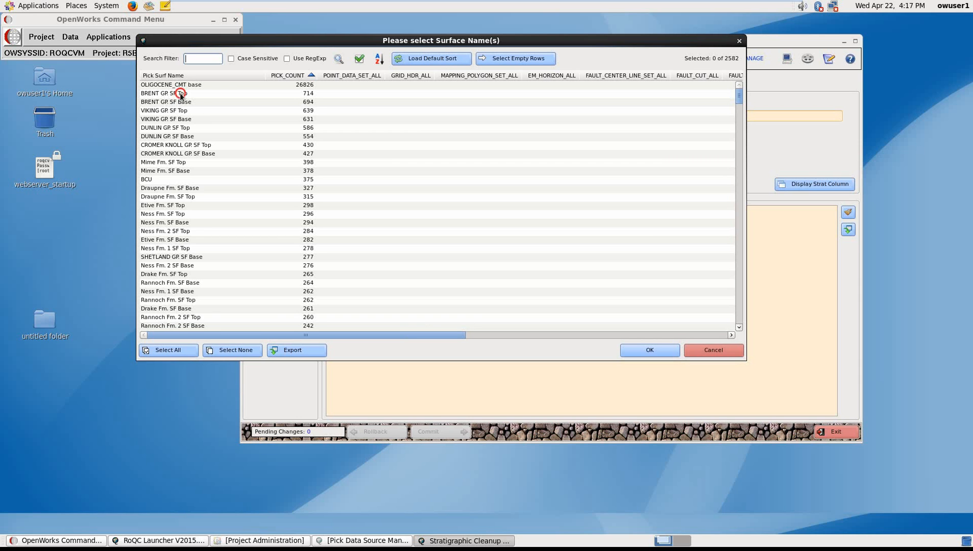
left_click(180, 93)
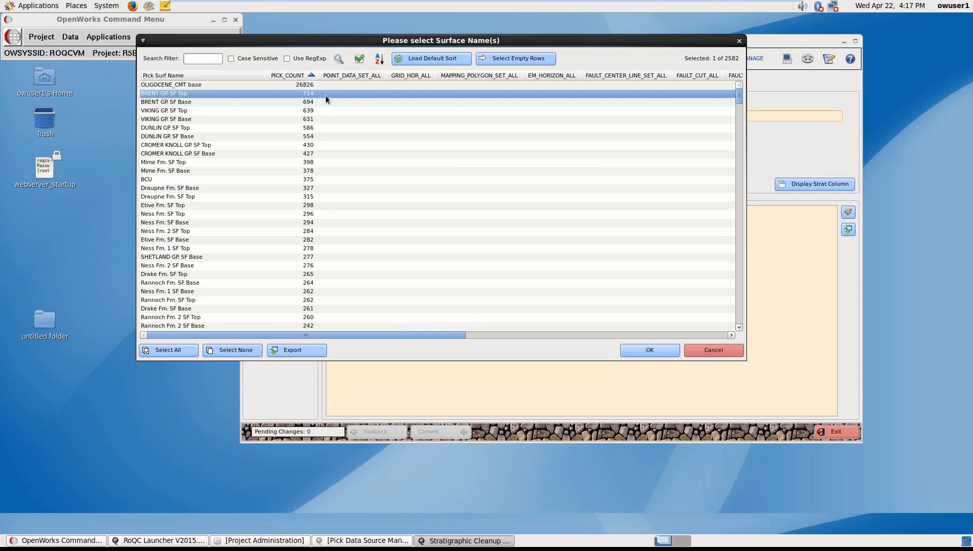
mouse_move(327, 98)
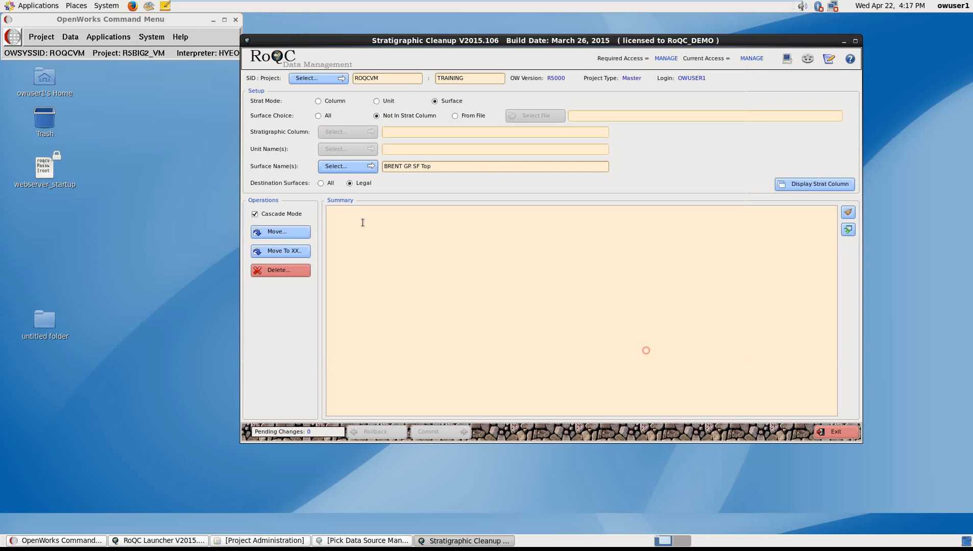
Move BRENT GP SF Top picks onto BRENT GP Base using manual search
left_click(279, 232)
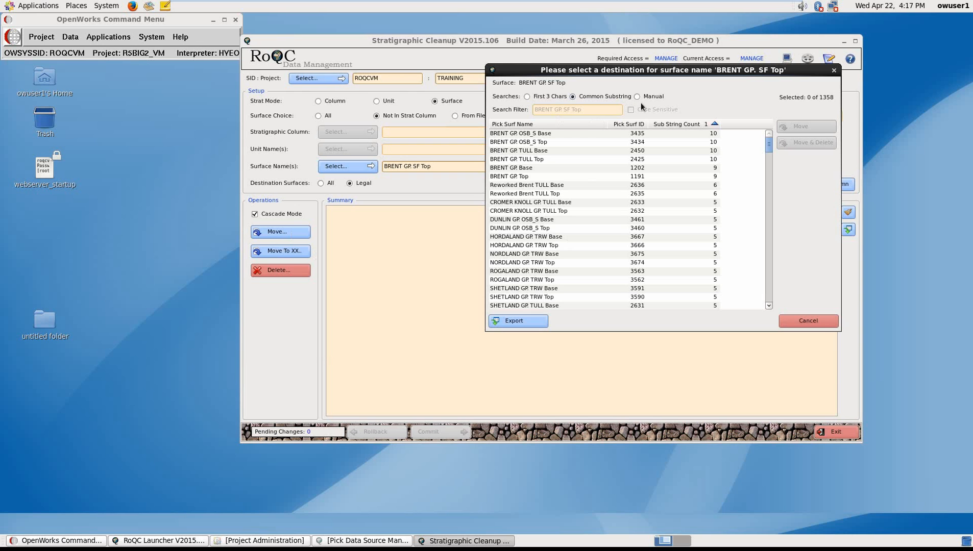
left_click(636, 97)
type("BRENT")
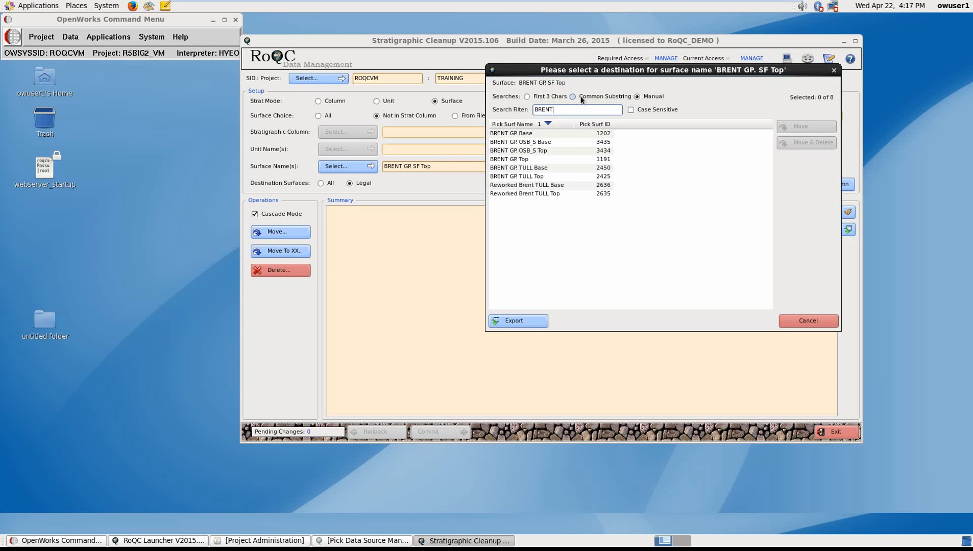
mouse_move(534, 210)
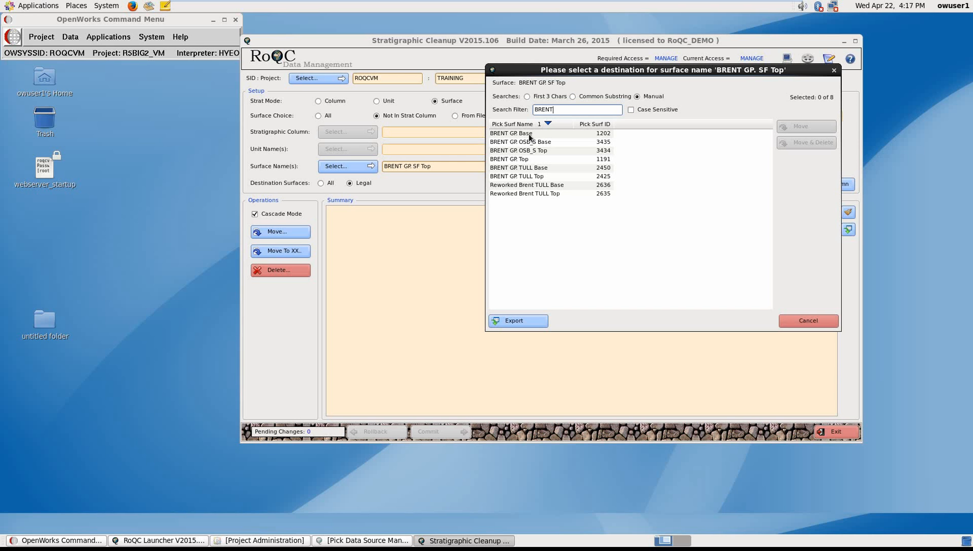
left_click(511, 133)
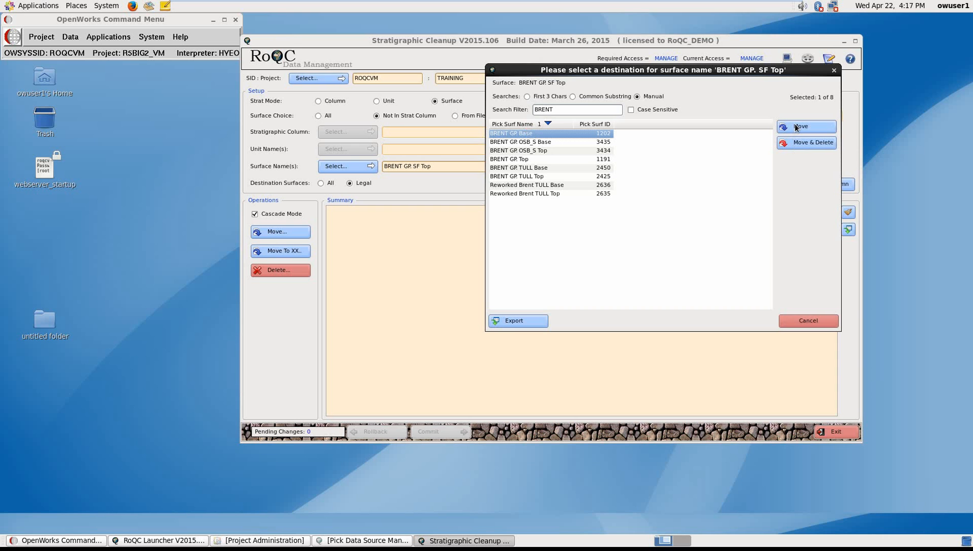
left_click(806, 127)
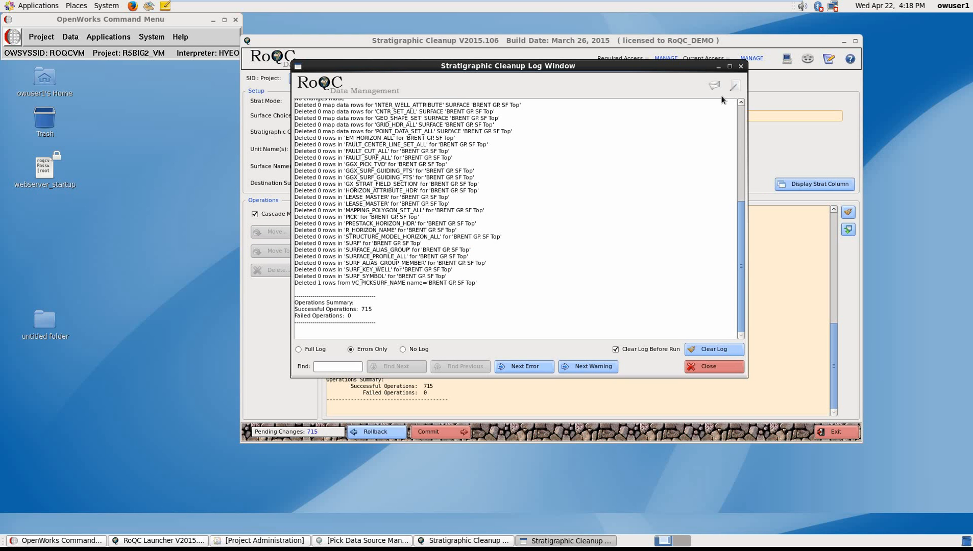
mouse_move(729, 221)
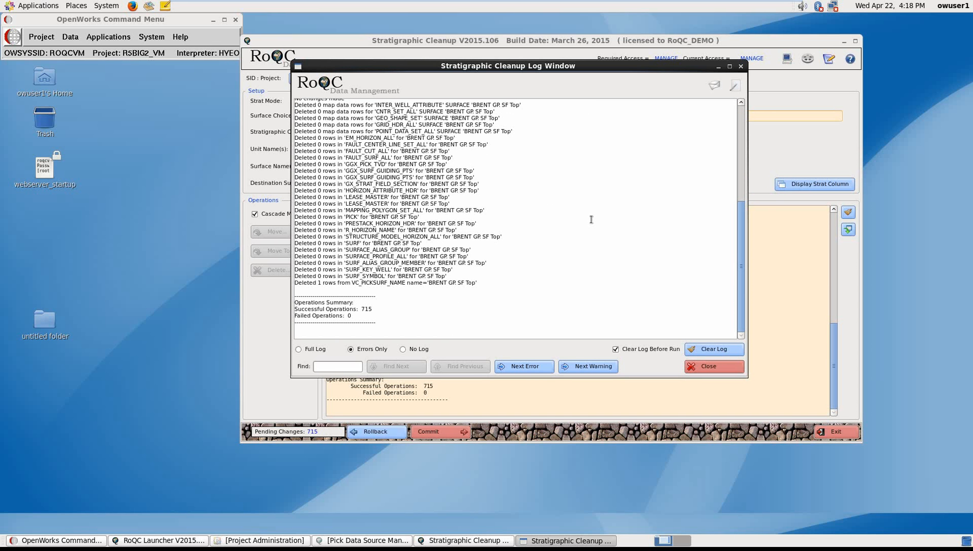
mouse_move(622, 218)
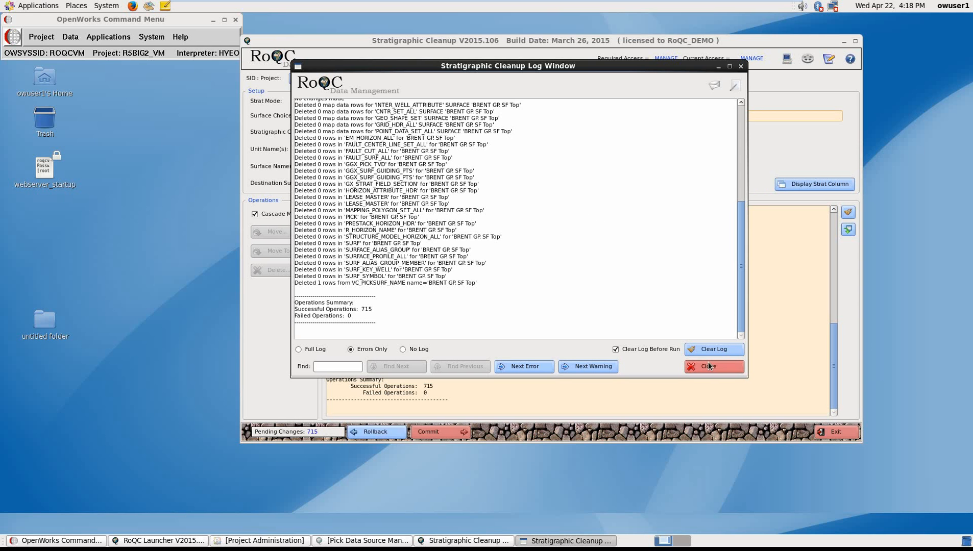
Close the Stratigraphic Cleanup Log window after the BRENT GP SF Top move
left_click(714, 367)
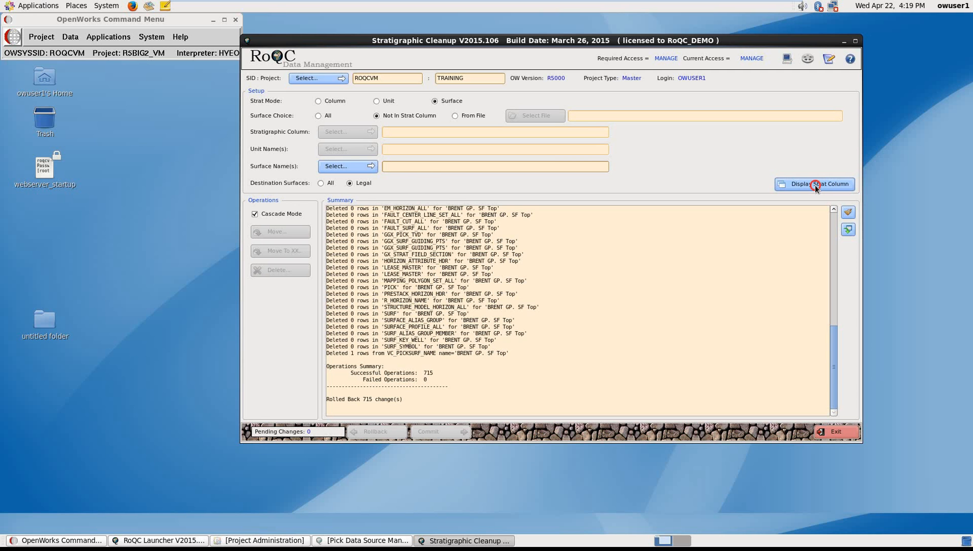
left_click(821, 184)
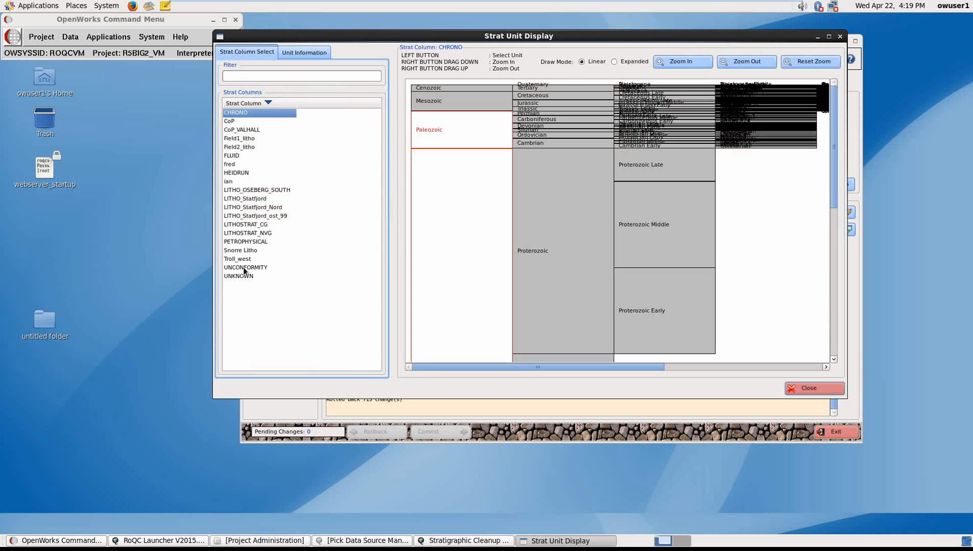
left_click(245, 268)
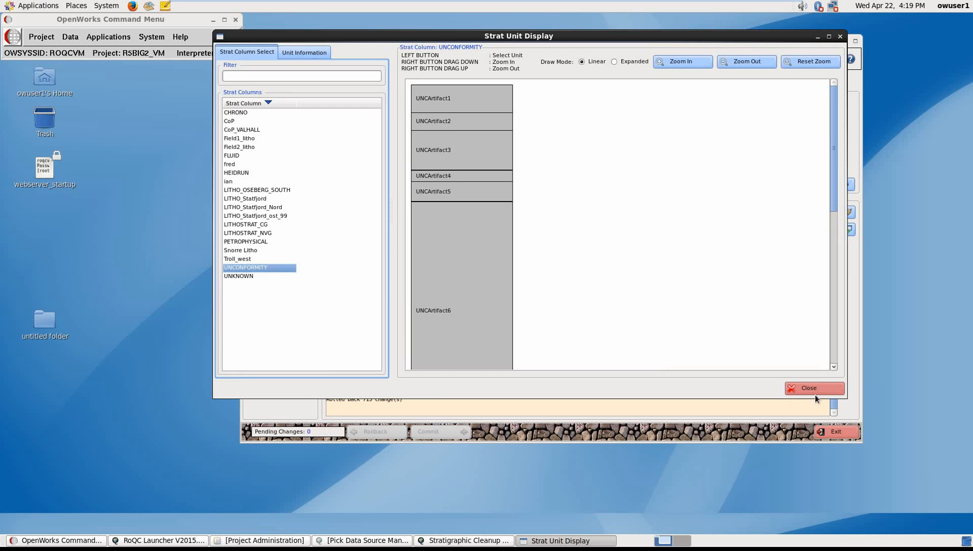
left_click(814, 388)
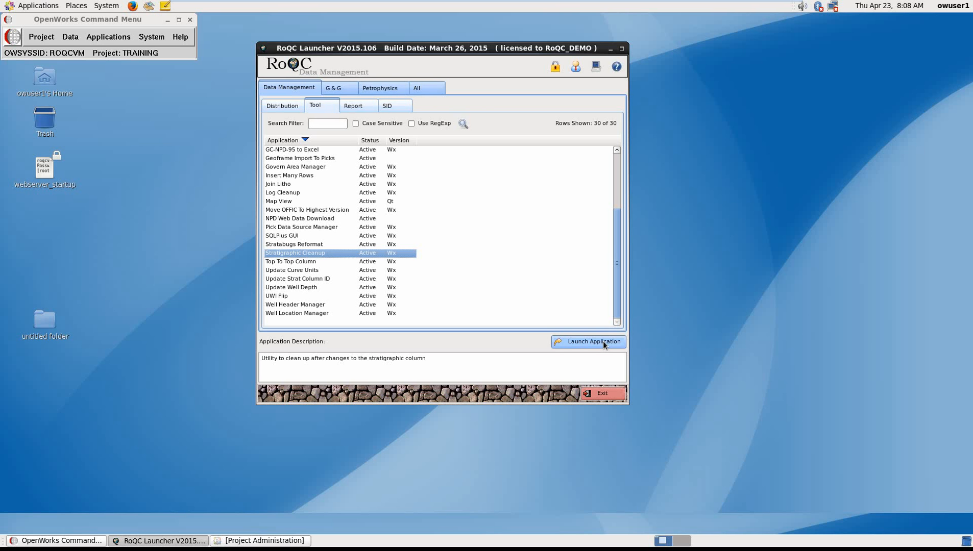
mouse_move(340, 219)
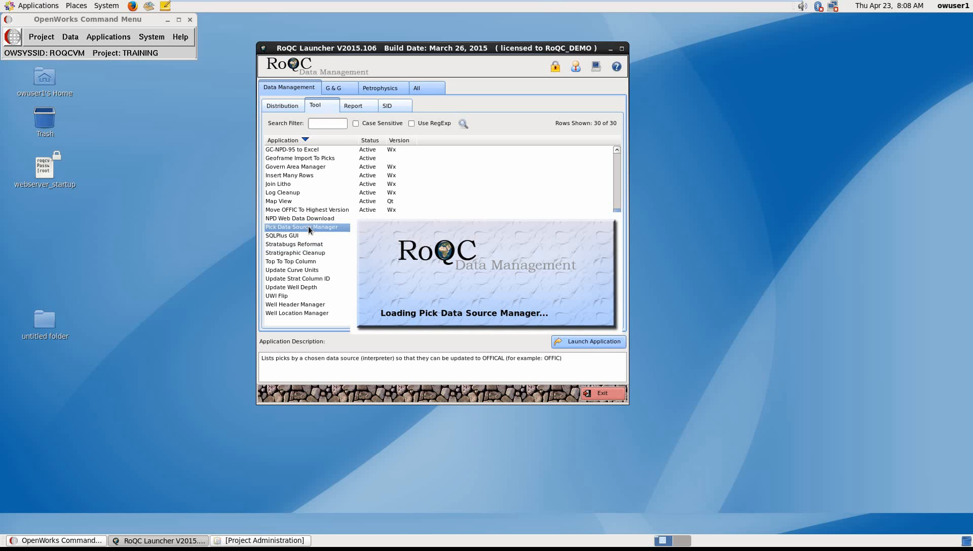
Open Pick Data Source Manager on ROQCVM / TRAINING with the well list chooser showing
left_click(587, 342)
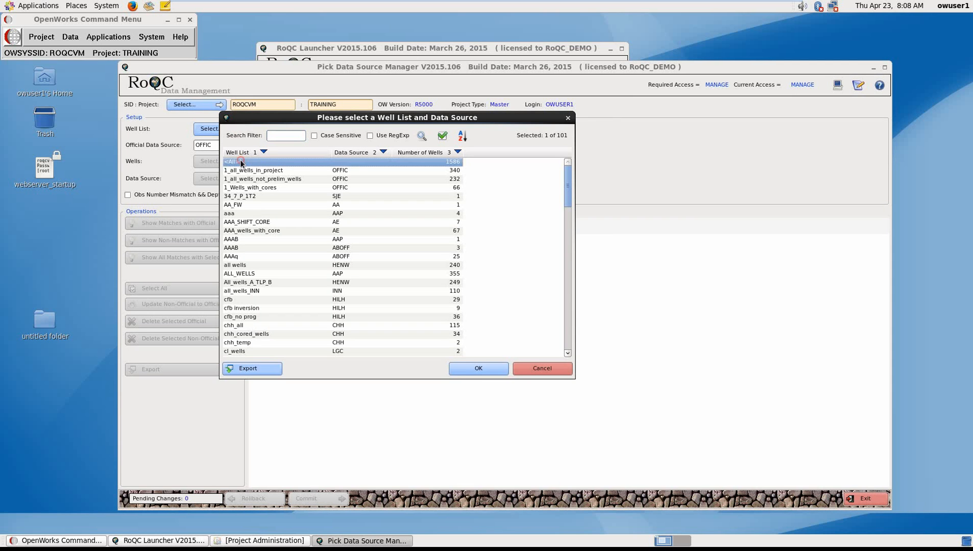
Use the <All> well list with every well selected, and HYENA as data source
left_click(477, 369)
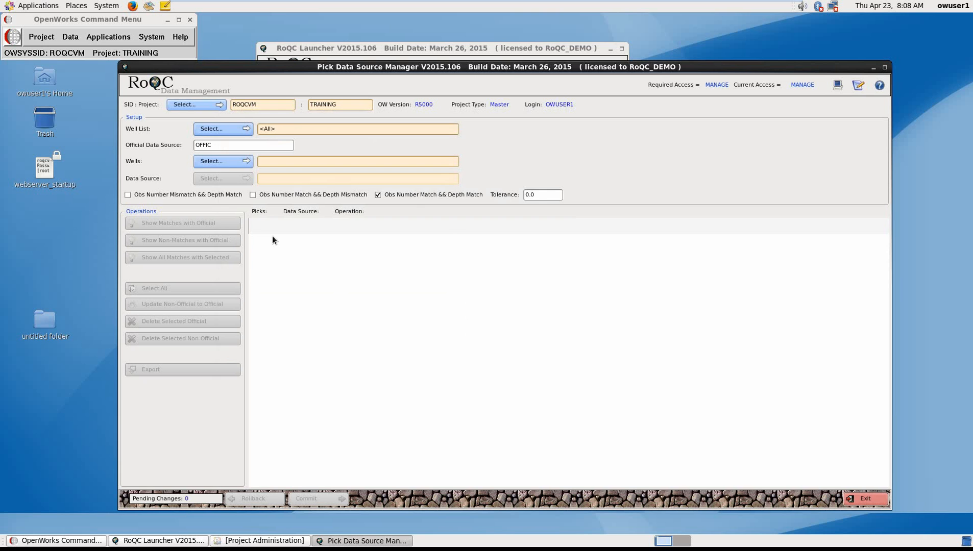
left_click(211, 161)
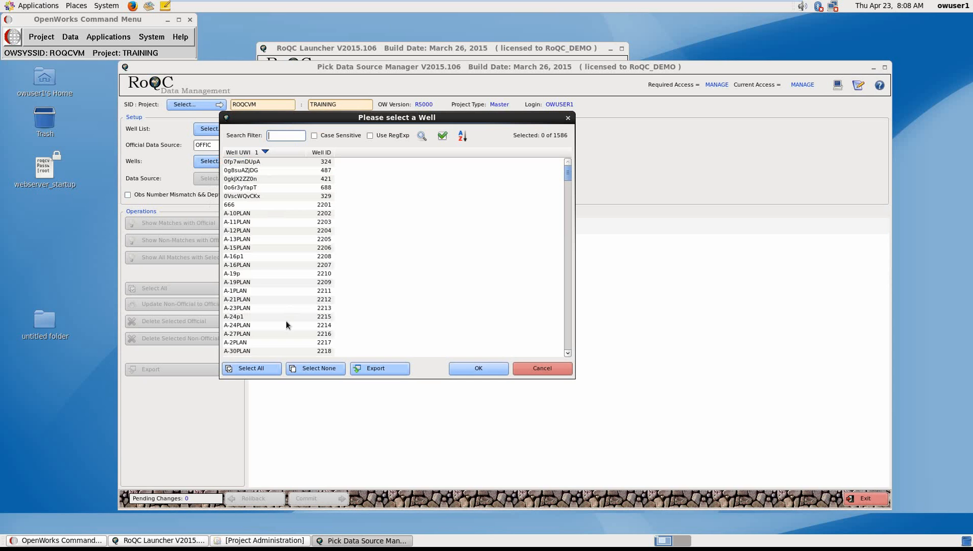
left_click(478, 369)
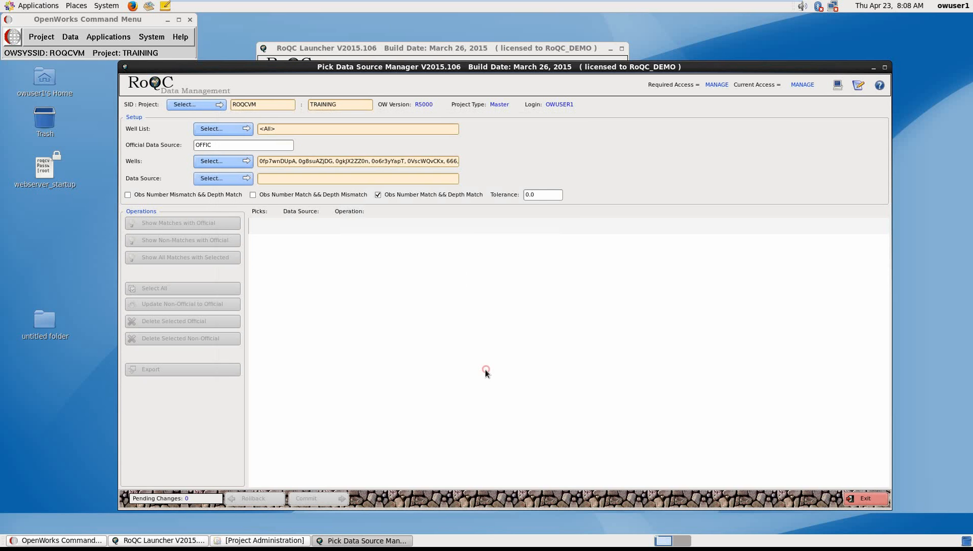
left_click(211, 179)
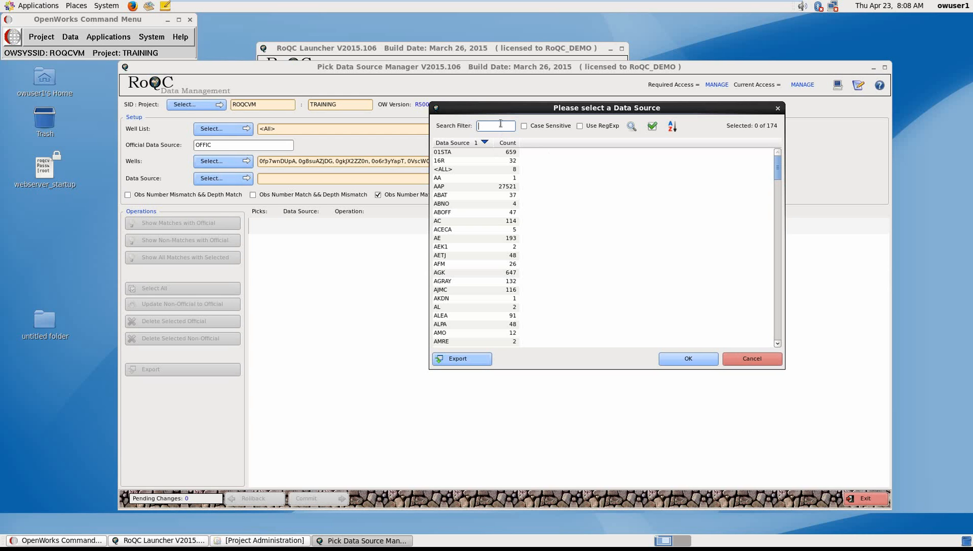
type("hye")
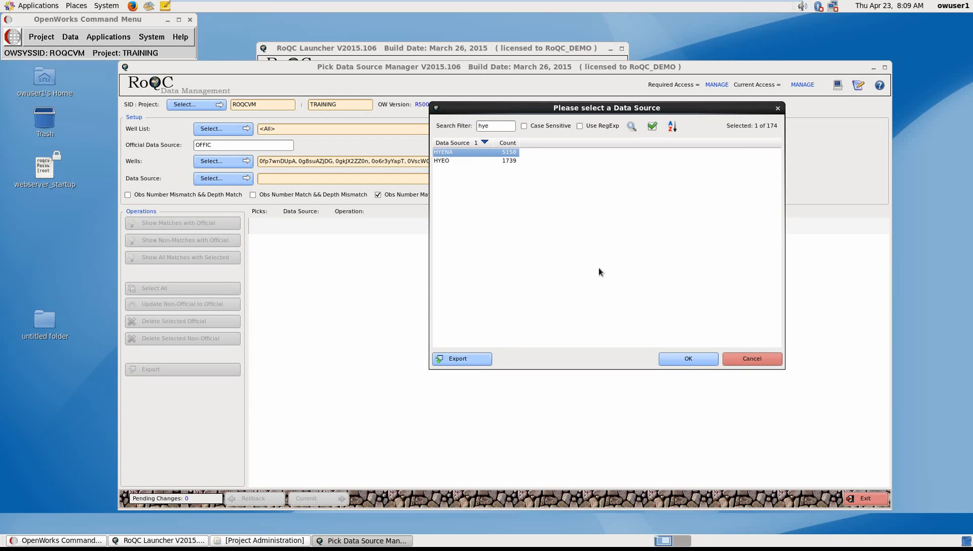
left_click(688, 359)
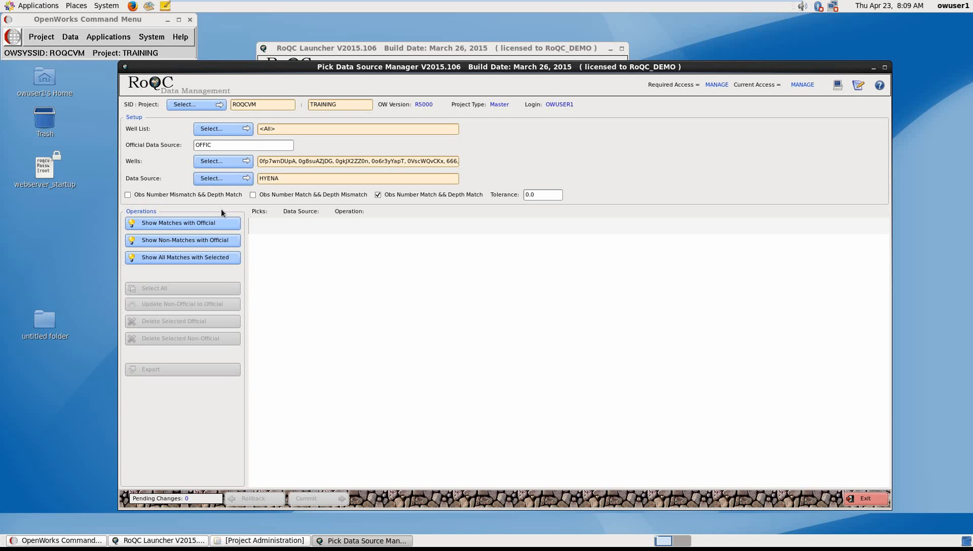
mouse_move(289, 205)
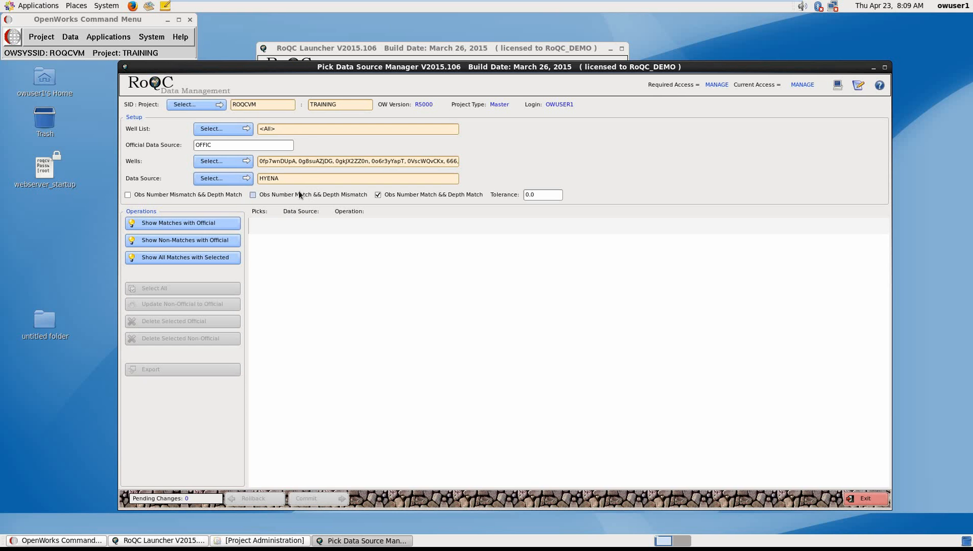
List the 150 HYENA picks matching official OFFIC picks and select them all
left_click(179, 223)
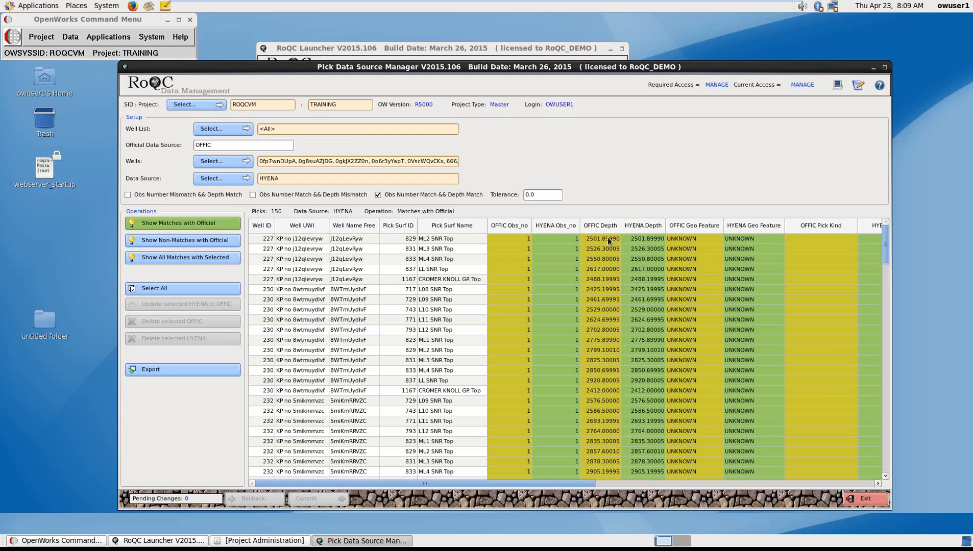
mouse_move(602, 268)
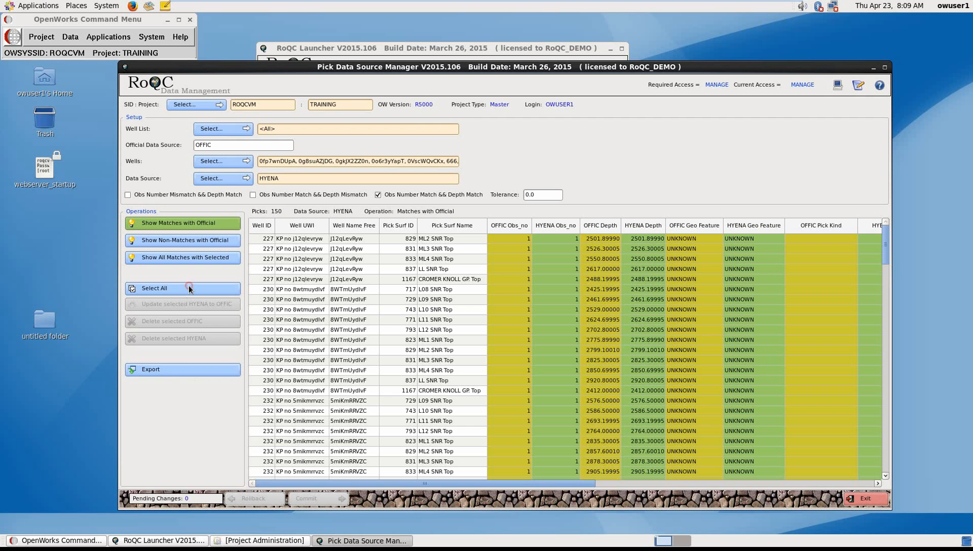
left_click(153, 288)
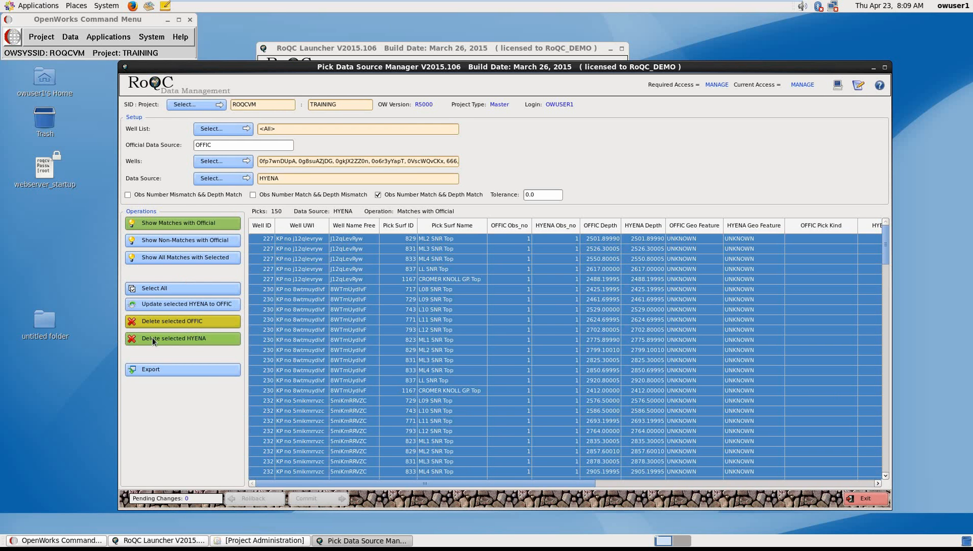
mouse_move(216, 344)
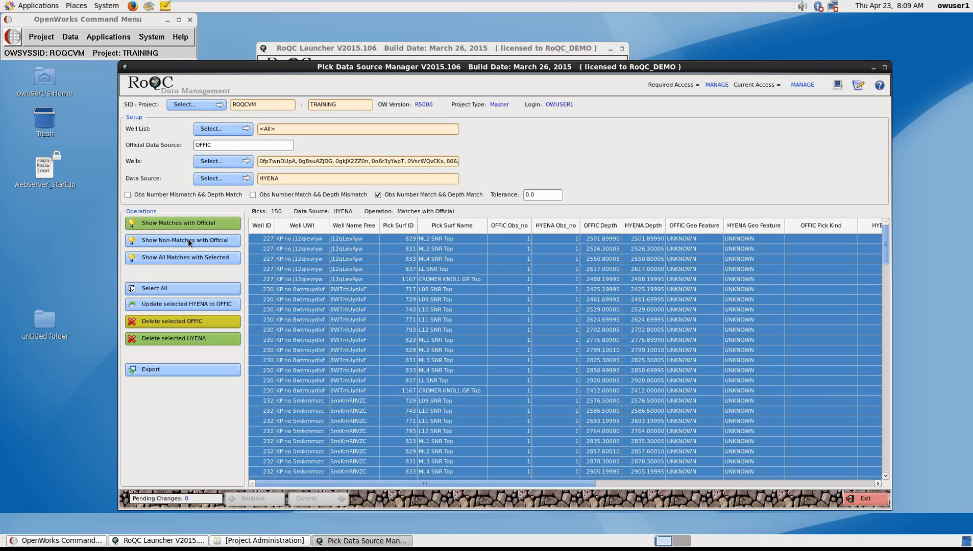
List the 5008 HYENA picks that have no matching OFFIC pick
left_click(183, 241)
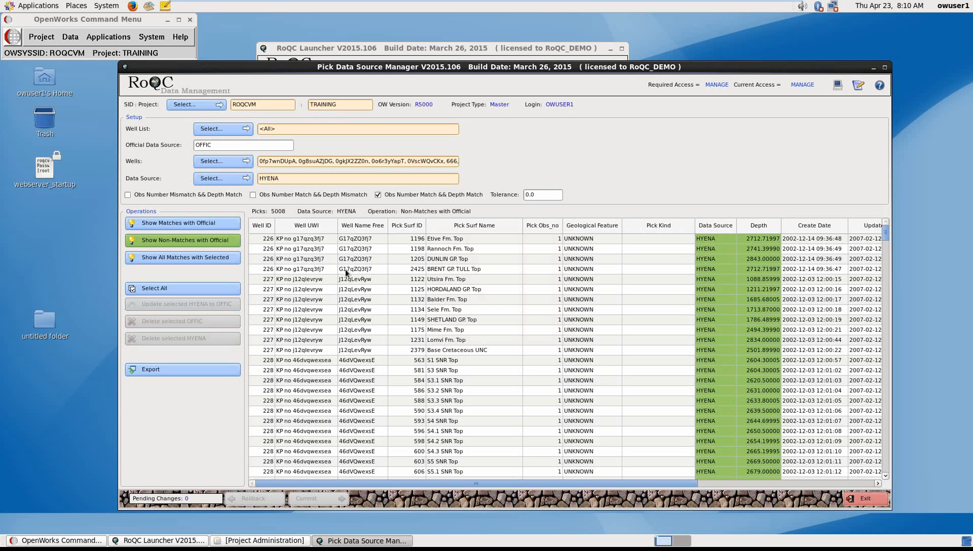
mouse_move(601, 261)
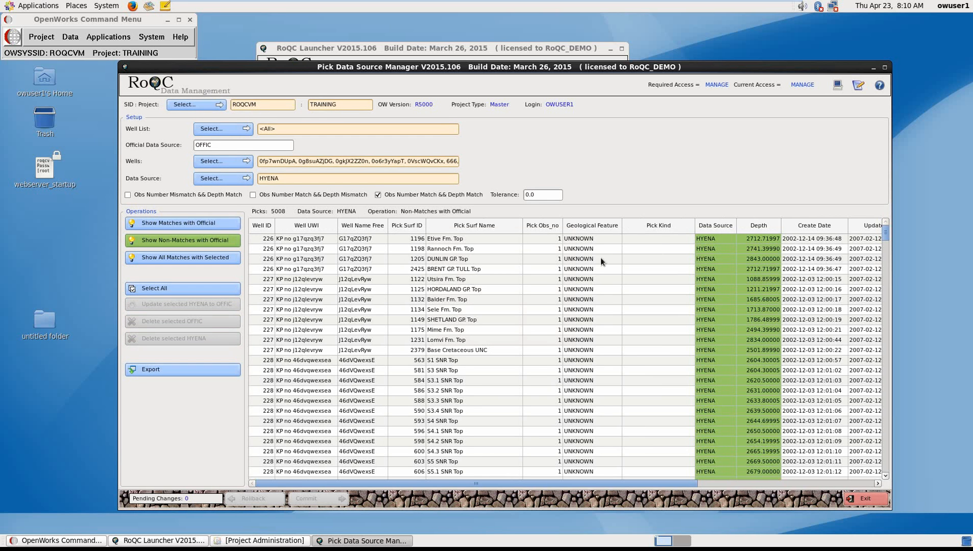
mouse_move(659, 242)
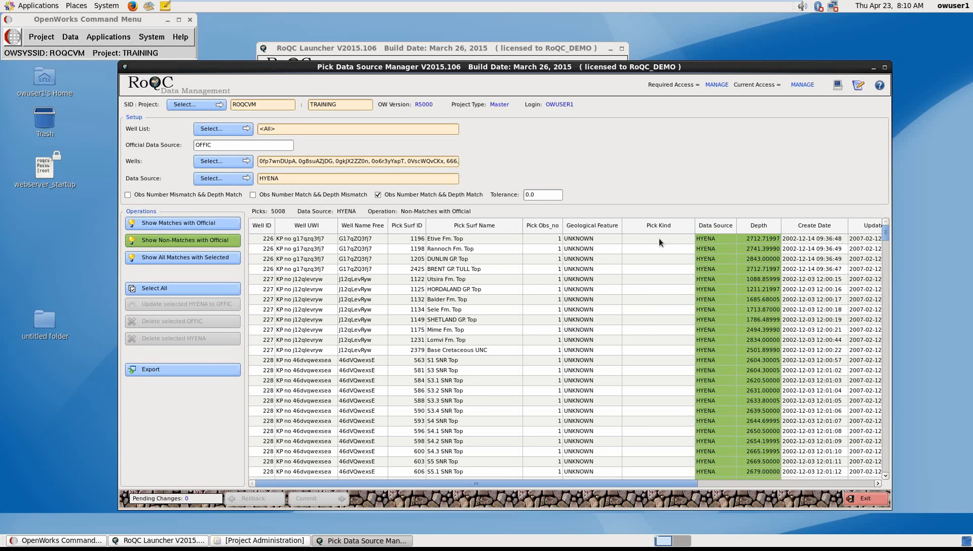
mouse_move(664, 242)
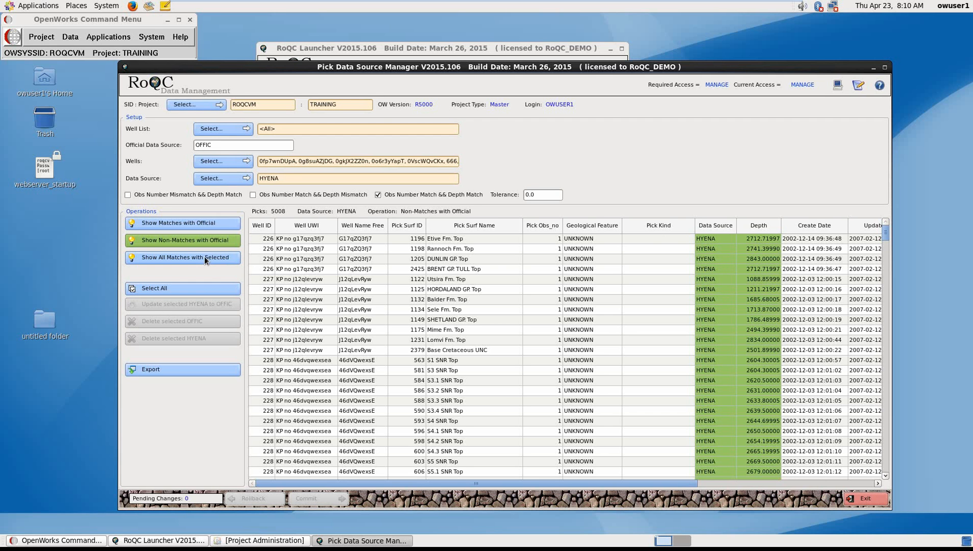
List all 11805 picks matching the selected HYENA picks and bring up export options
left_click(182, 241)
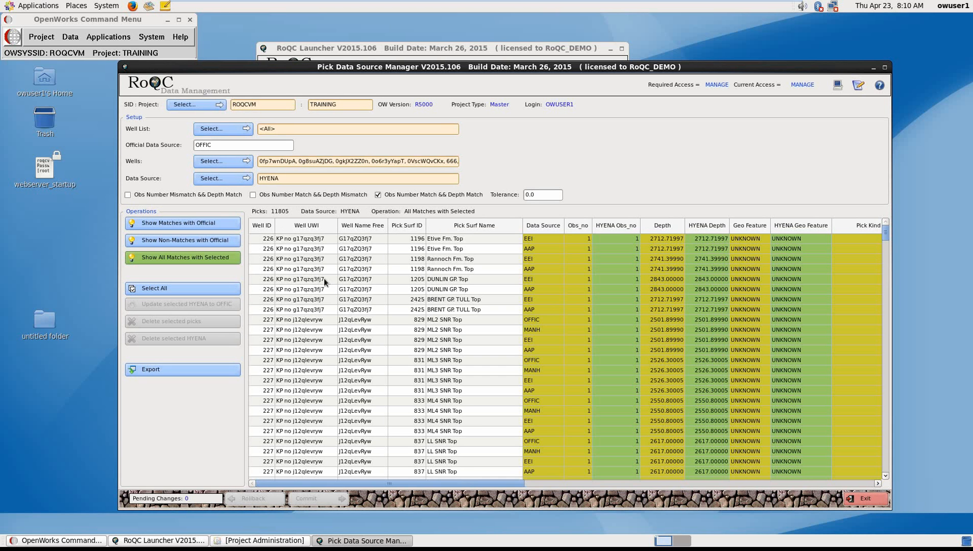
mouse_move(328, 282)
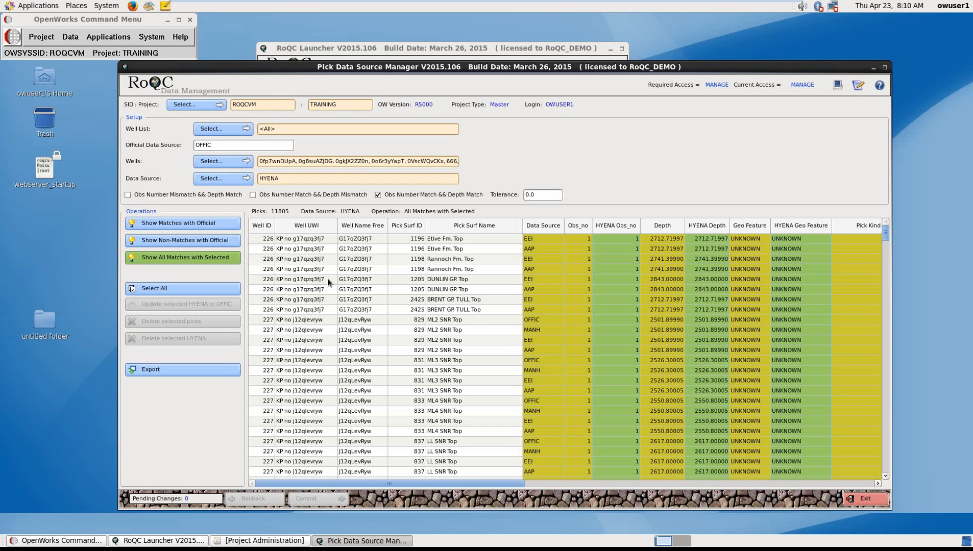
mouse_move(536, 261)
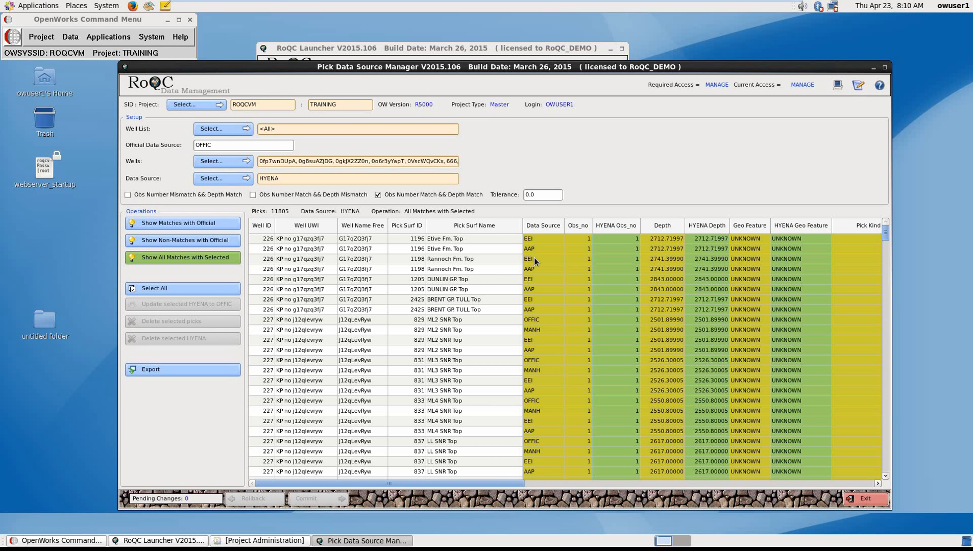
mouse_move(556, 271)
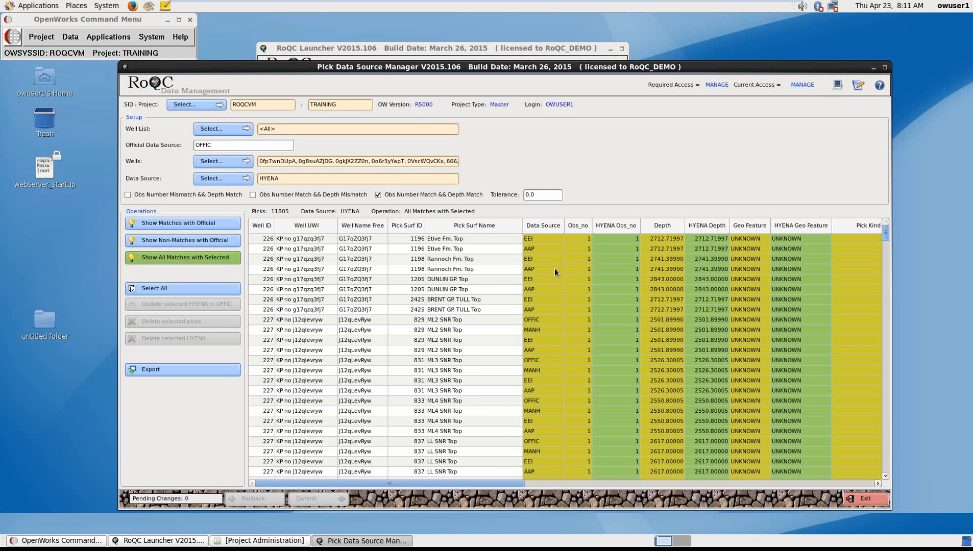
mouse_move(550, 277)
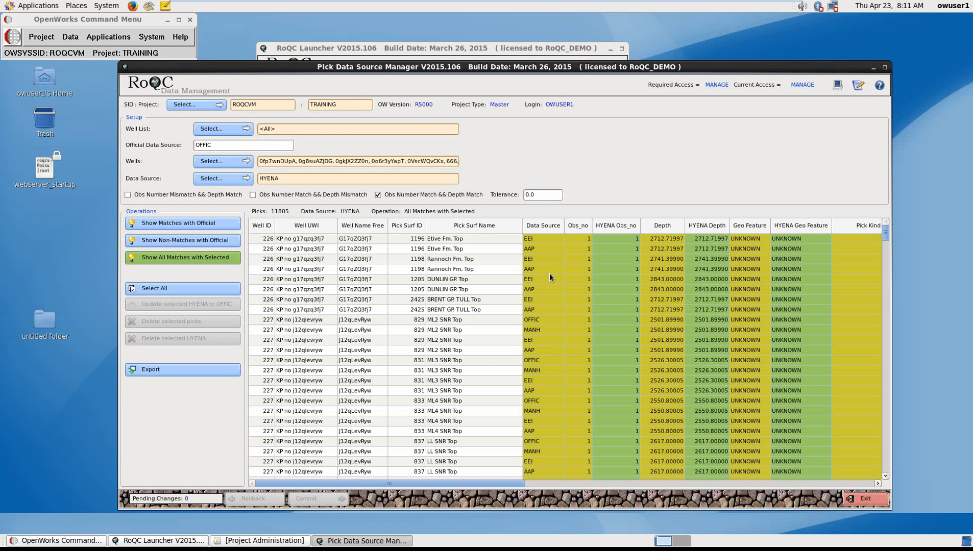
mouse_move(549, 278)
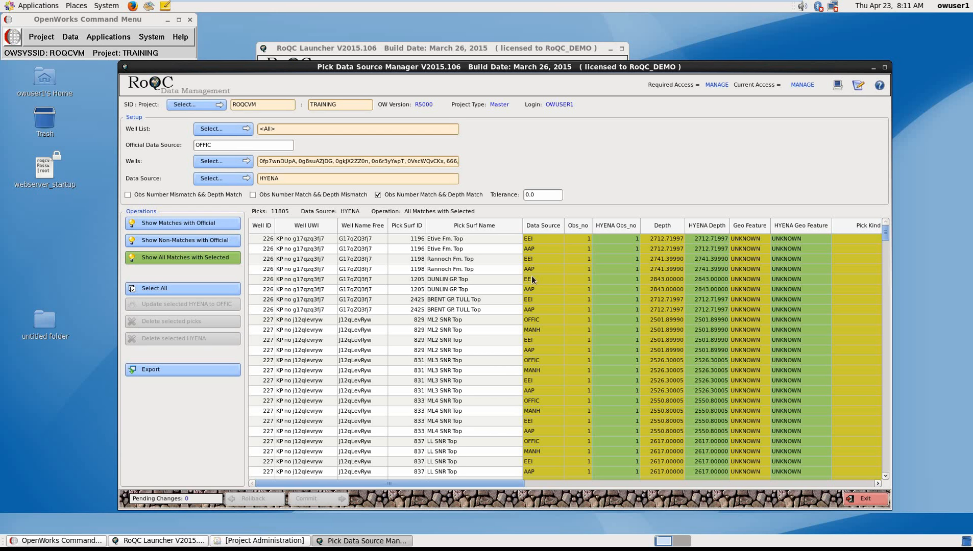
left_click(150, 369)
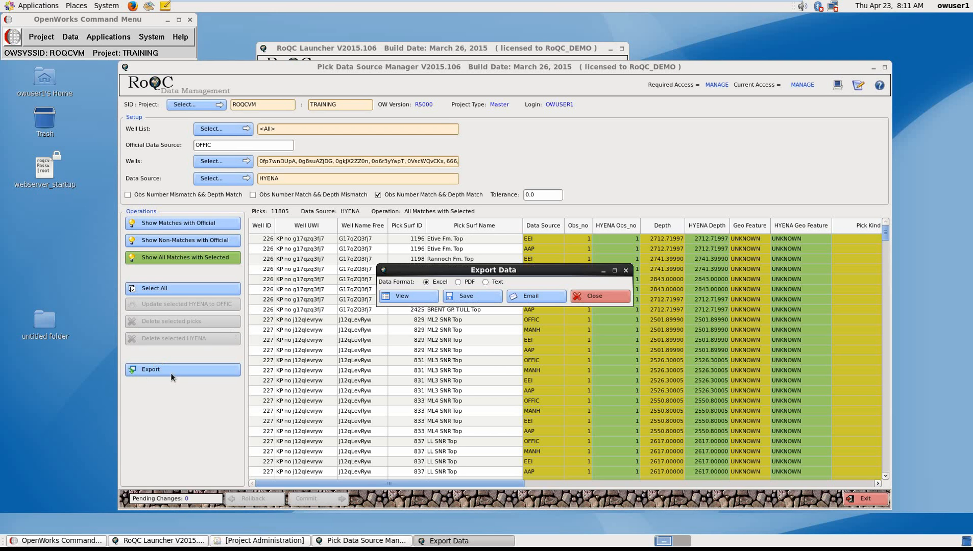
mouse_move(402, 296)
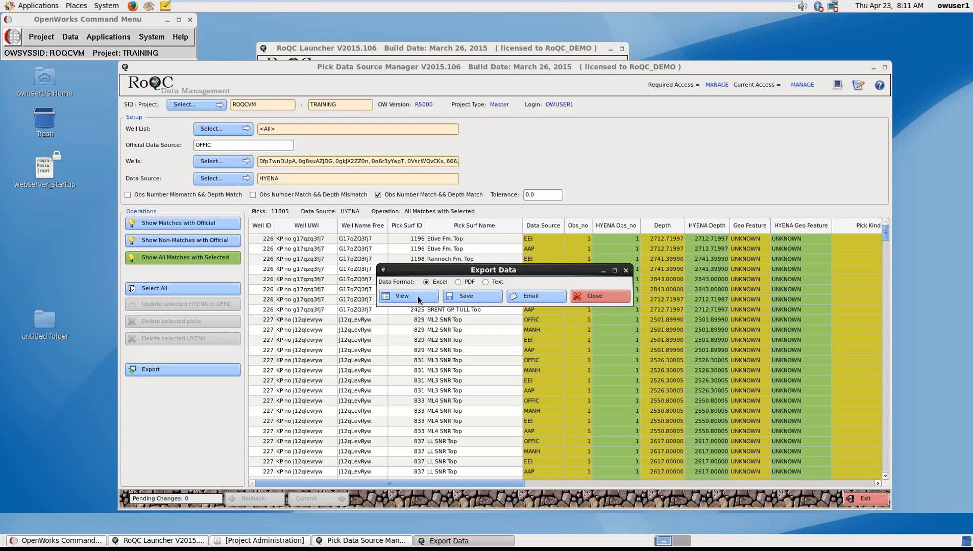
View the 11805-pick list in Excel format, then close the Export Data dialog
left_click(401, 296)
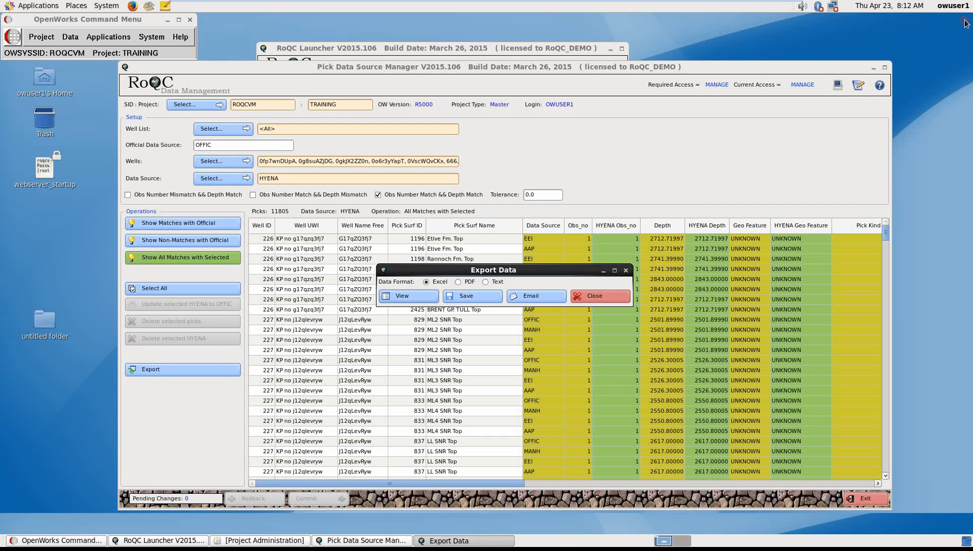
left_click(597, 296)
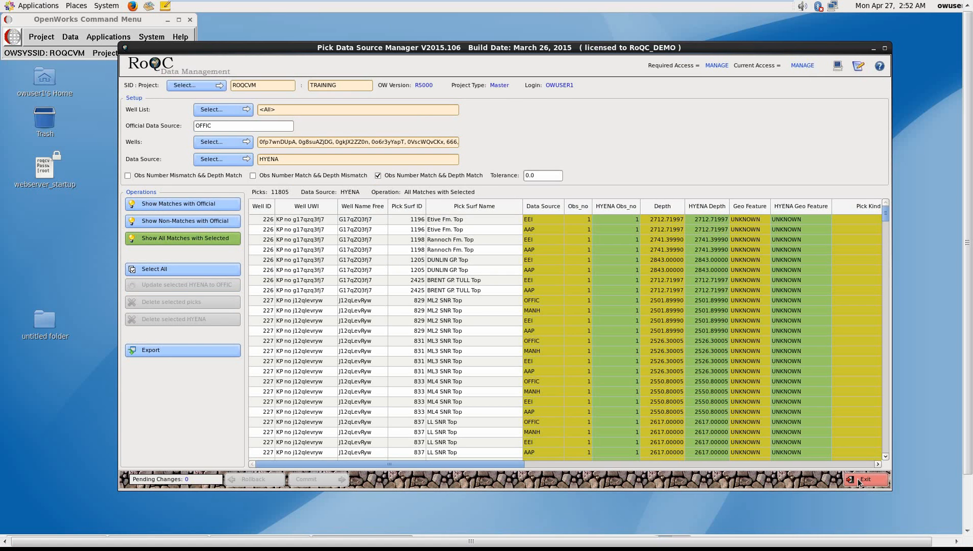
Exit Pick Data Source Manager and launch Audit Report from the Report applications
left_click(862, 479)
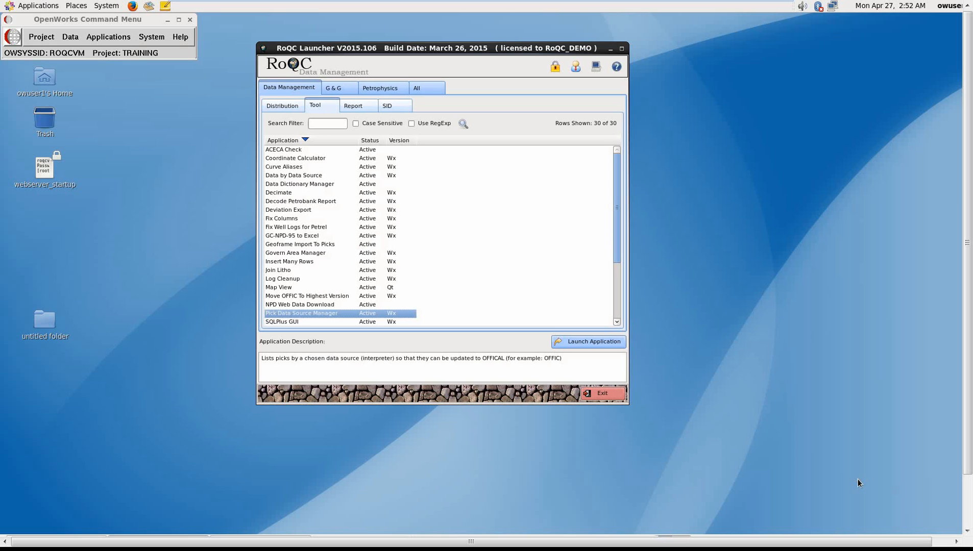
mouse_move(734, 376)
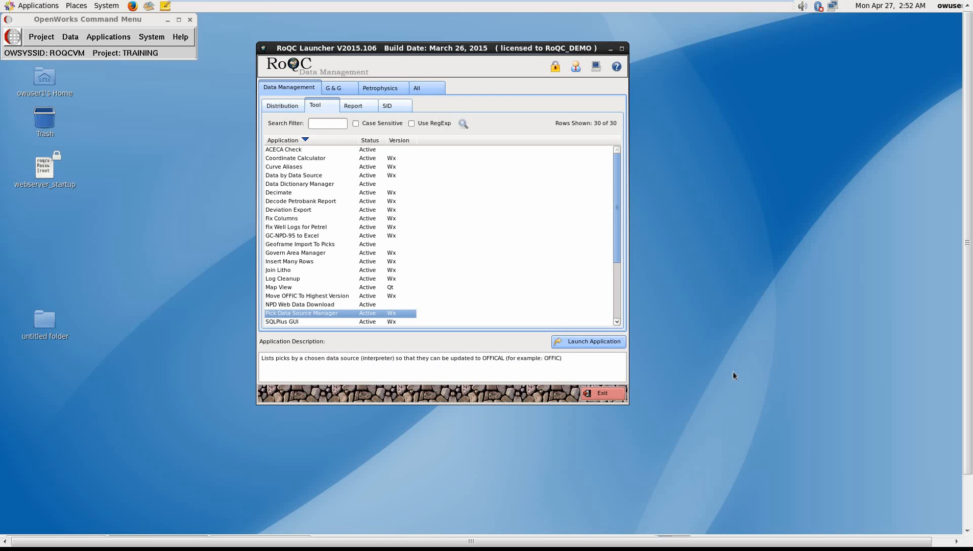
mouse_move(473, 183)
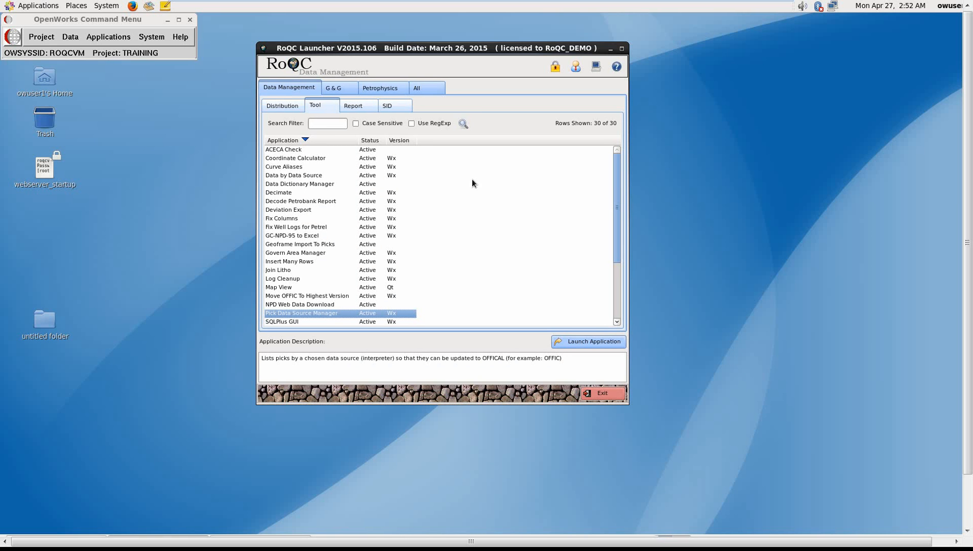
left_click(353, 106)
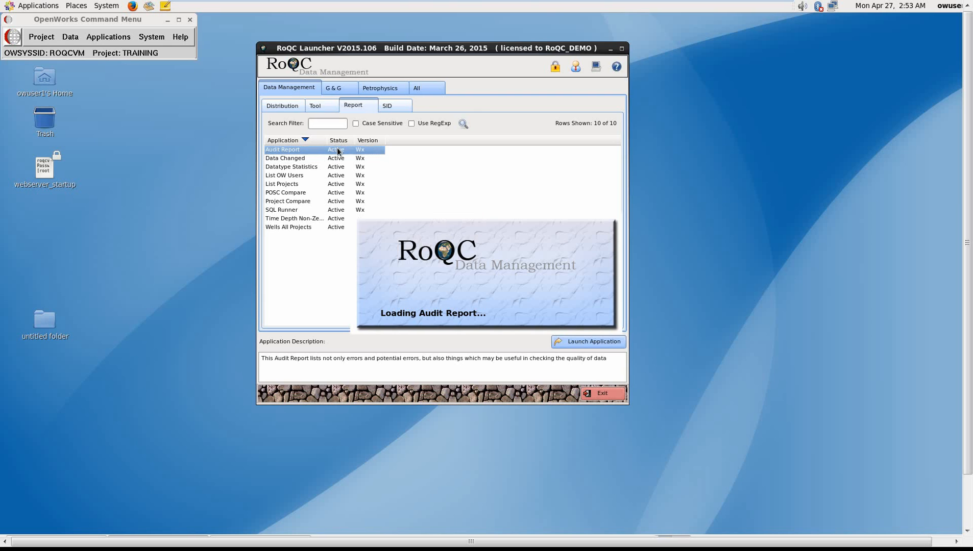
left_click(588, 341)
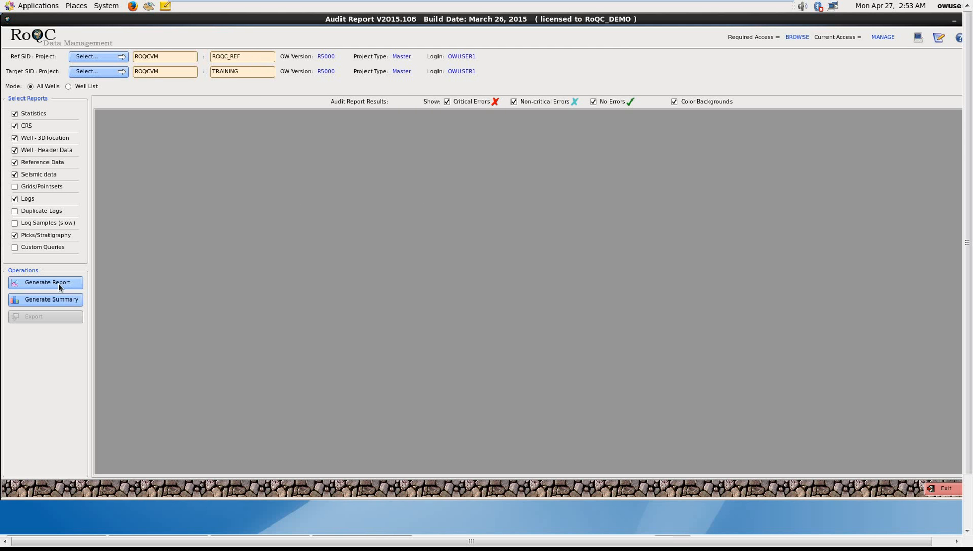
Generate the TRAINING audit report and scroll through its quality check counts
left_click(47, 282)
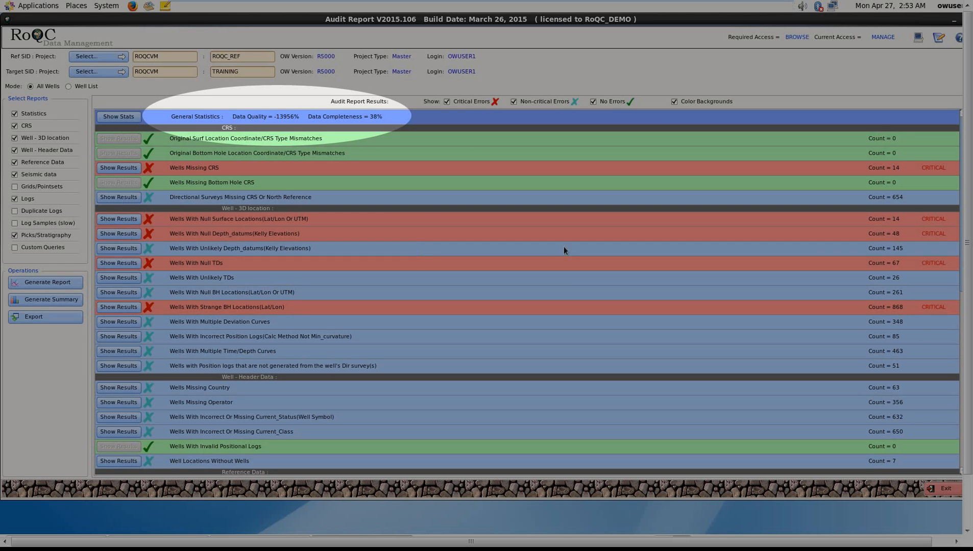
mouse_move(272, 121)
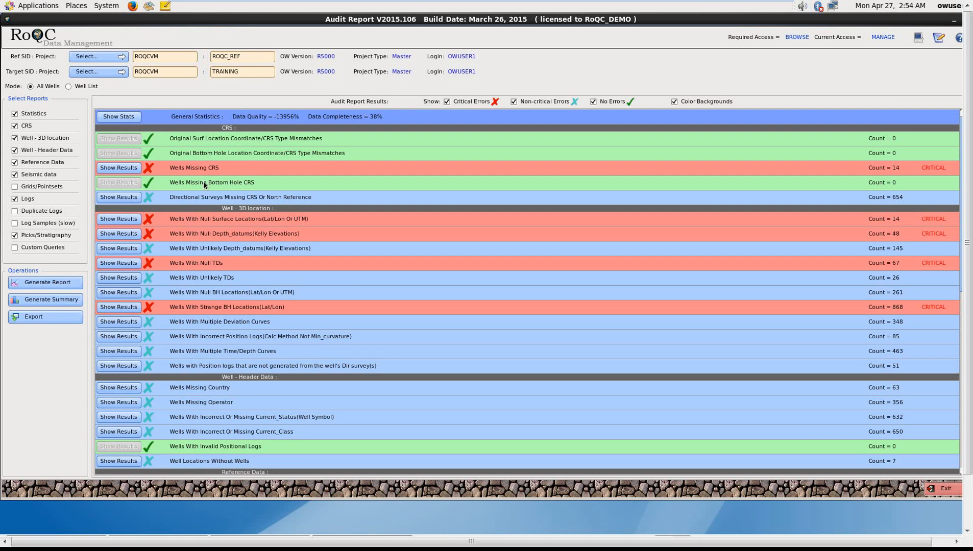
mouse_move(201, 181)
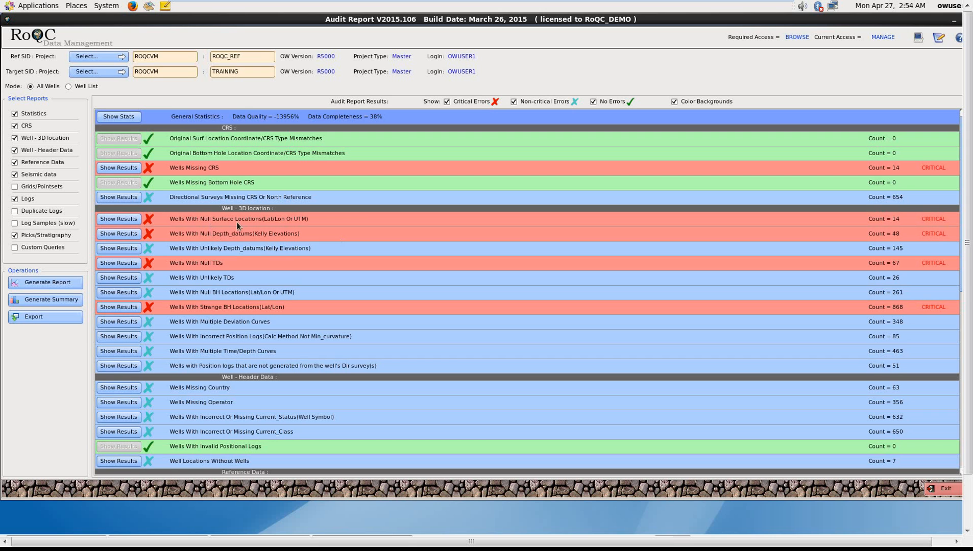
mouse_move(880, 224)
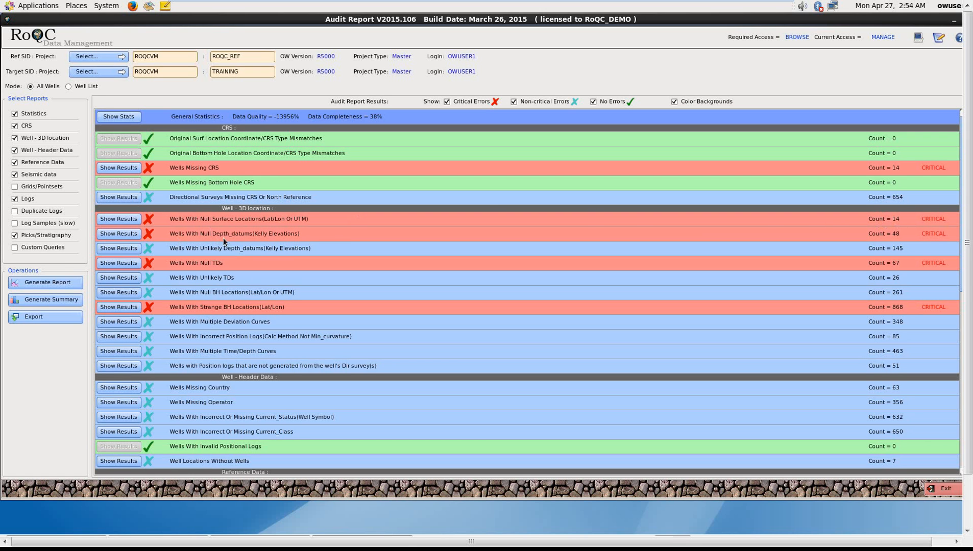
mouse_move(904, 240)
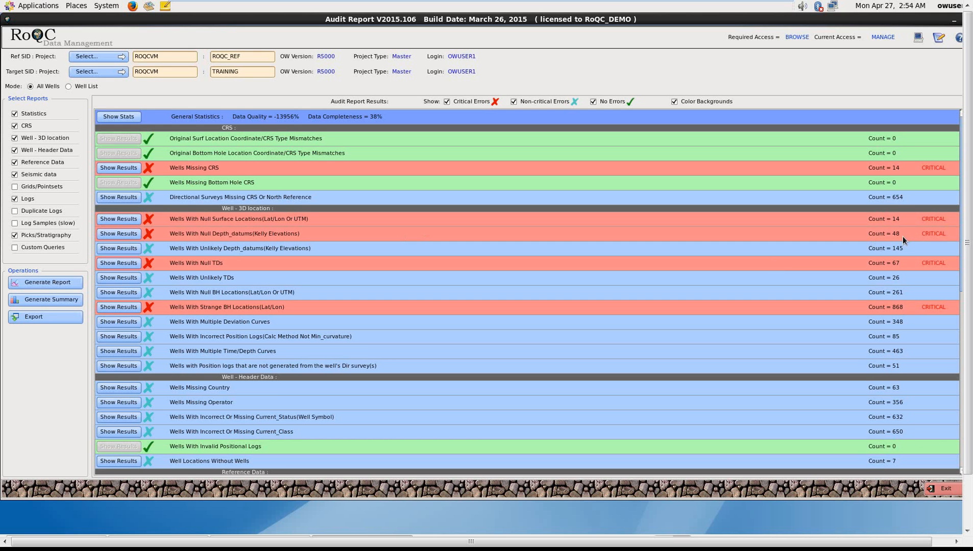
mouse_move(320, 290)
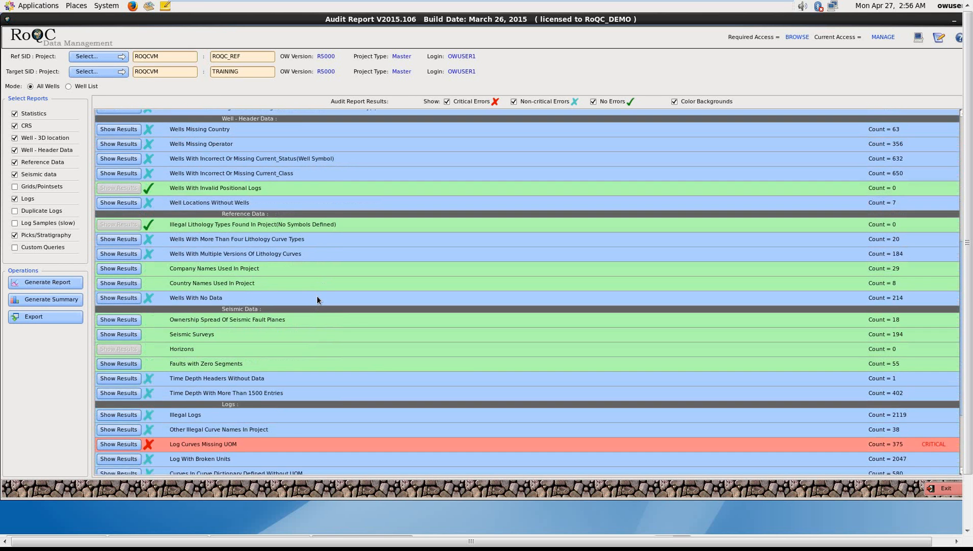
scroll("down", 3)
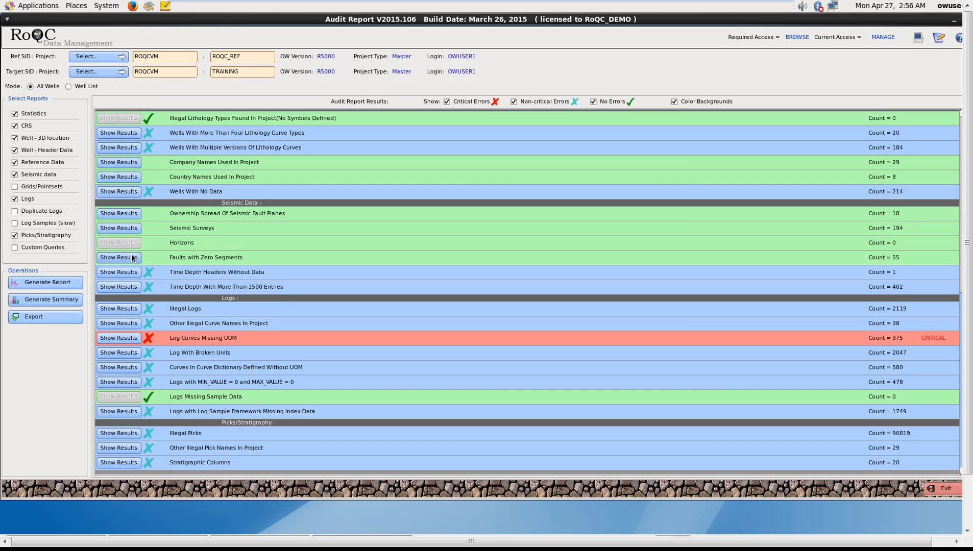
Delete the 54 zero-segment faults in Seismic Fault Manager, roll back 166 changes, exit
left_click(119, 258)
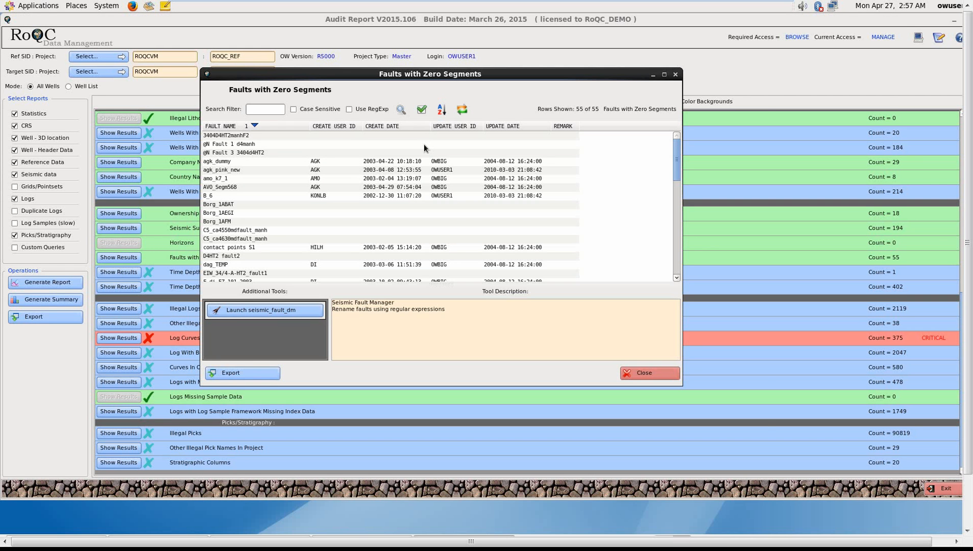
left_click(260, 310)
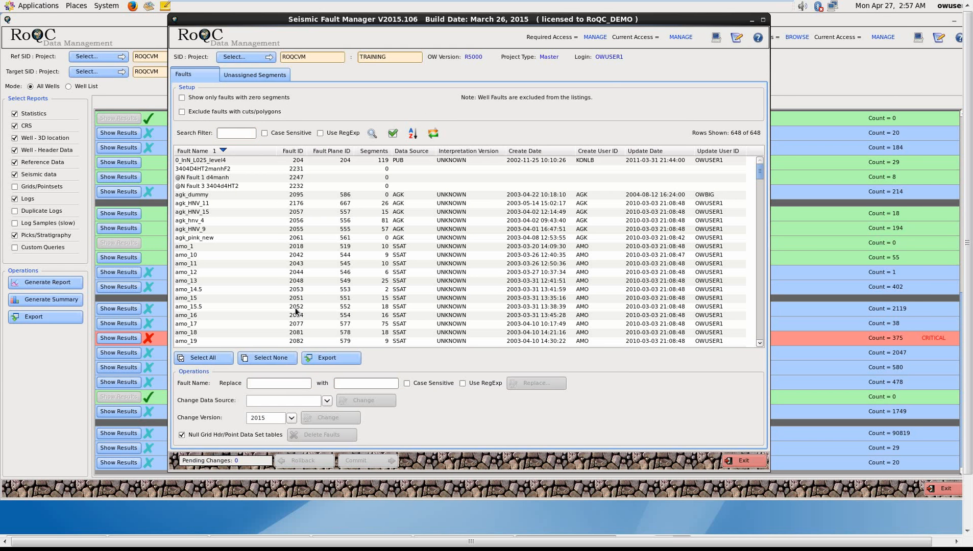
mouse_move(438, 274)
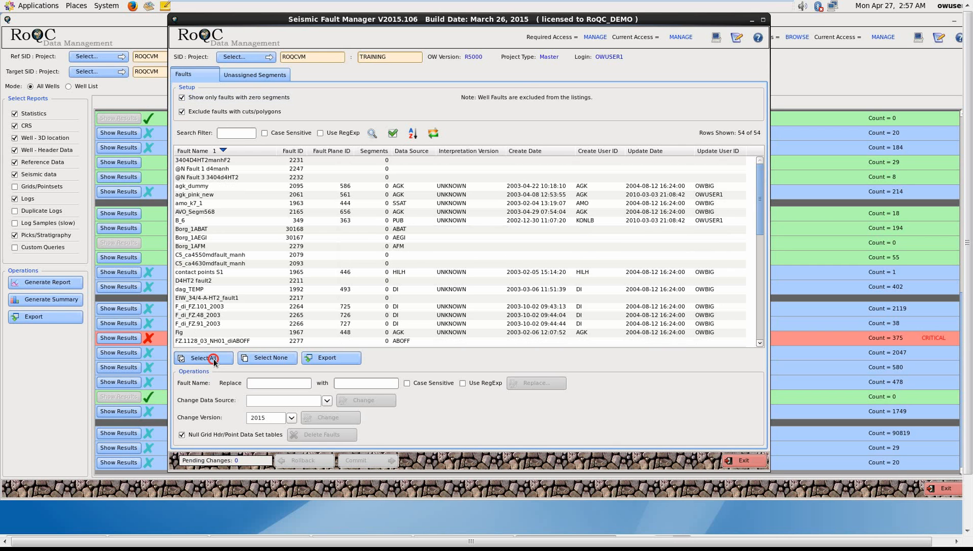
left_click(323, 434)
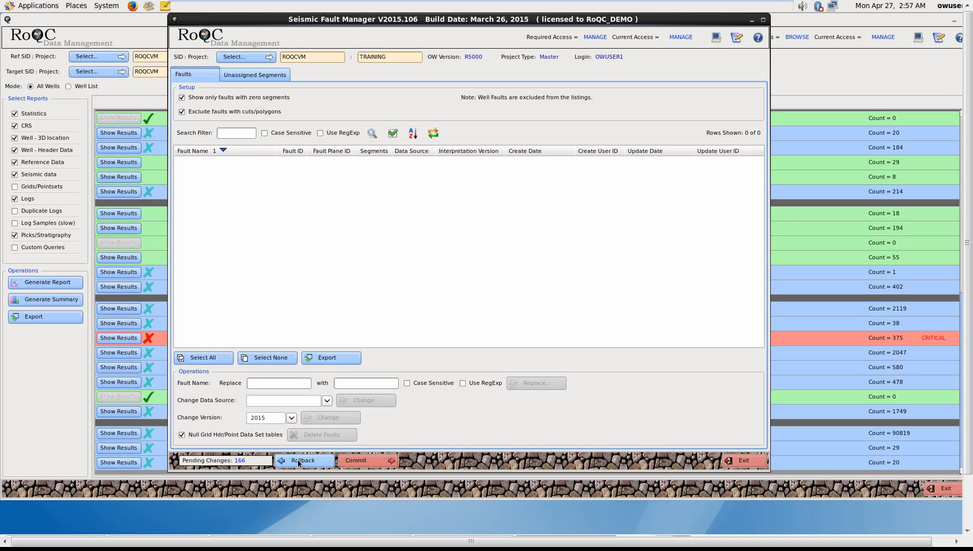
left_click(302, 461)
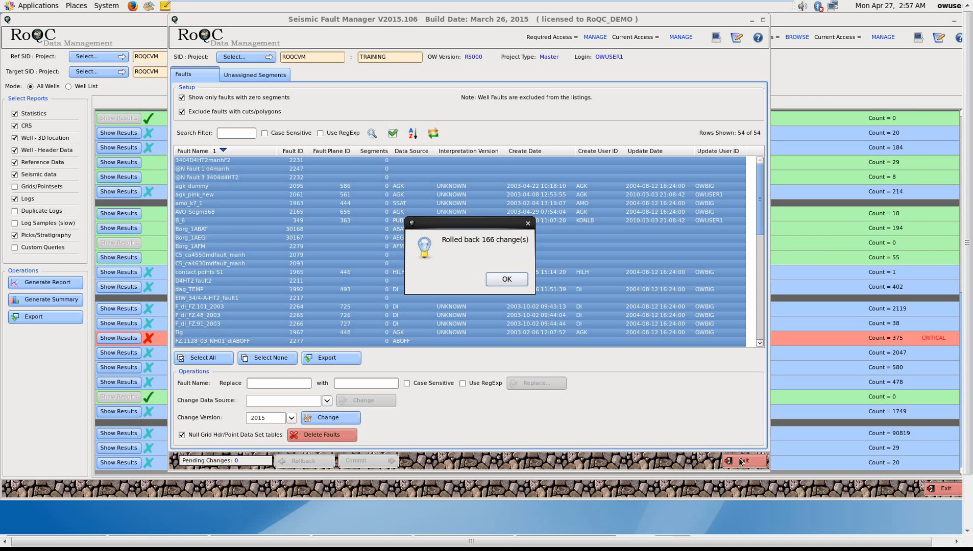
left_click(506, 279)
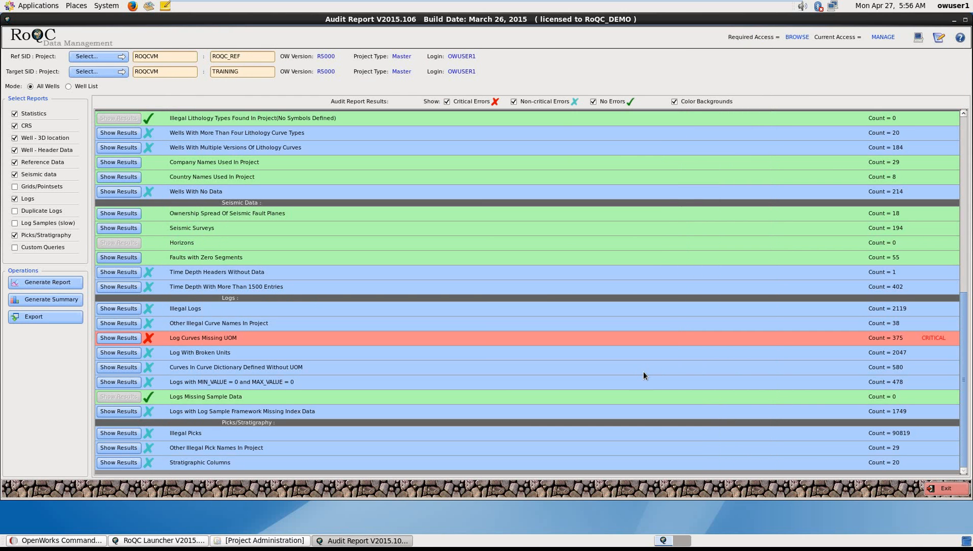
mouse_move(388, 374)
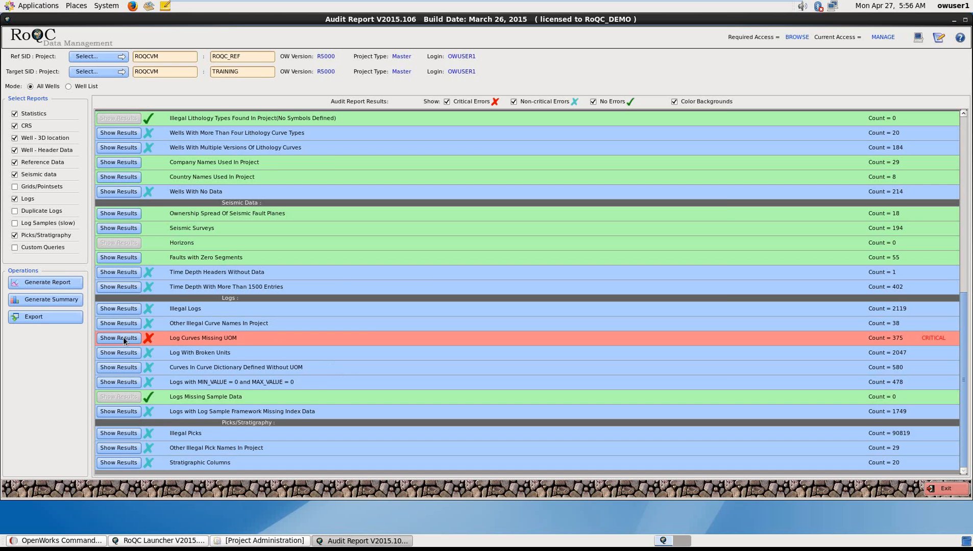
Run update_crv_units from Log Curves Missing UOM, roll back its 201 unit changes, and exit
left_click(118, 338)
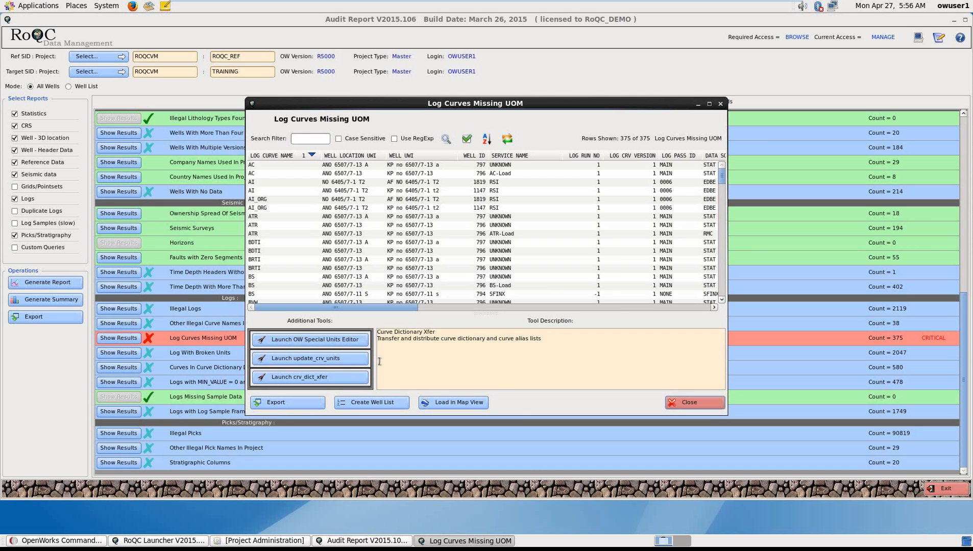
left_click(310, 359)
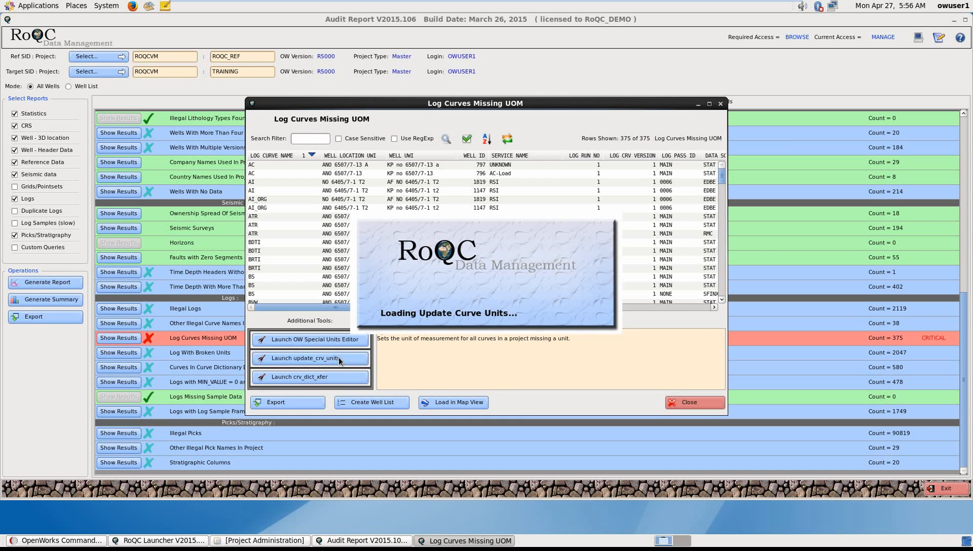
left_click(310, 358)
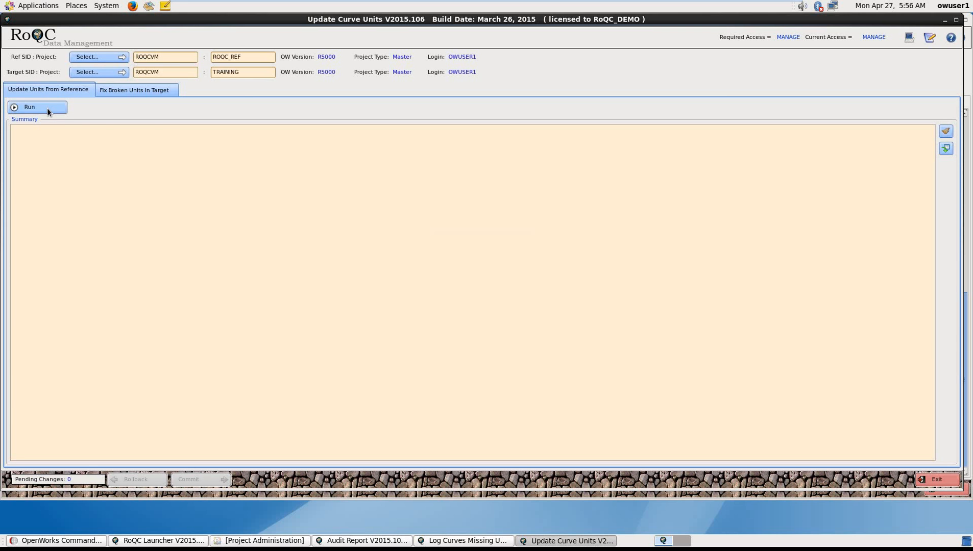
left_click(29, 107)
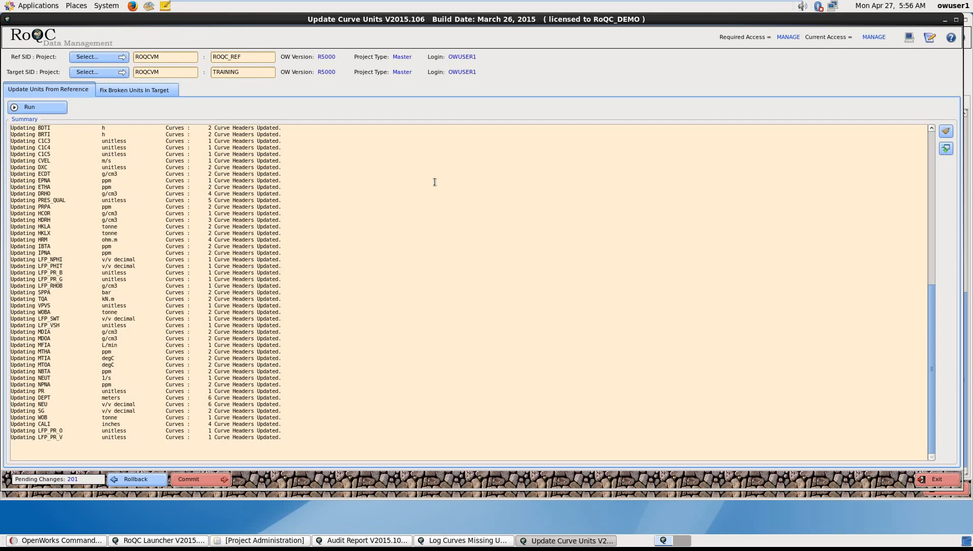
mouse_move(733, 398)
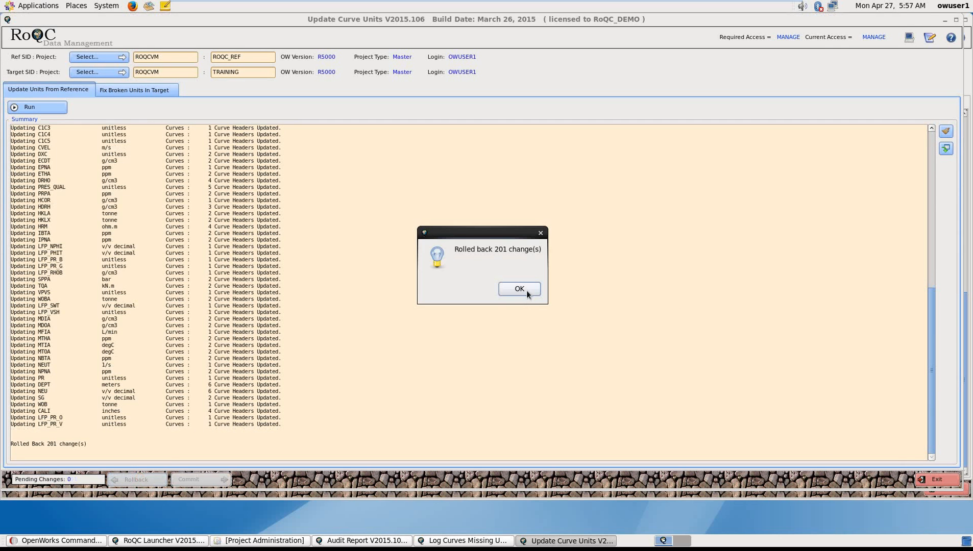
left_click(519, 289)
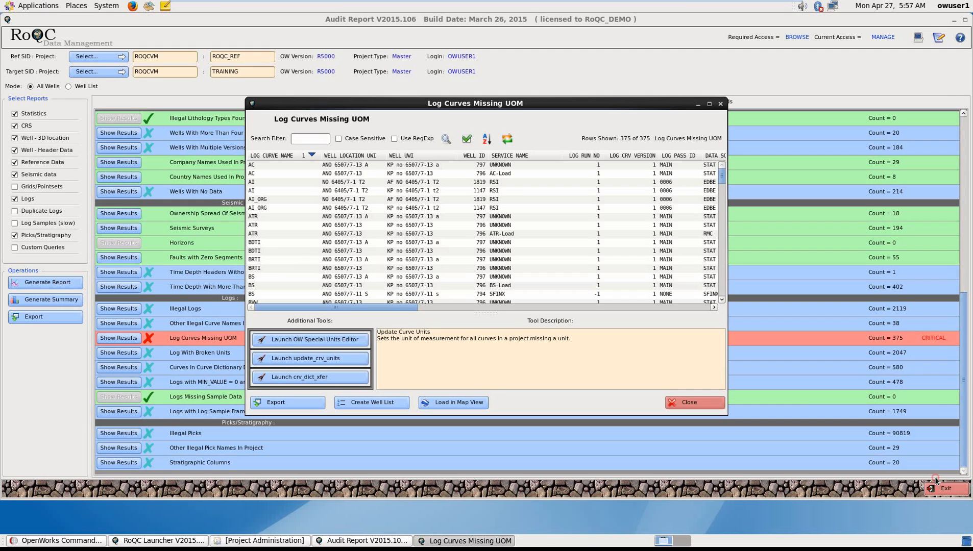
left_click(689, 402)
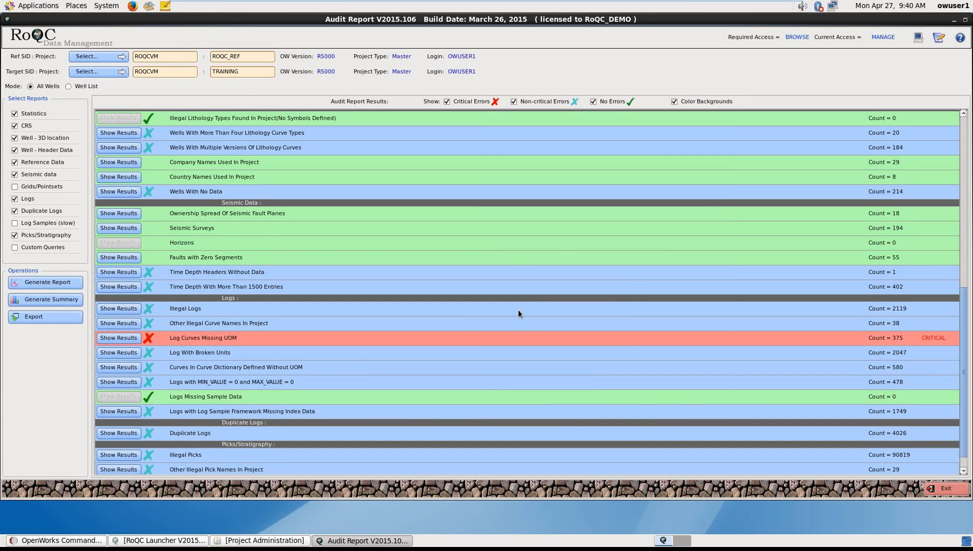
mouse_move(222, 382)
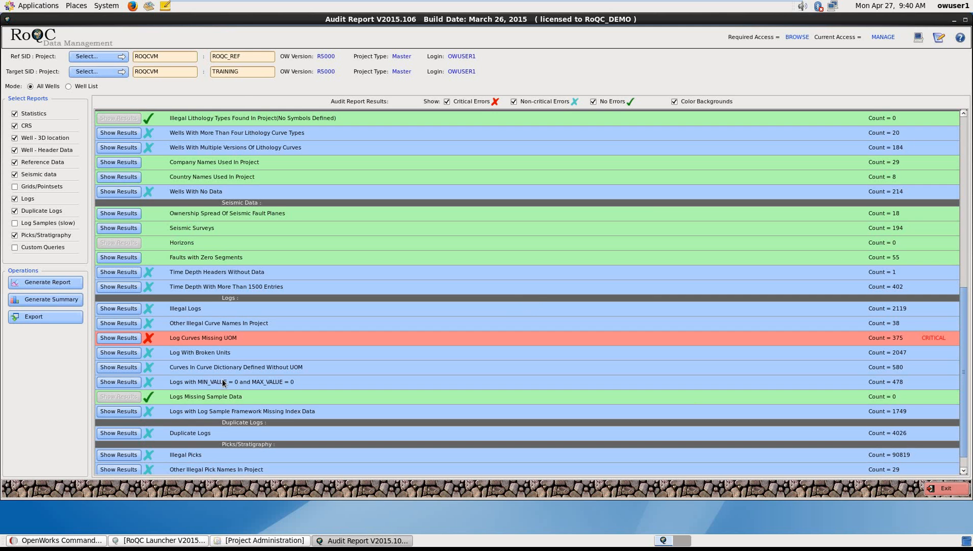
Review the 4026 duplicate logs results, then launch Project Compare on ROQCVM / TRAINING
left_click(118, 433)
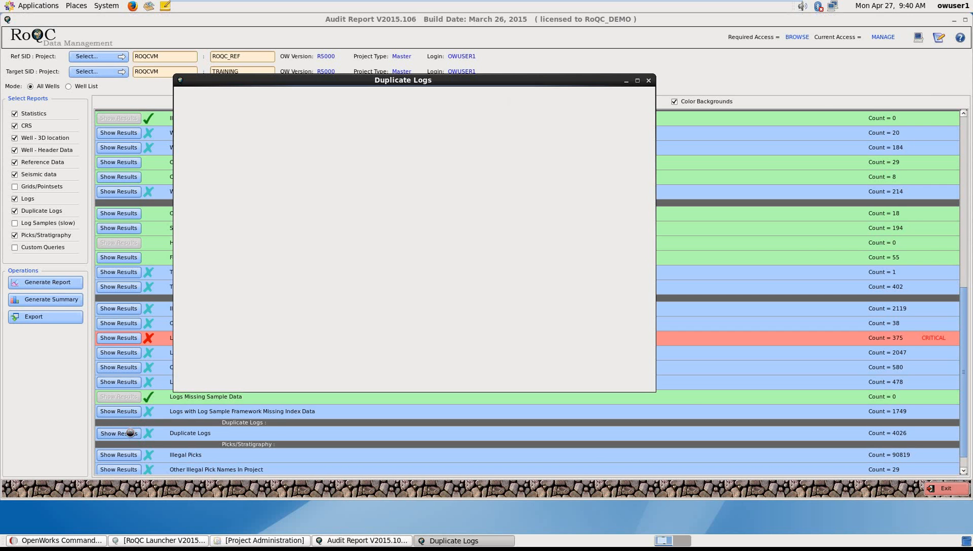
left_click(118, 433)
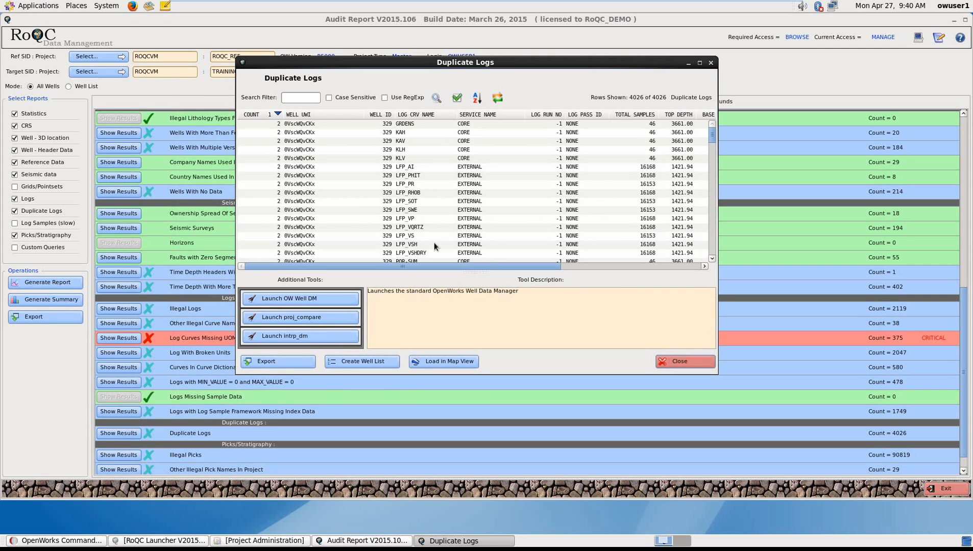
left_click(299, 316)
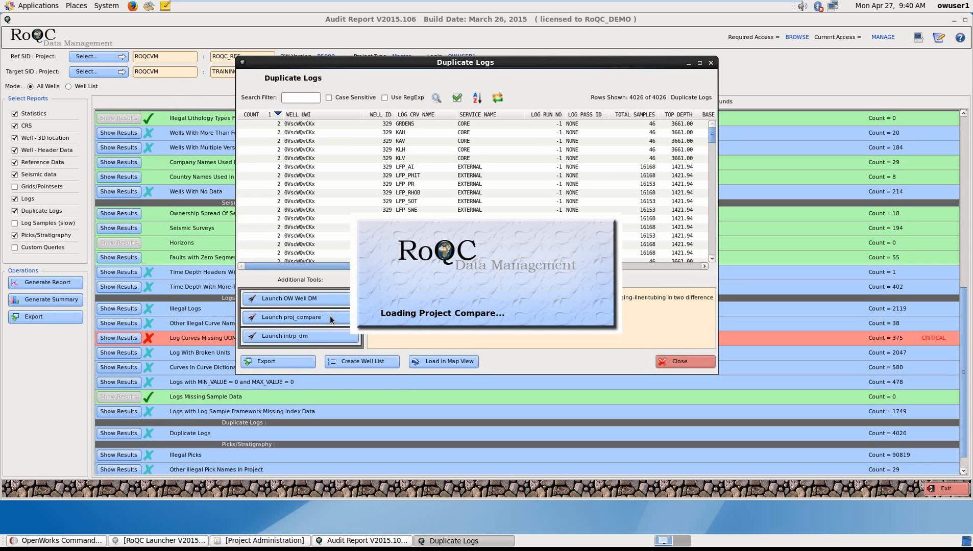
left_click(291, 316)
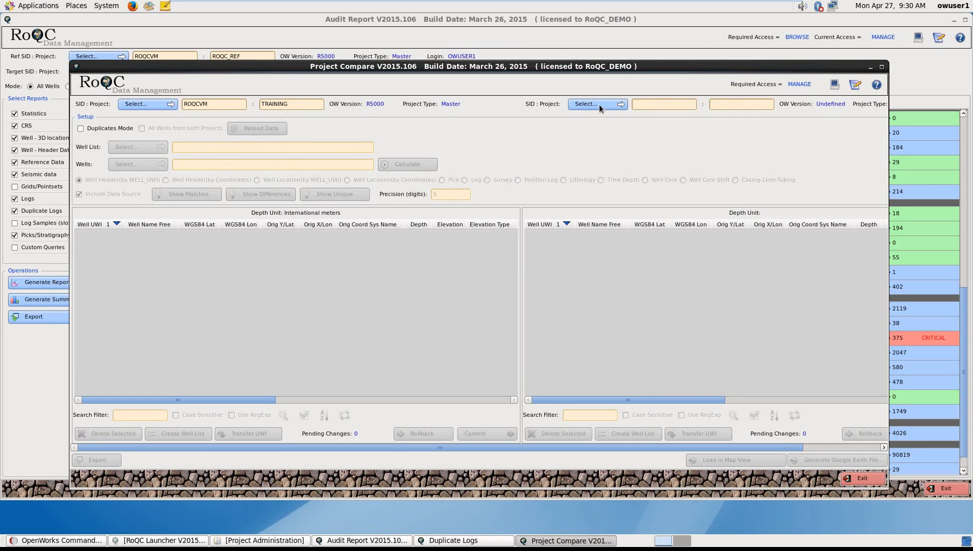
Choose TRAINING as the compared project and load all wells through the <All> well list
left_click(593, 104)
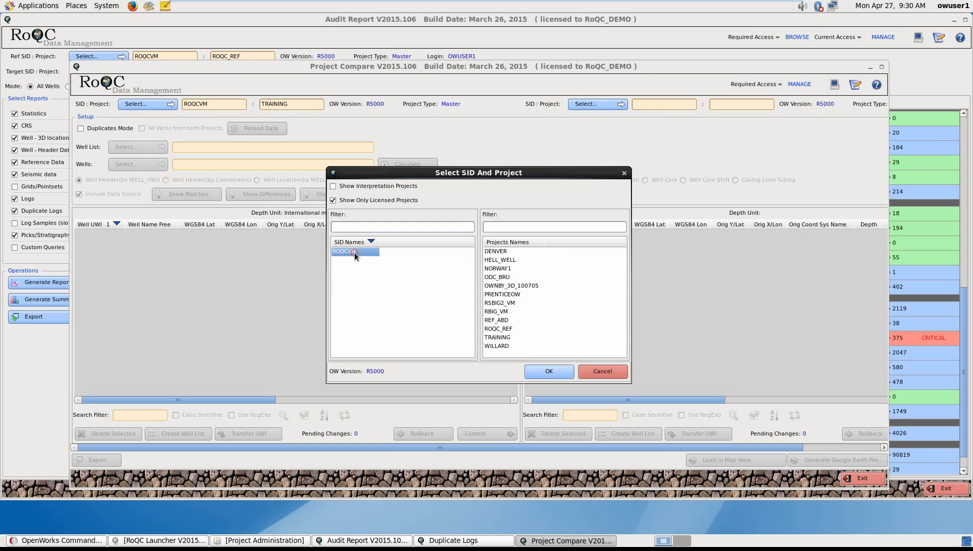
left_click(496, 337)
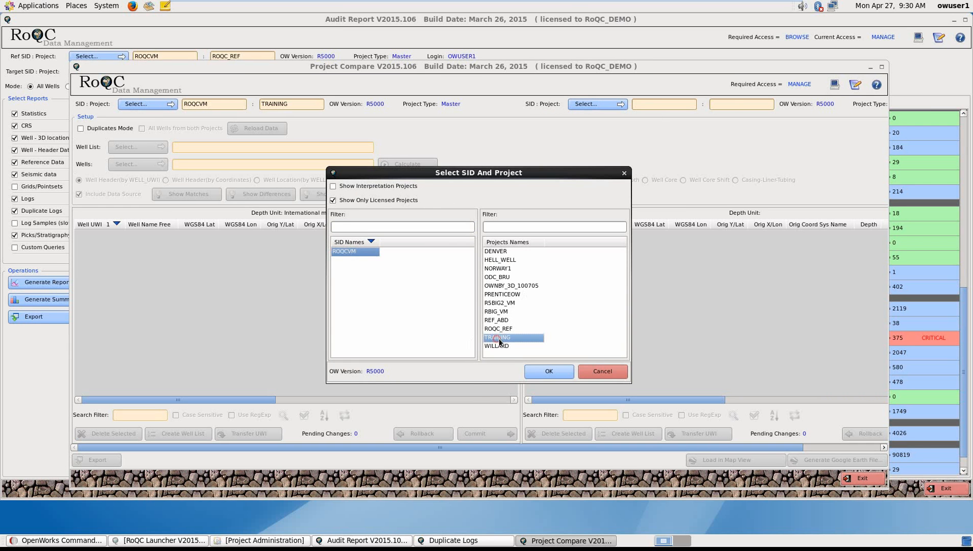
left_click(547, 371)
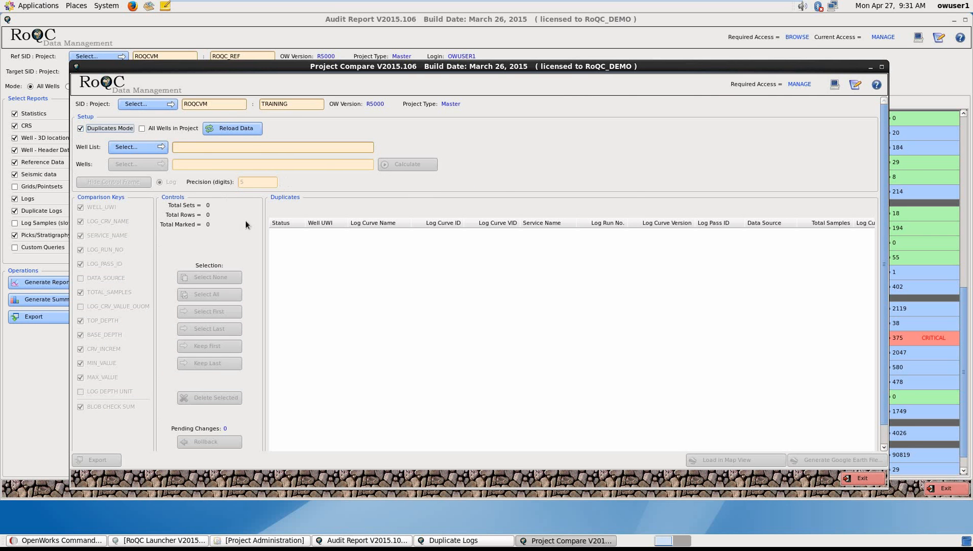
left_click(132, 147)
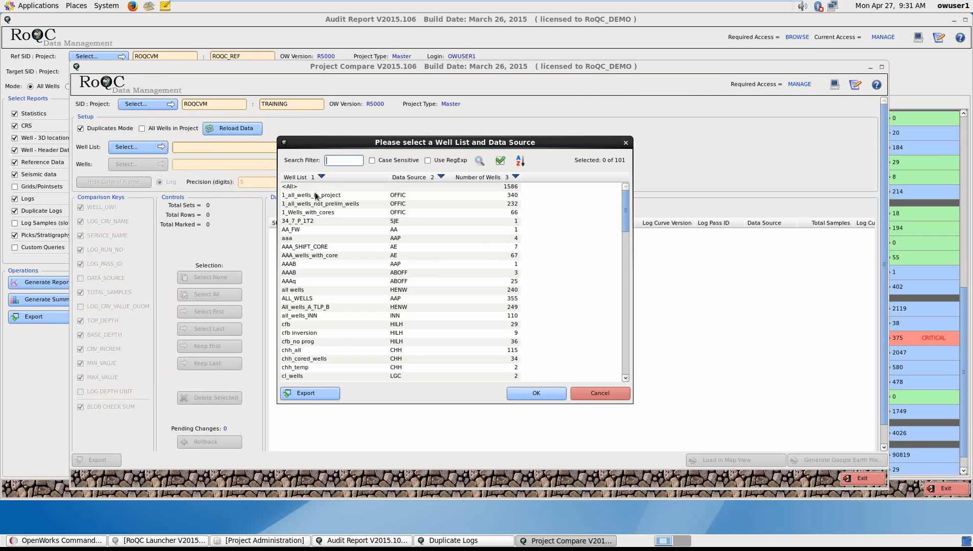
left_click(288, 187)
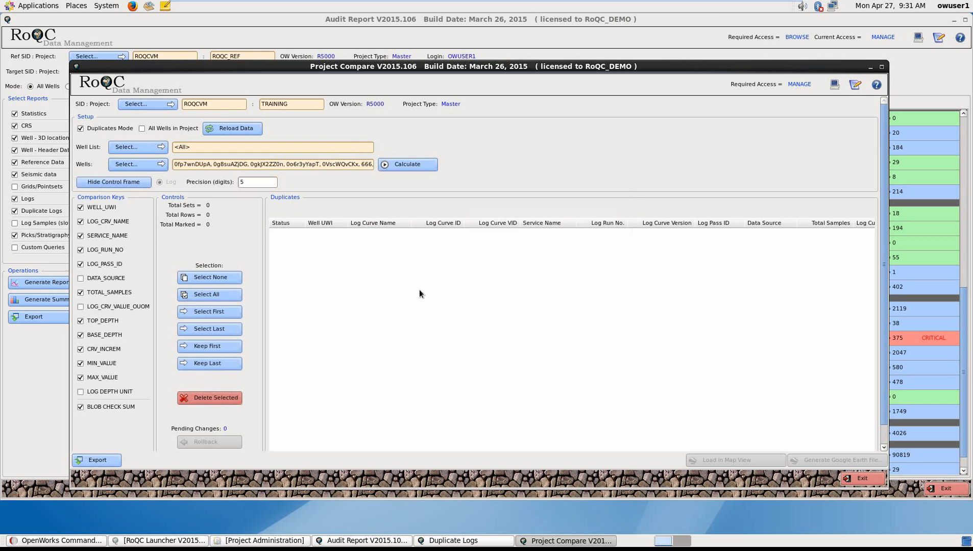
Calculate duplicates, keep the last of each set, delete the 4560 rows, and return to the Audit Report
left_click(407, 163)
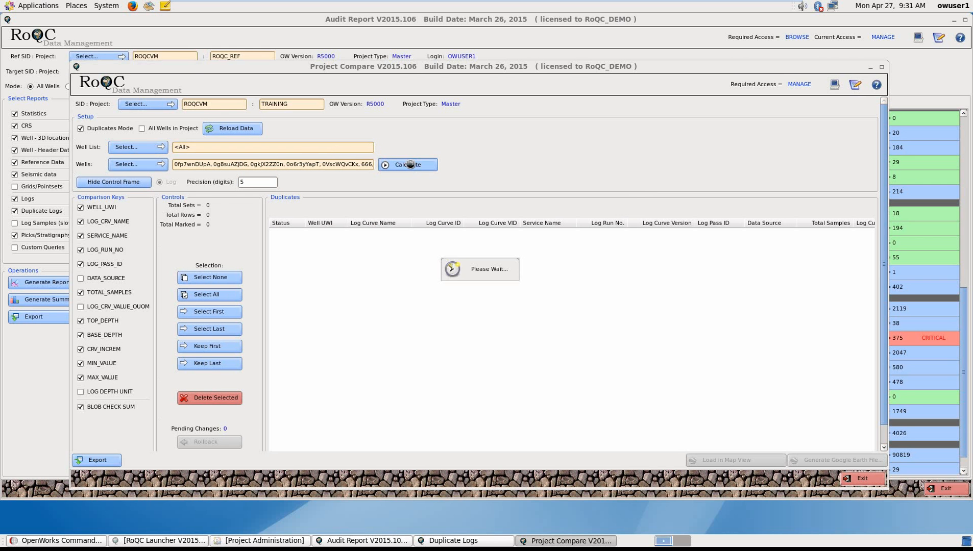
left_click(404, 164)
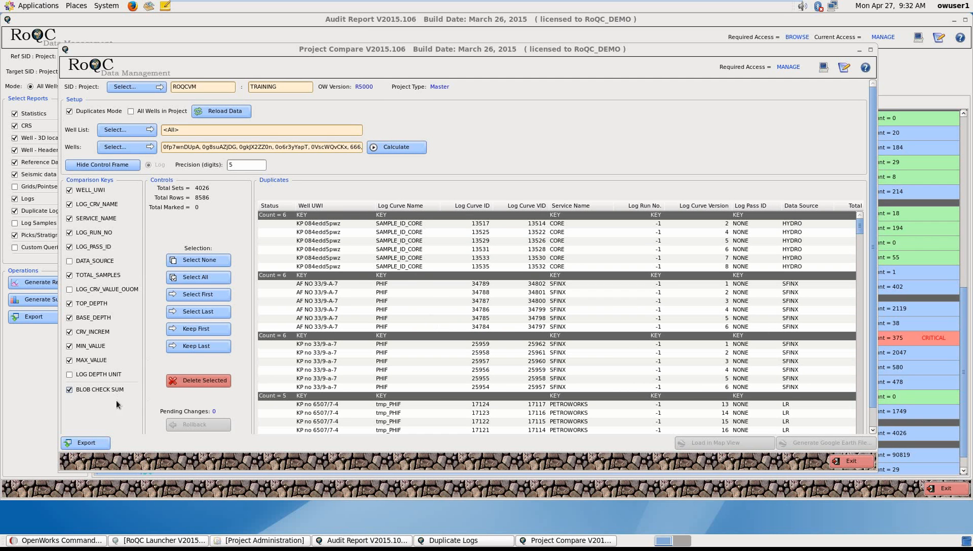
left_click(195, 345)
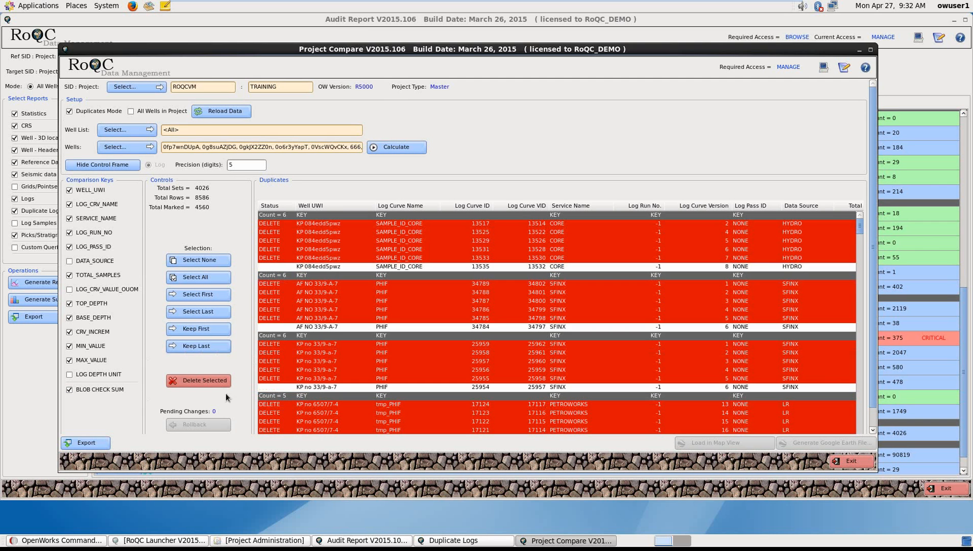
left_click(203, 381)
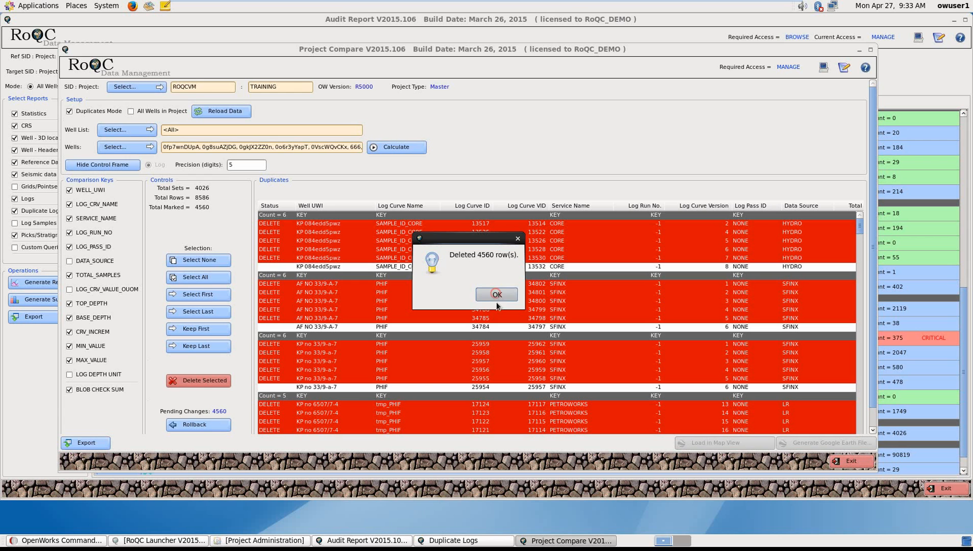
left_click(496, 294)
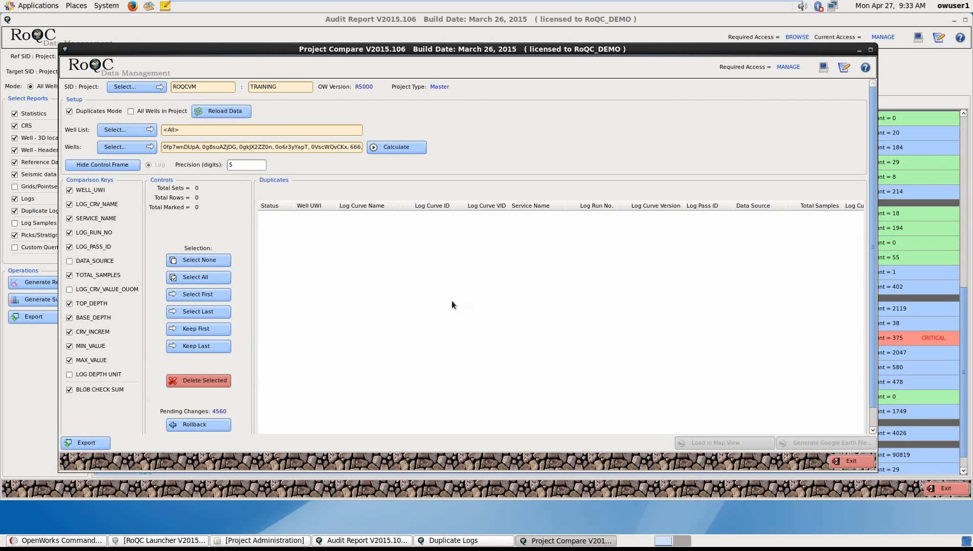
left_click(193, 424)
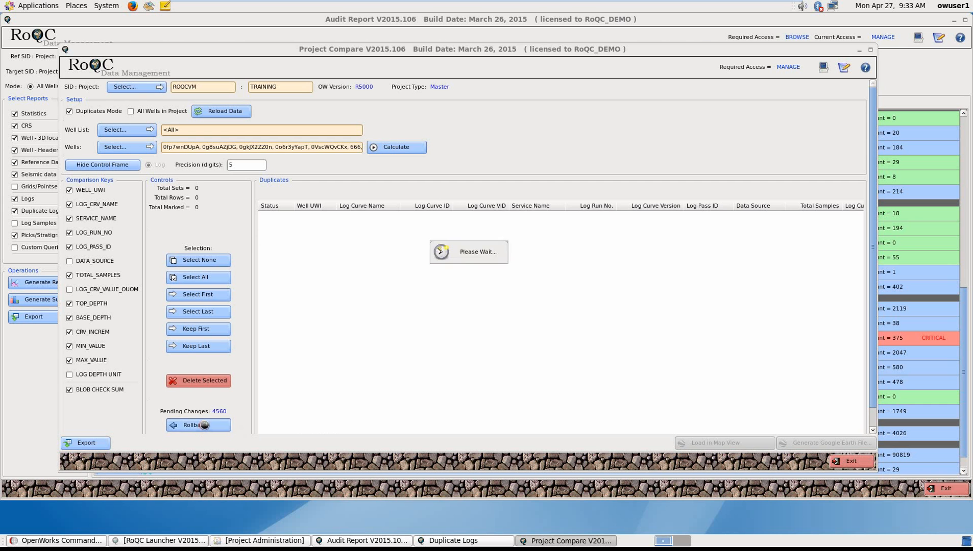
left_click(396, 147)
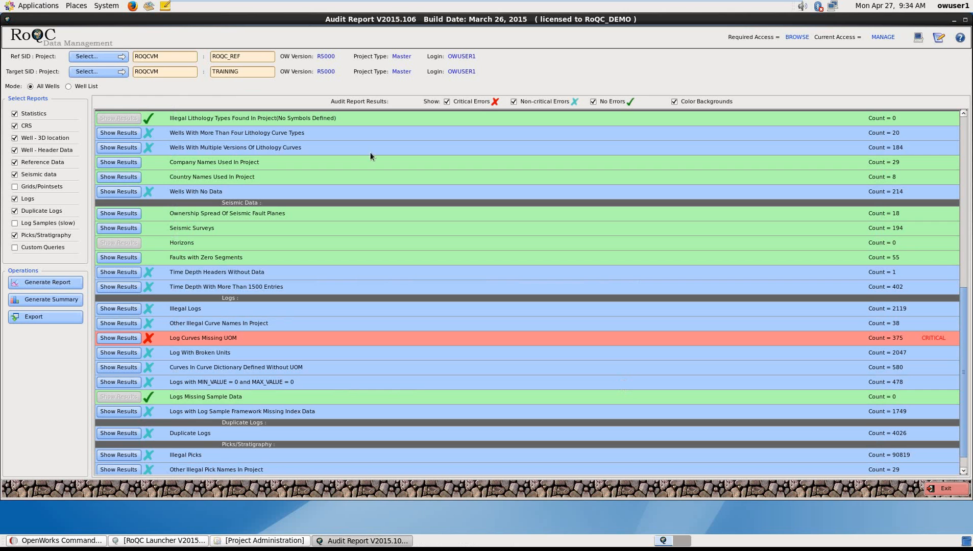
mouse_move(387, 144)
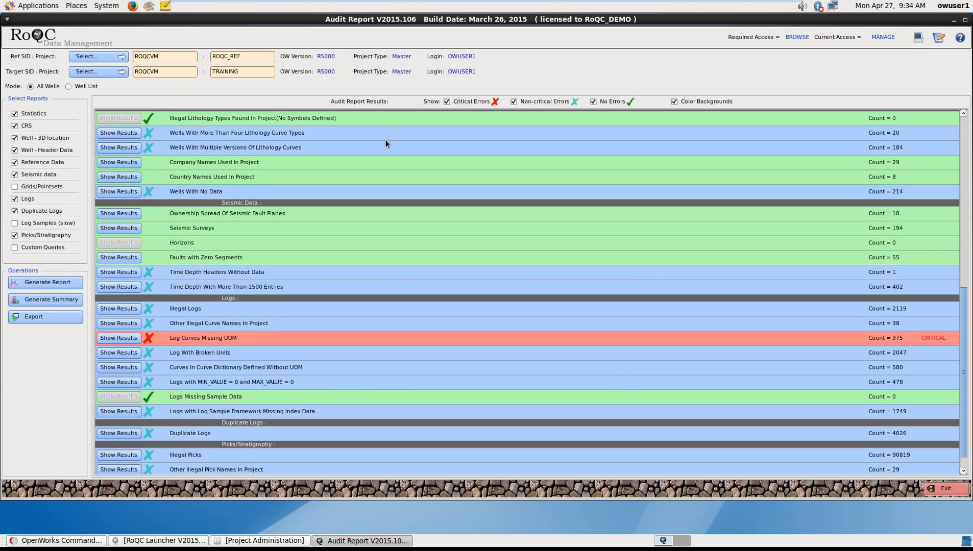
mouse_move(470, 113)
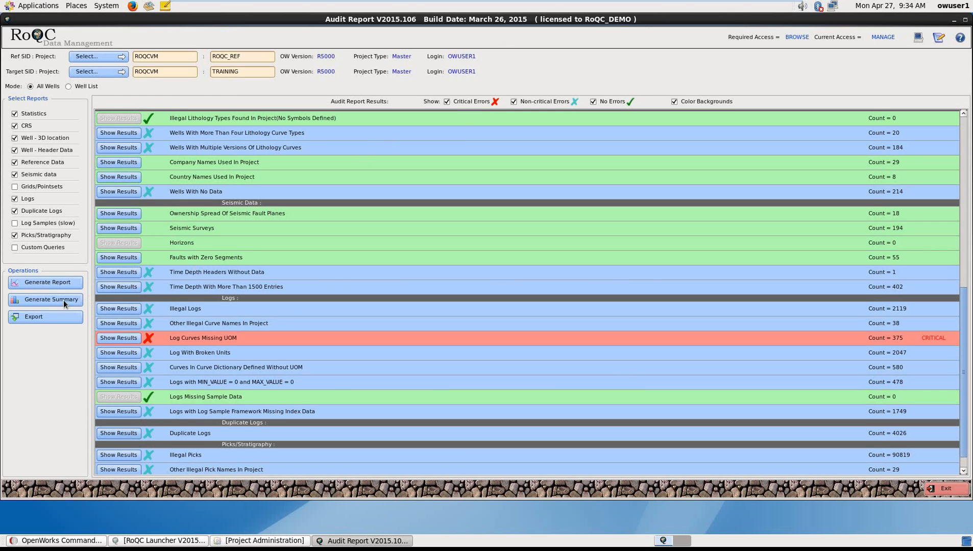
Select saved audit reports in multiple-projects latest mode and chart Logs - % OFFICIAL
left_click(50, 300)
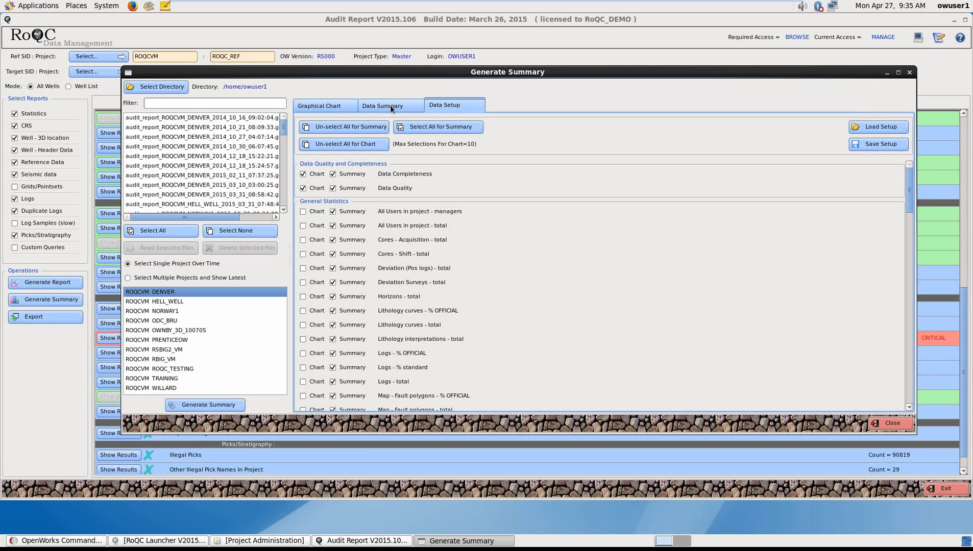
mouse_move(160, 137)
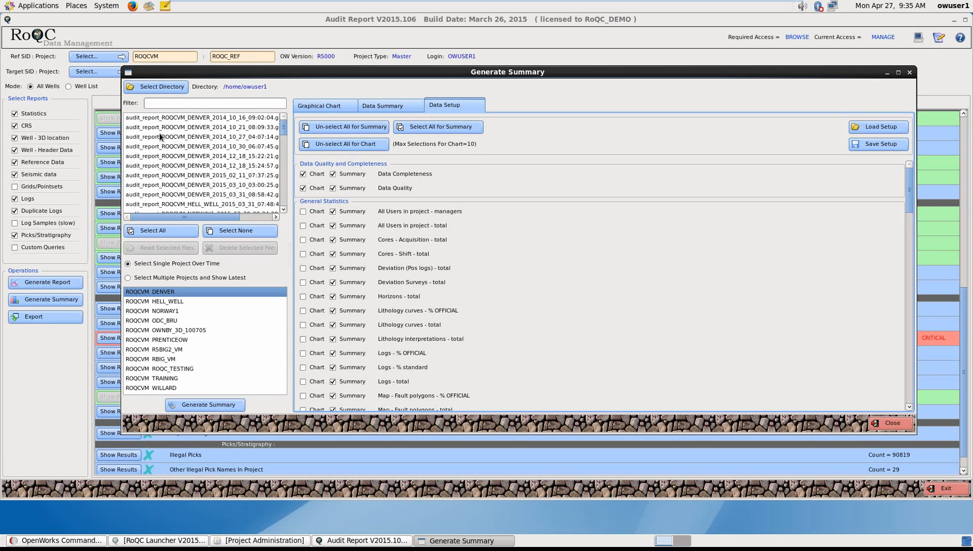
mouse_move(279, 132)
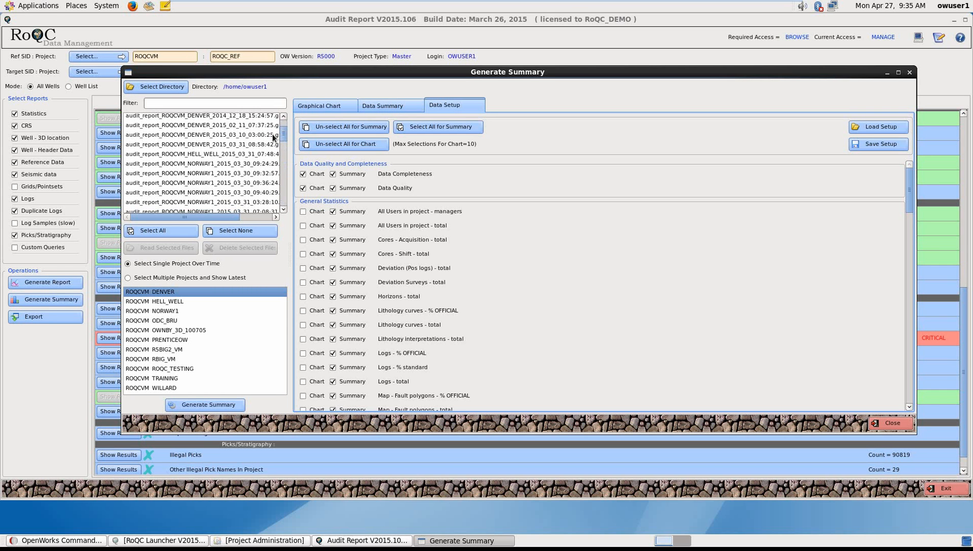
left_click(152, 230)
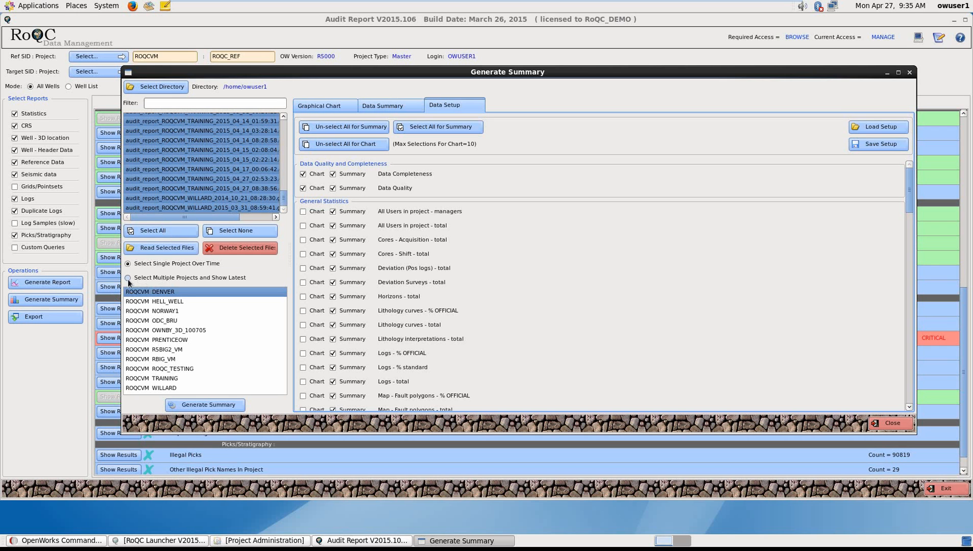
left_click(127, 278)
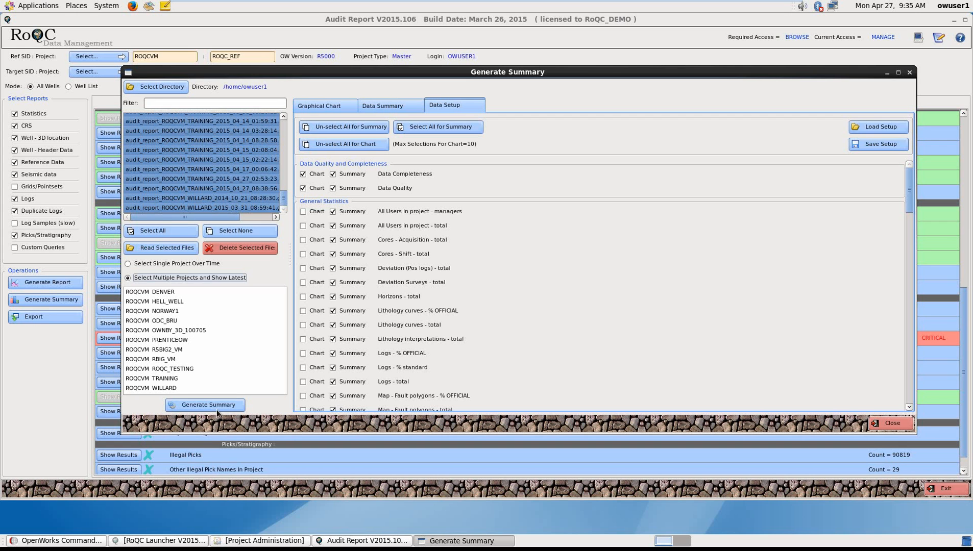
mouse_move(187, 404)
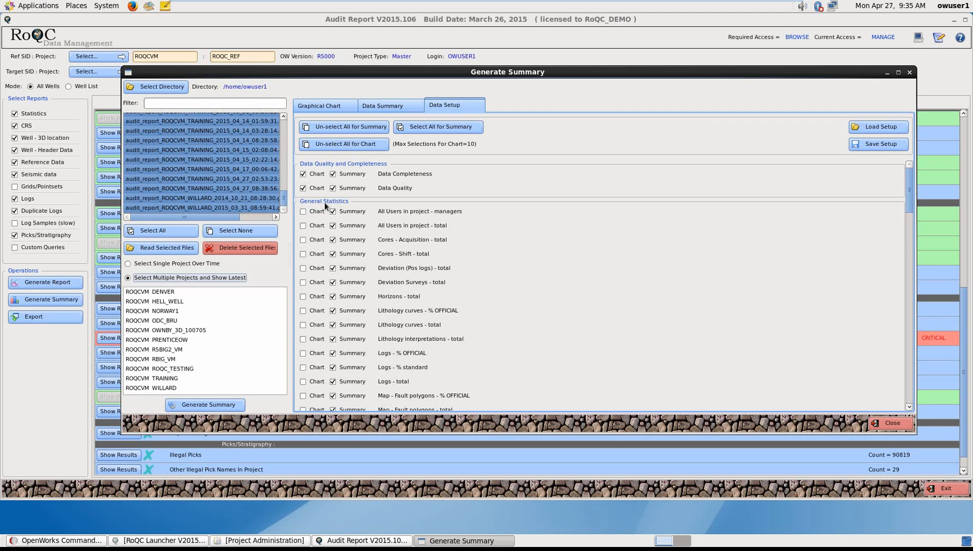
scroll("down", 3)
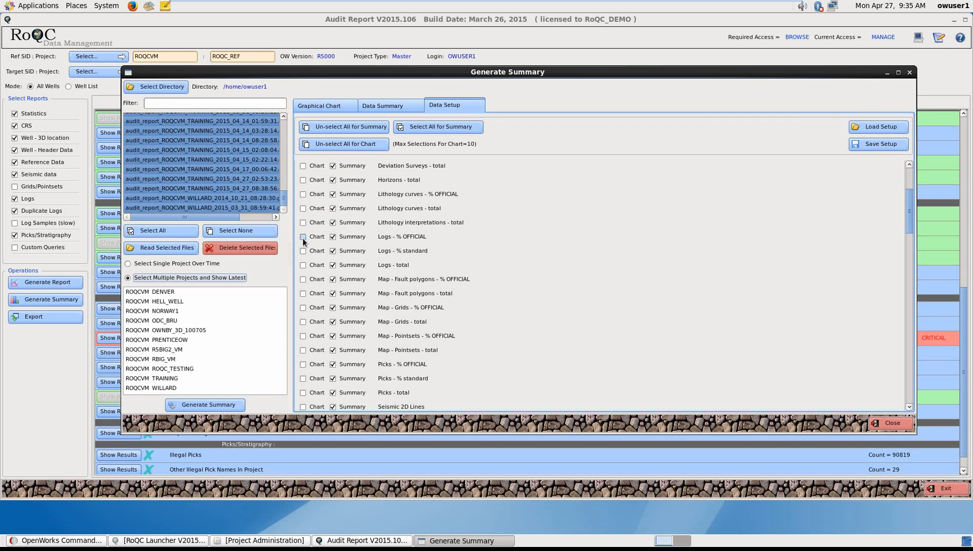
left_click(303, 237)
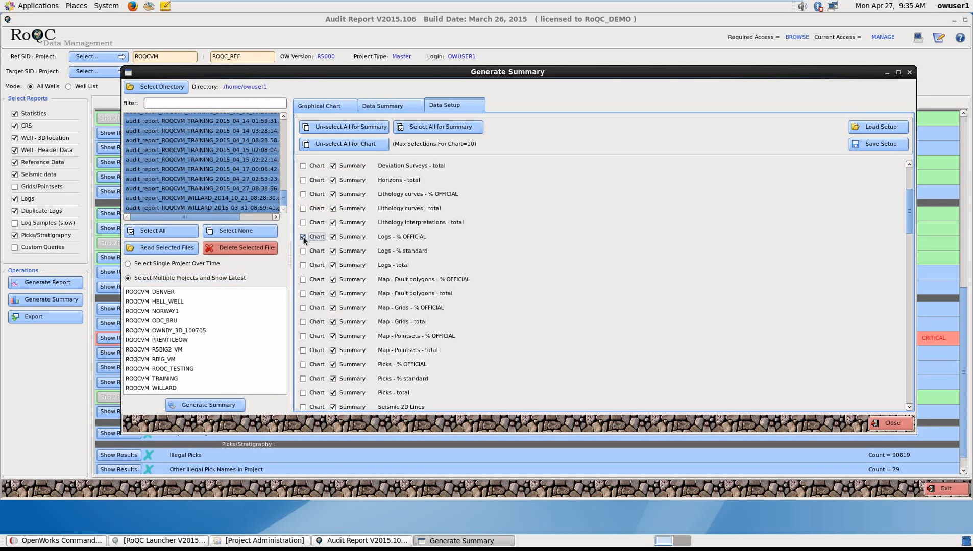
scroll("down", 3)
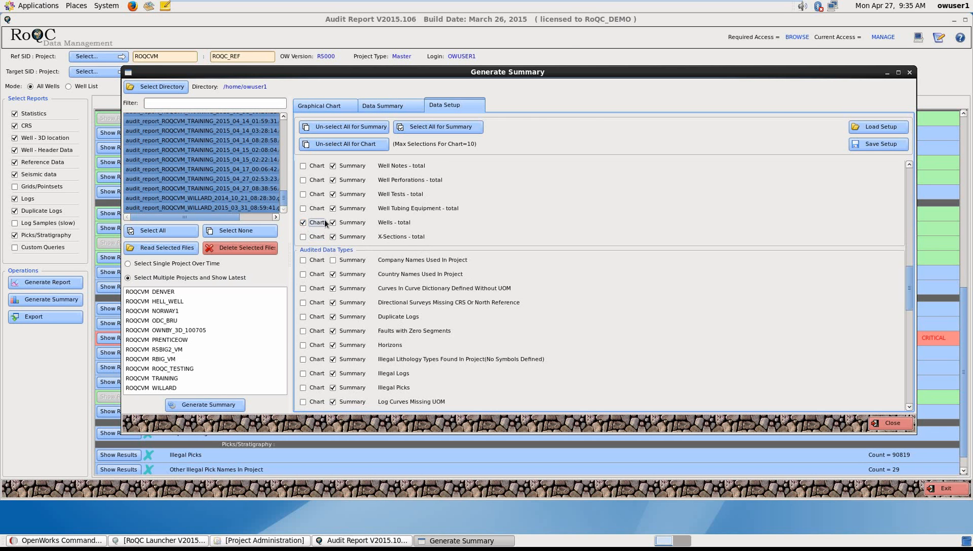
Generate the summary chart on a logarithmic scale and view the 88-row Data Summary table
left_click(319, 105)
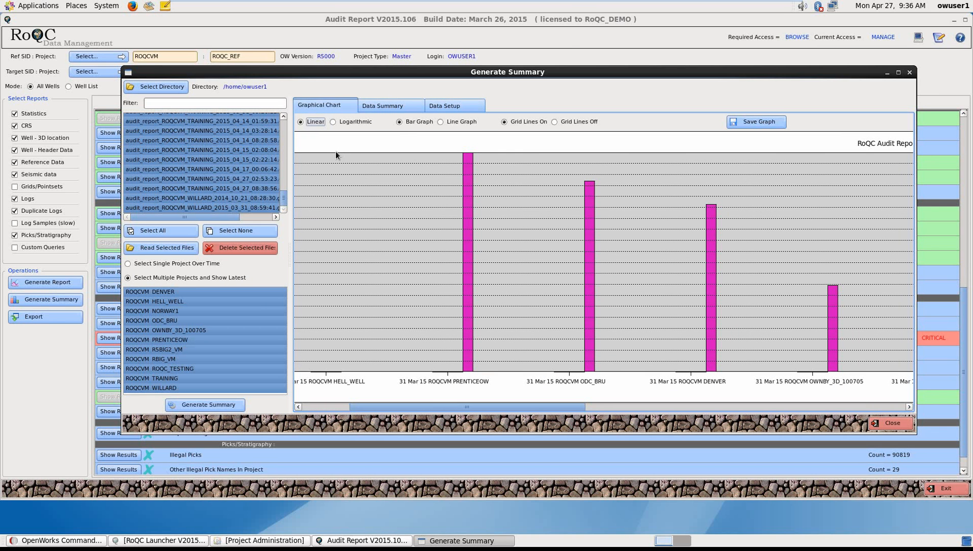
mouse_move(428, 185)
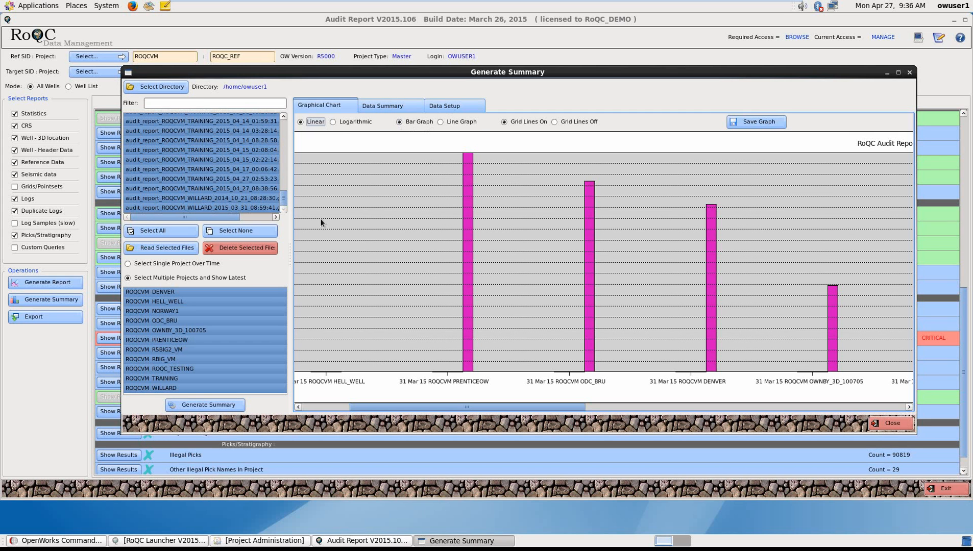
left_click(333, 121)
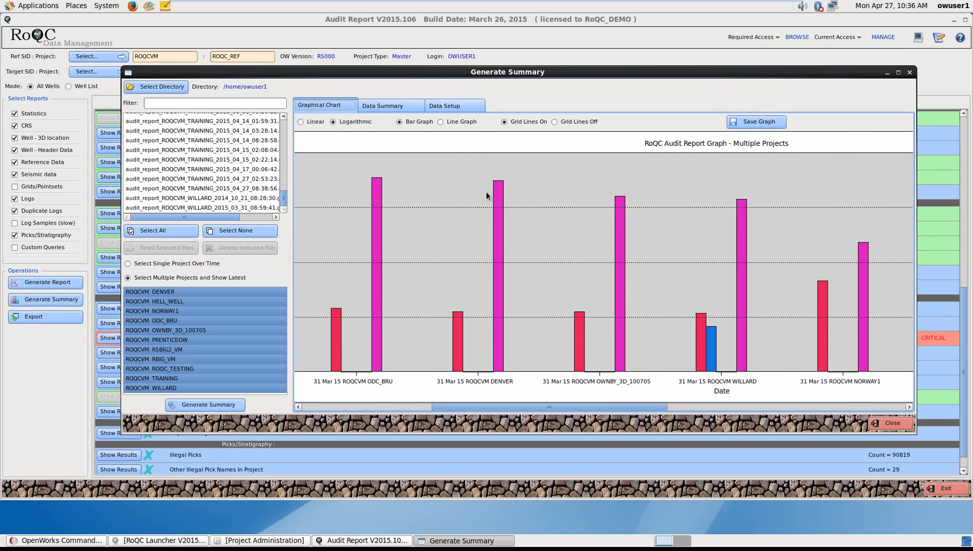
left_click(382, 105)
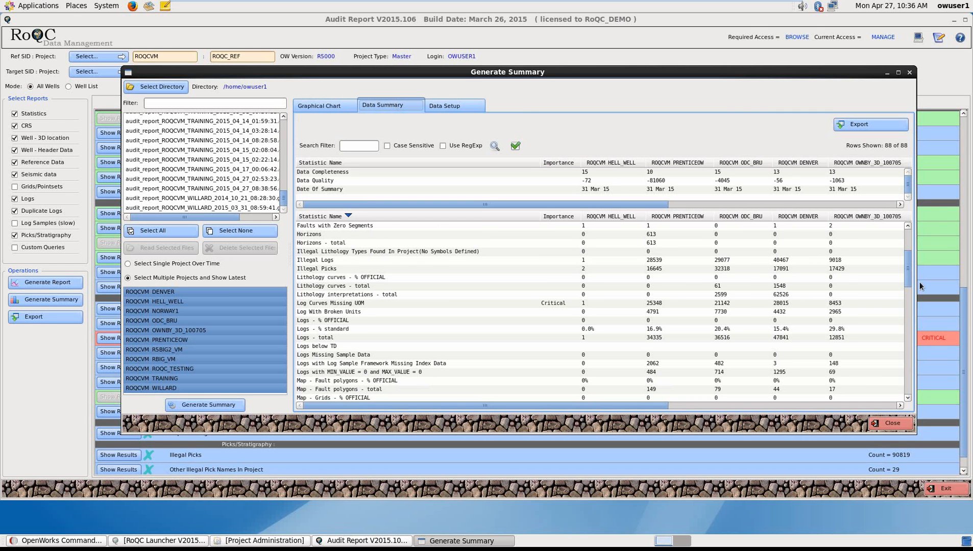
left_click(890, 423)
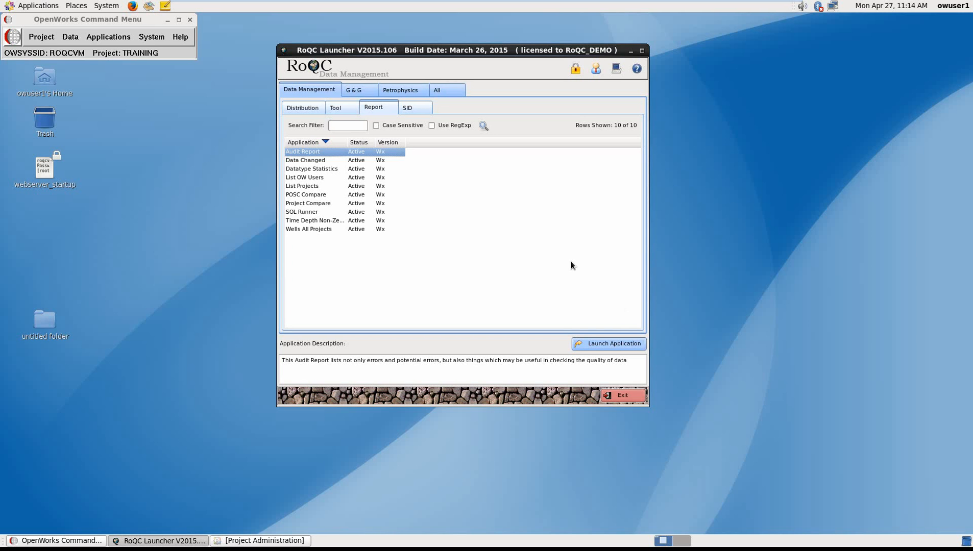
mouse_move(564, 262)
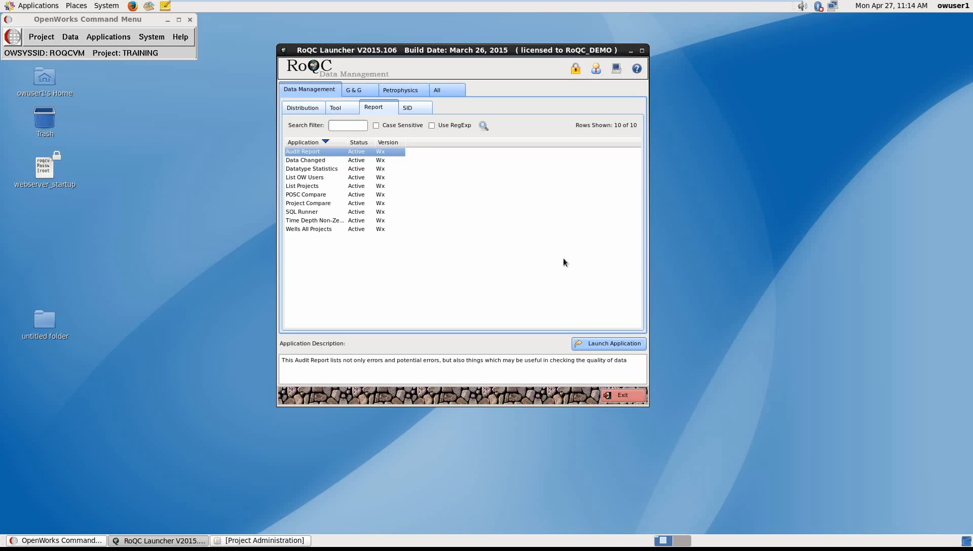
mouse_move(551, 258)
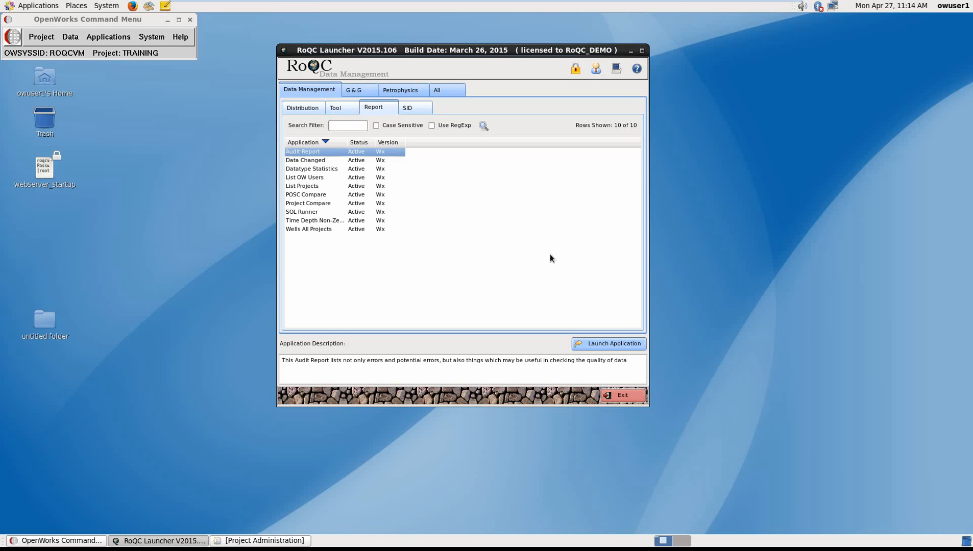
mouse_move(548, 253)
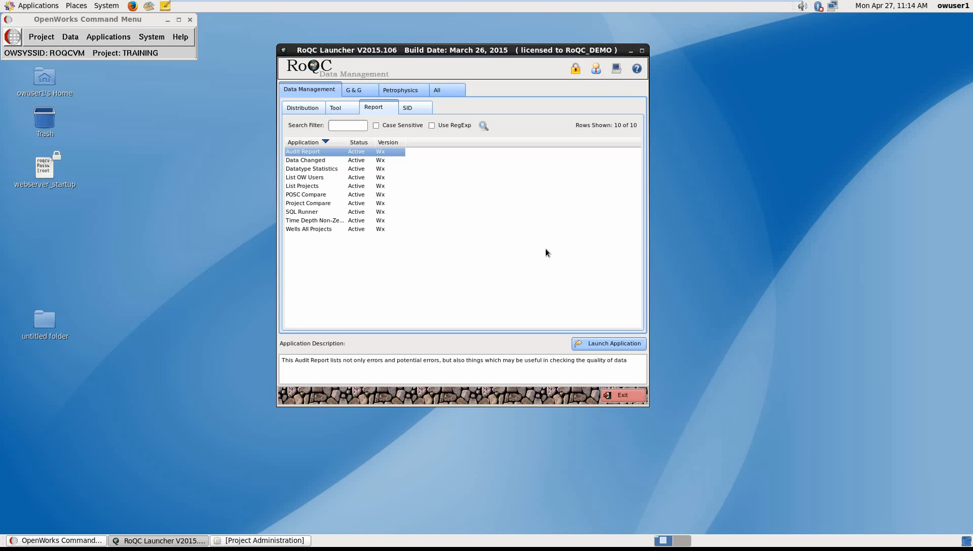
mouse_move(543, 250)
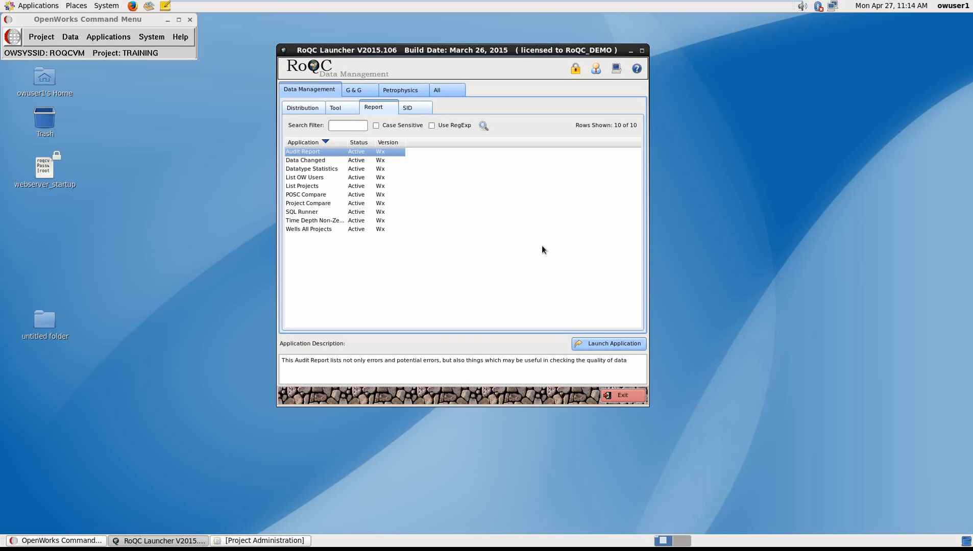
mouse_move(548, 250)
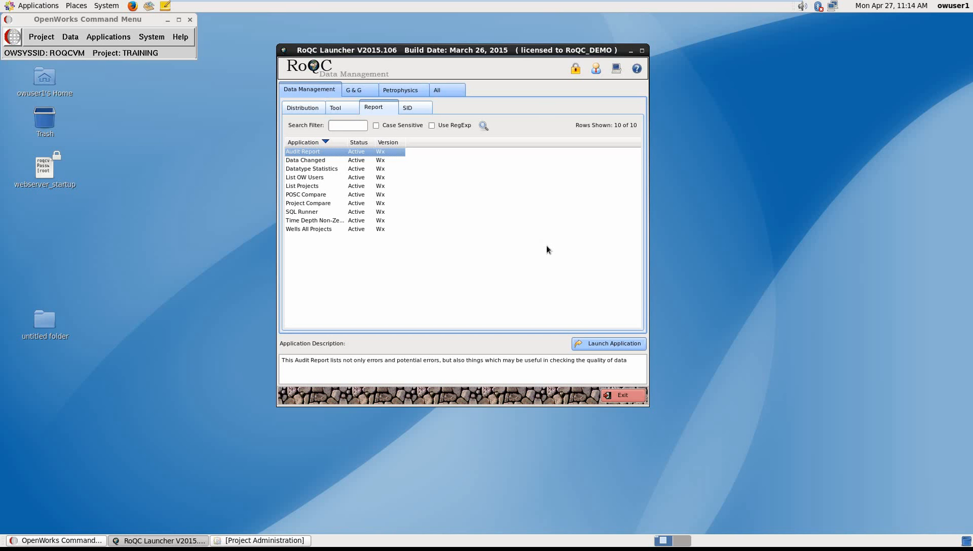
mouse_move(545, 249)
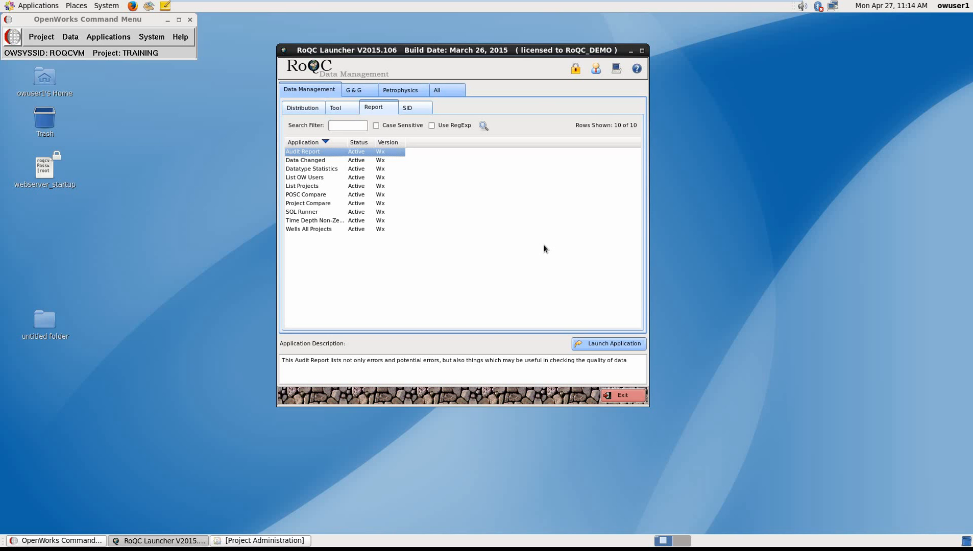
mouse_move(547, 252)
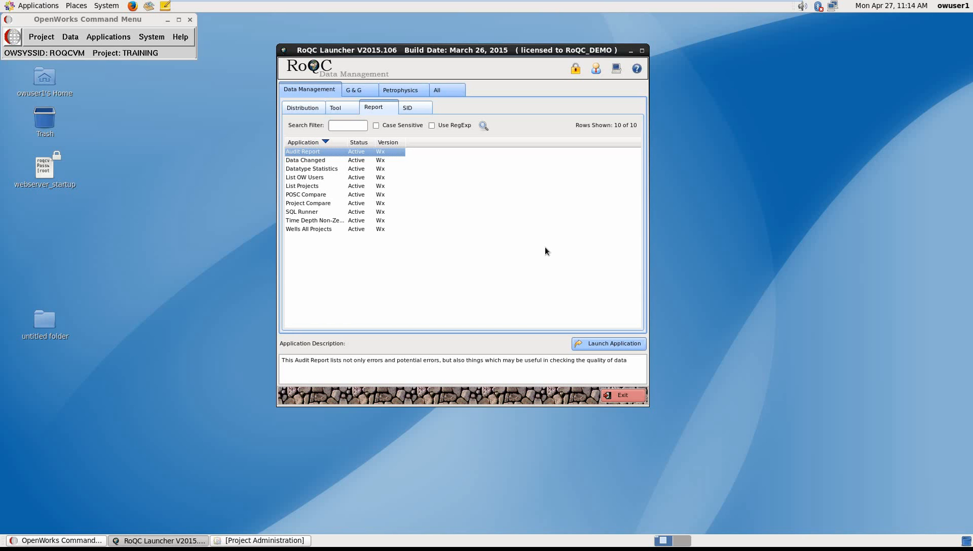
mouse_move(545, 236)
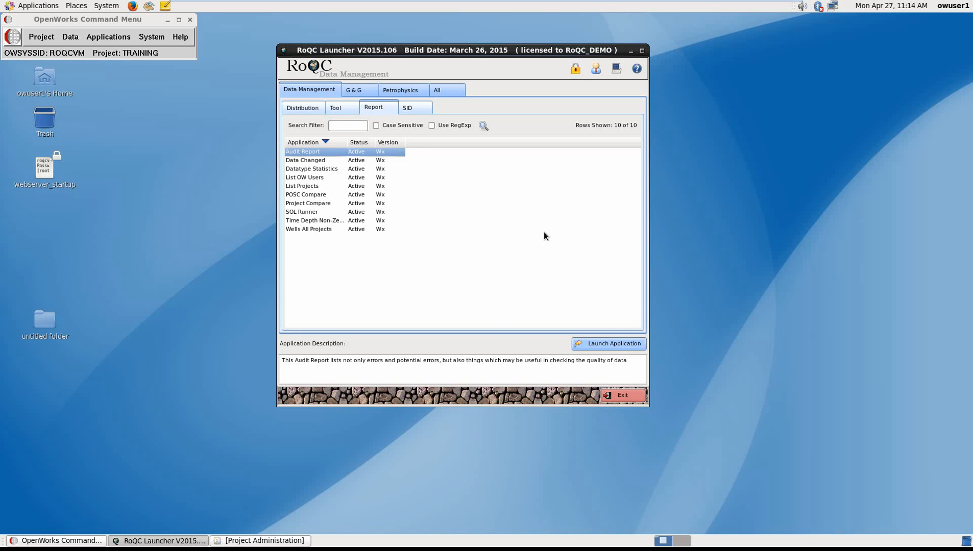
Switch the Data Management launcher to the Tool tab listing 30 applications
left_click(335, 107)
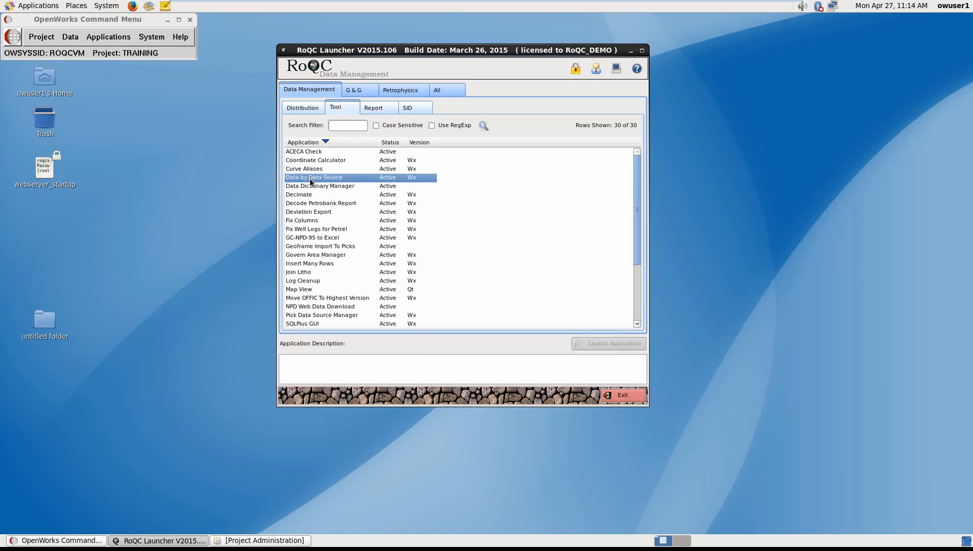
Select Data by Data Source and launch it on ROQCVM / TRAINING
left_click(607, 343)
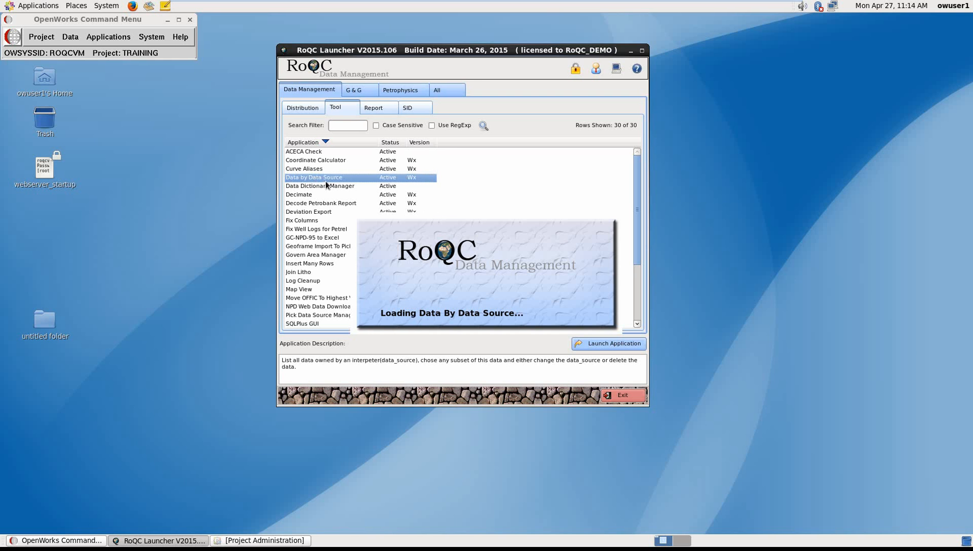
left_click(608, 344)
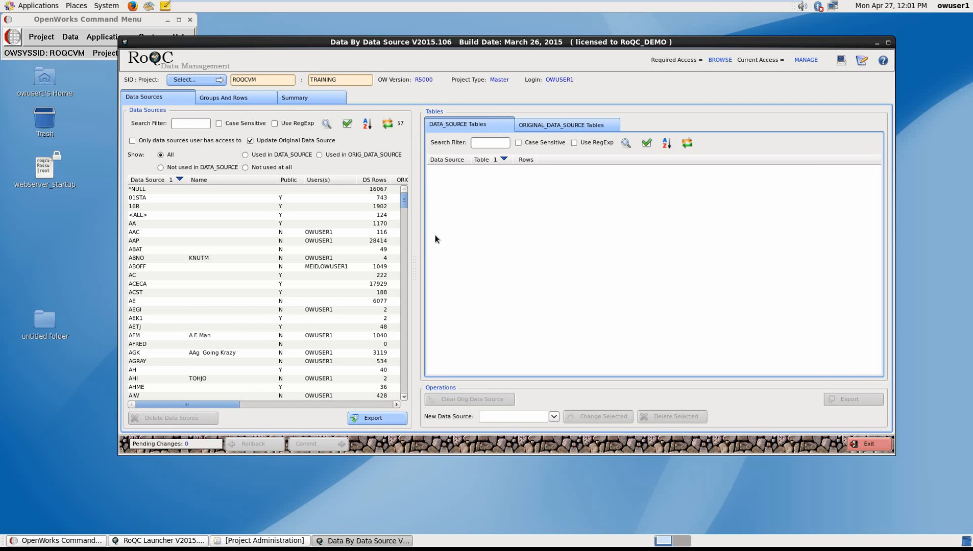
mouse_move(213, 290)
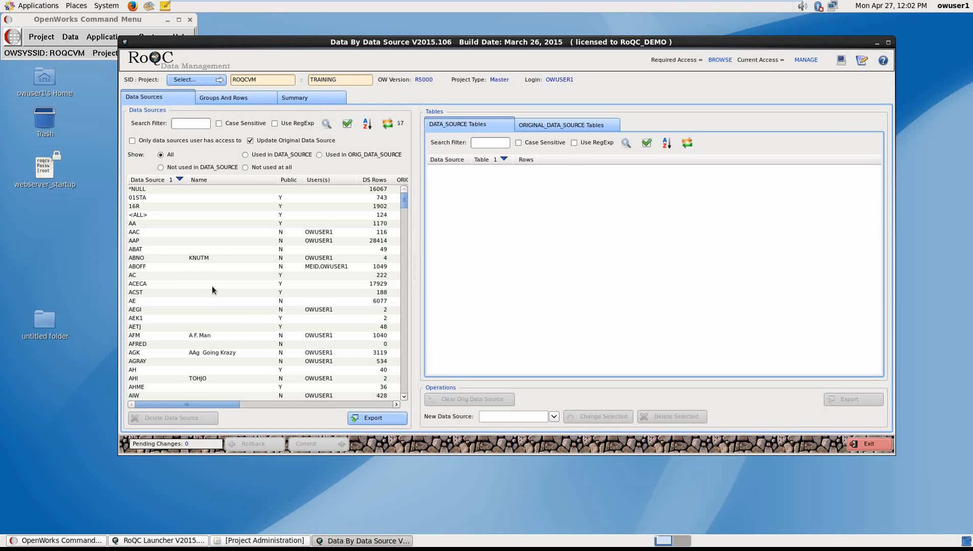
List data source AC's 12 tables and pick the PICK table
left_click(186, 275)
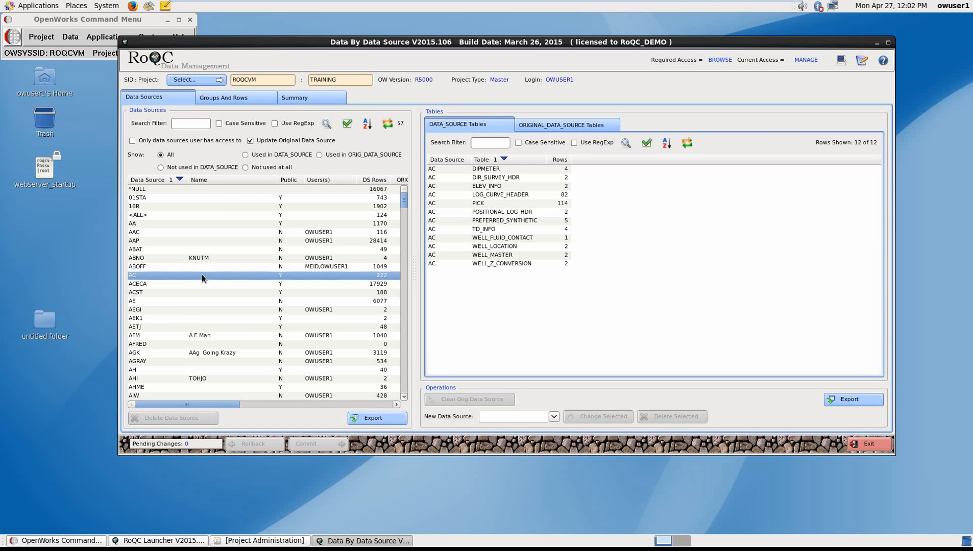
mouse_move(204, 279)
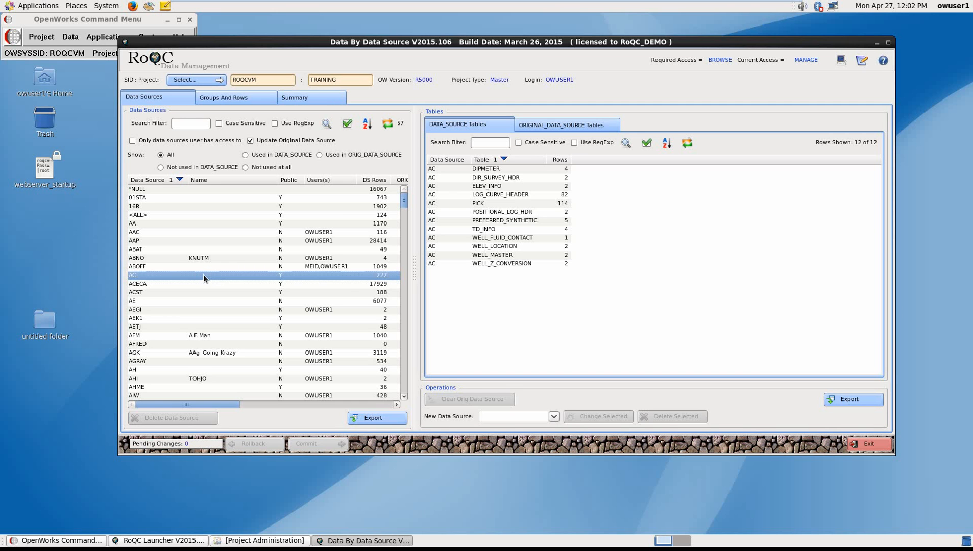
left_click(487, 203)
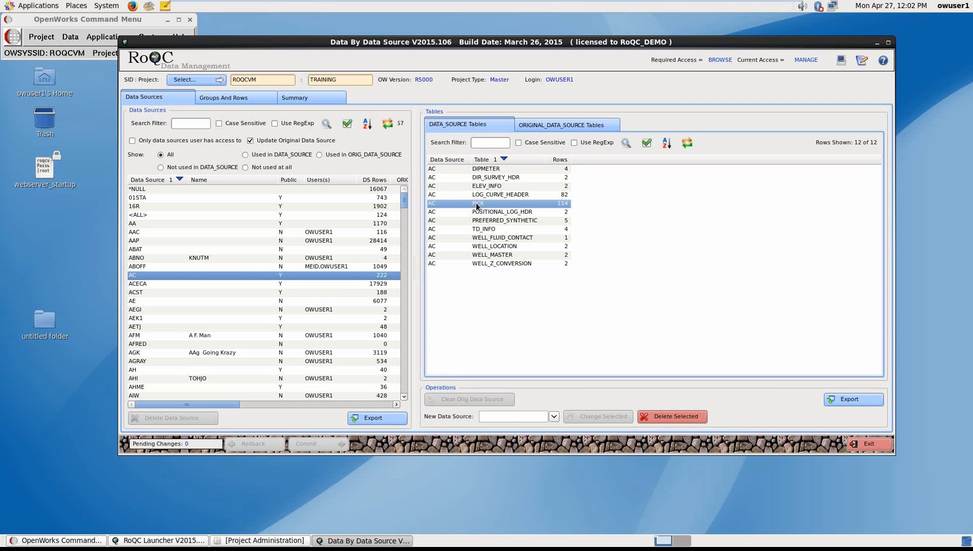
mouse_move(547, 241)
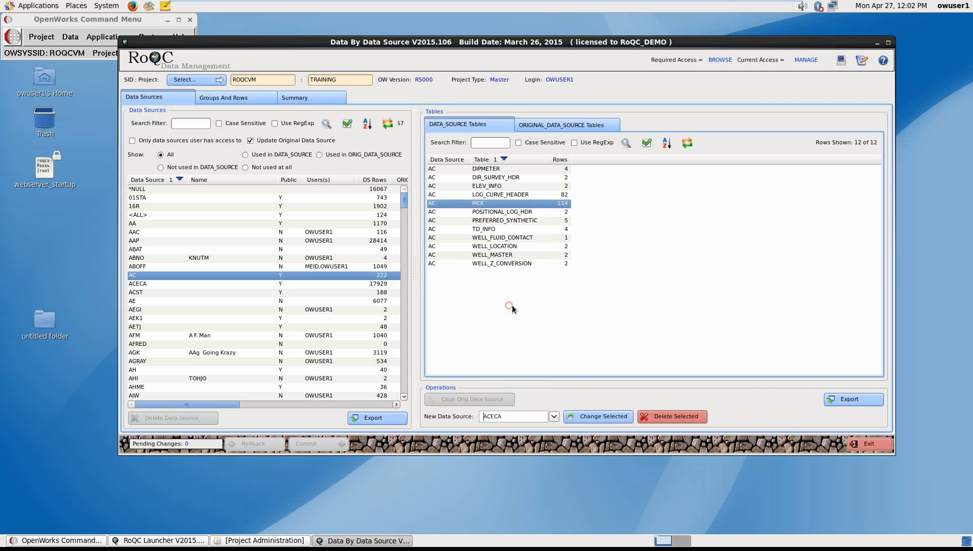
mouse_move(652, 278)
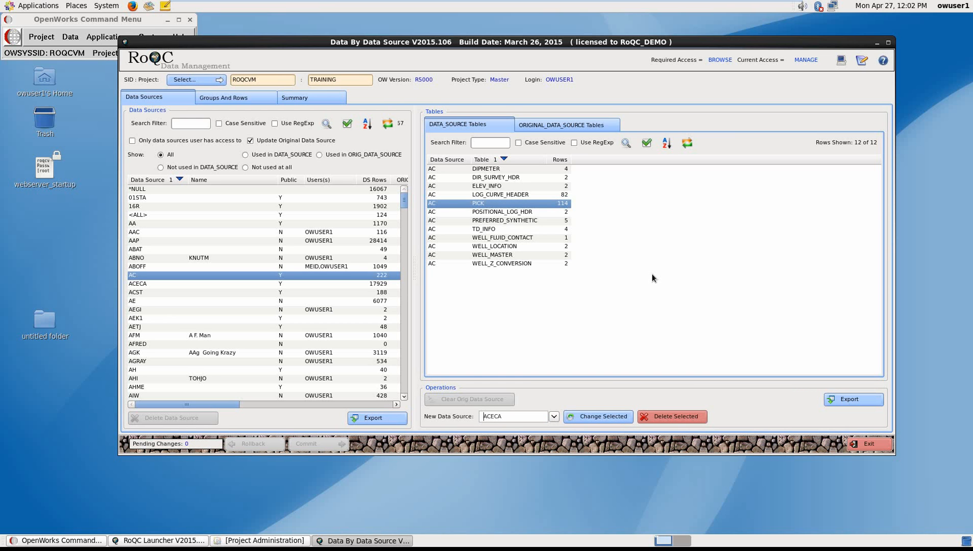
mouse_move(674, 268)
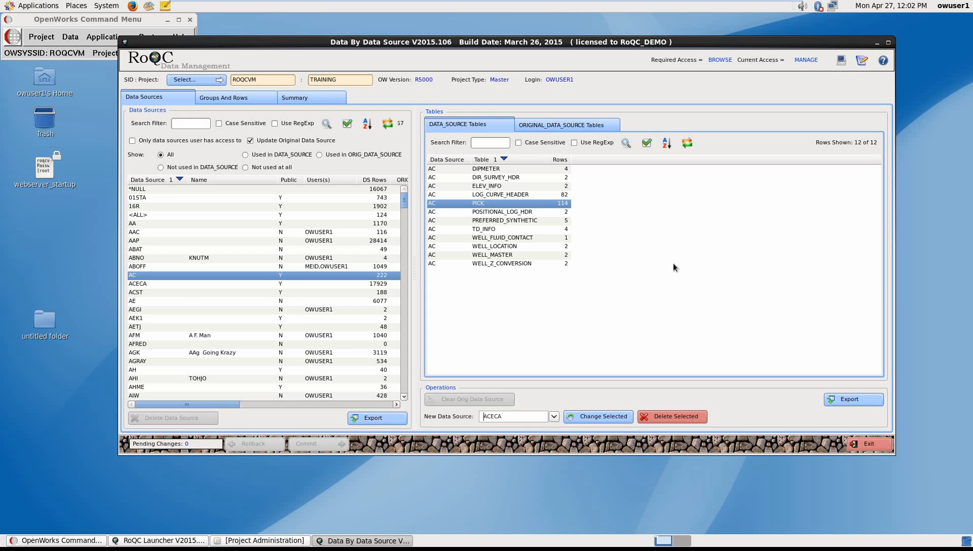
left_click(224, 97)
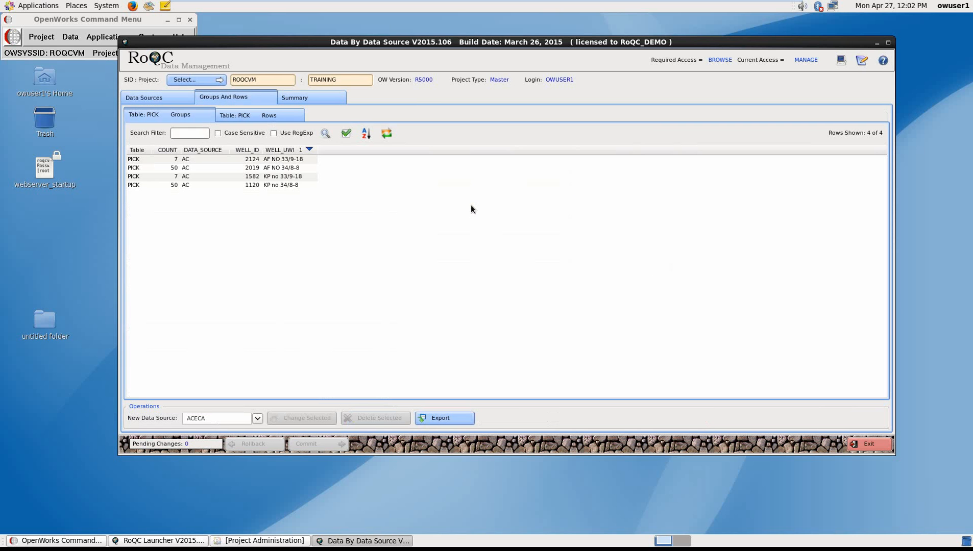
mouse_move(493, 206)
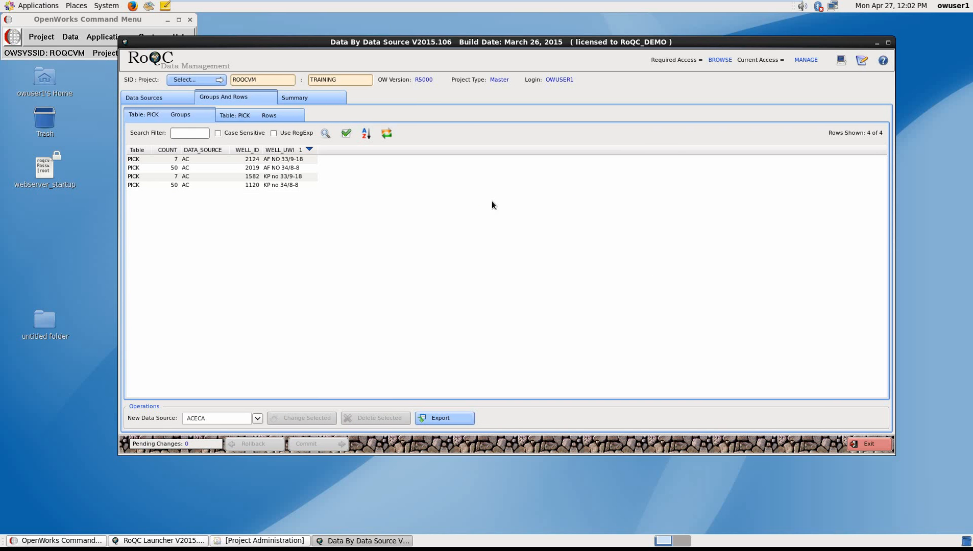
mouse_move(489, 202)
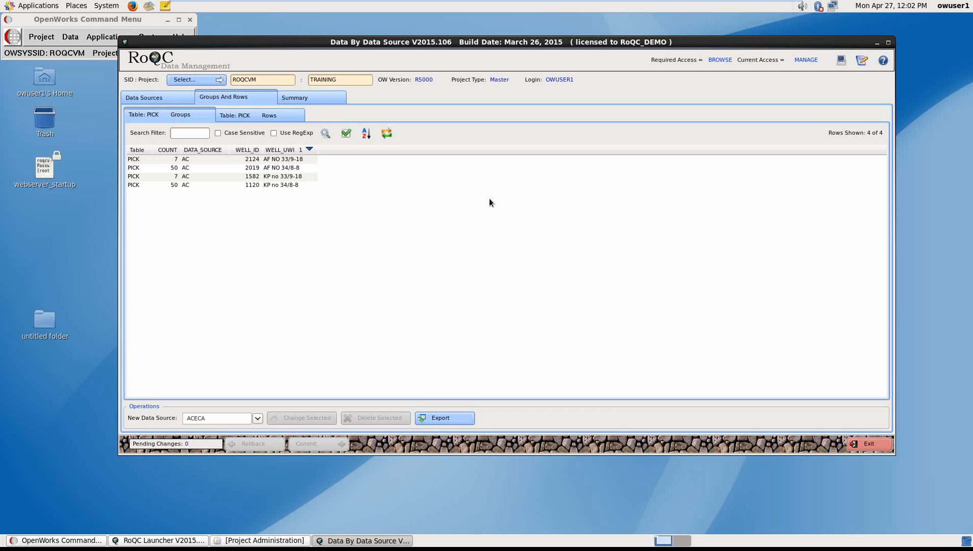
mouse_move(484, 204)
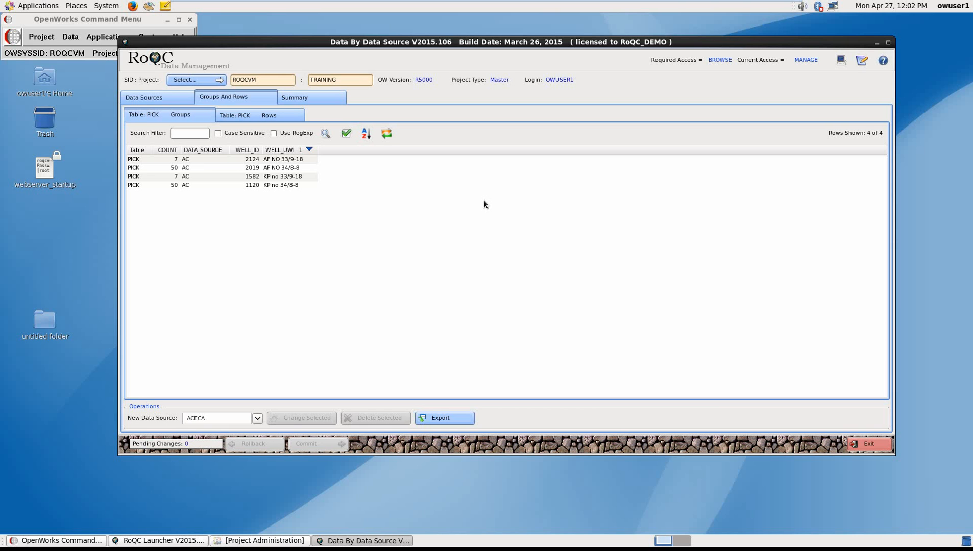
mouse_move(234, 170)
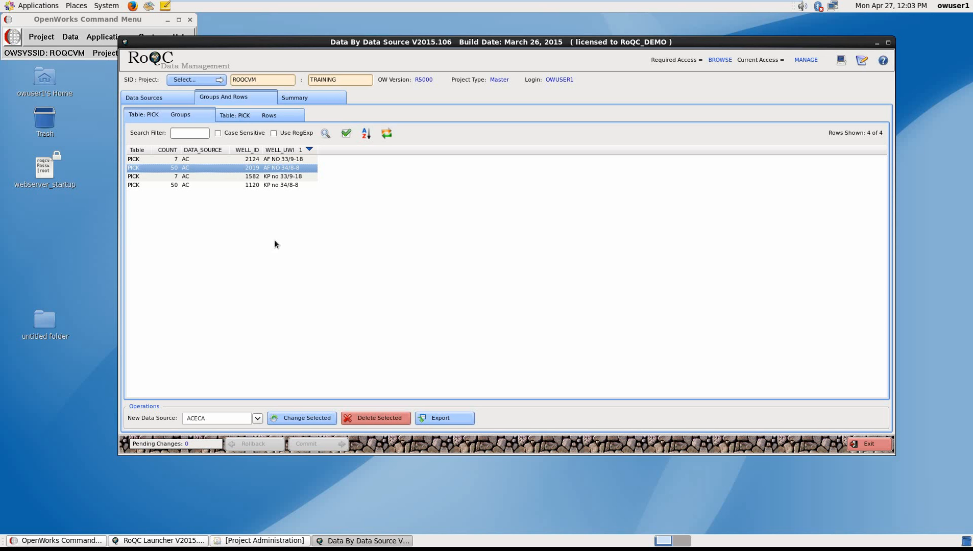
mouse_move(175, 173)
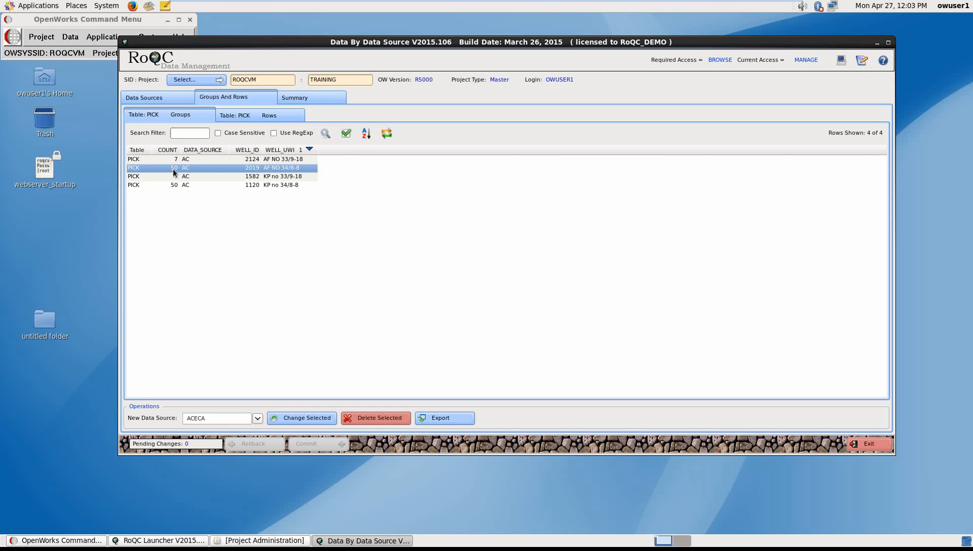
left_click(245, 115)
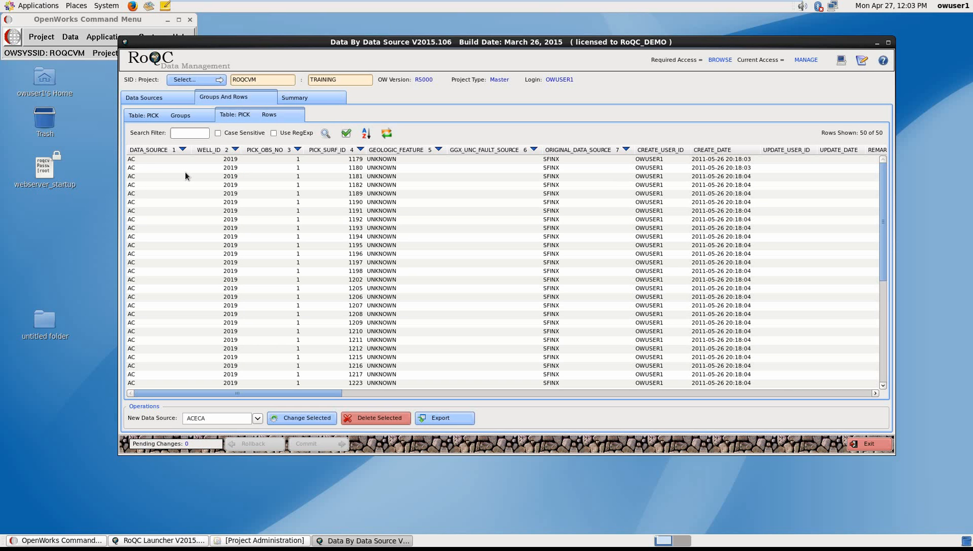
left_click(298, 244)
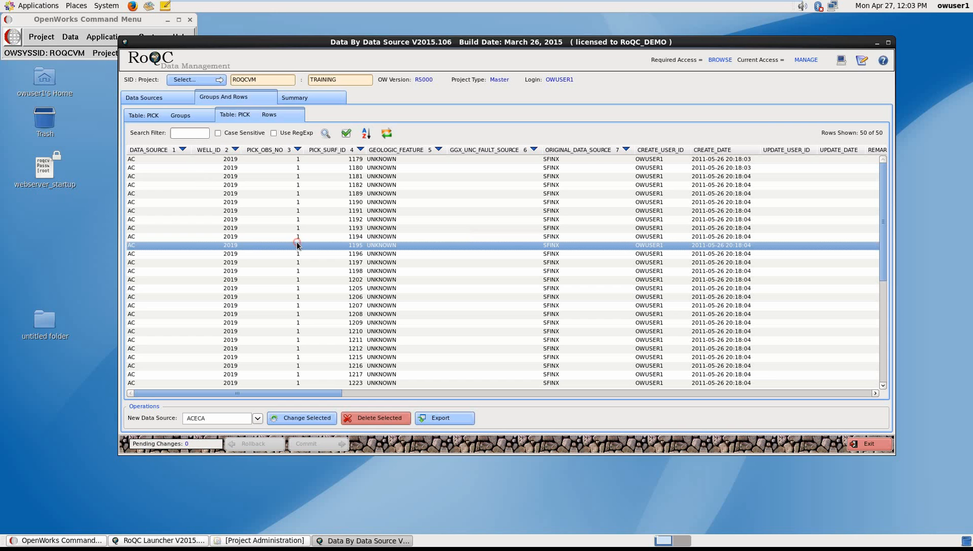
mouse_move(382, 422)
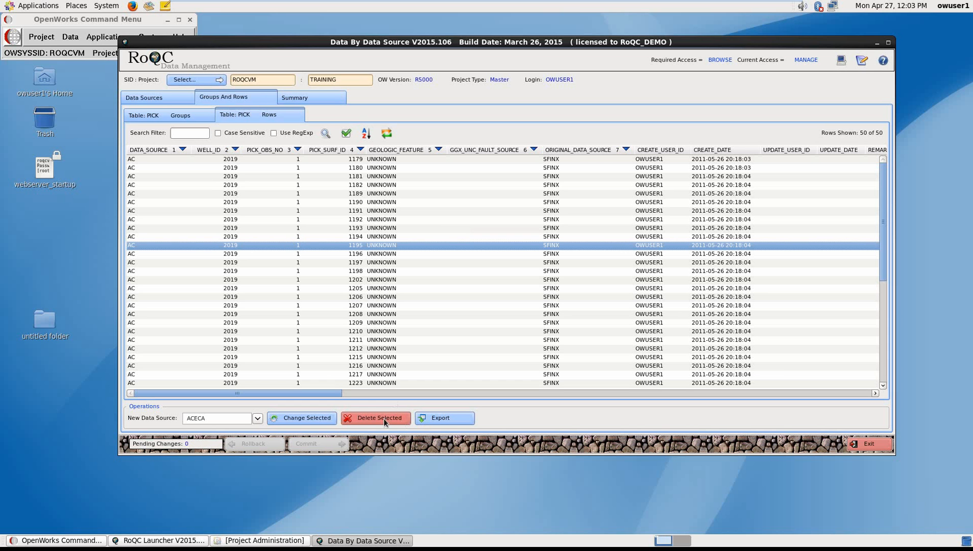
mouse_move(354, 428)
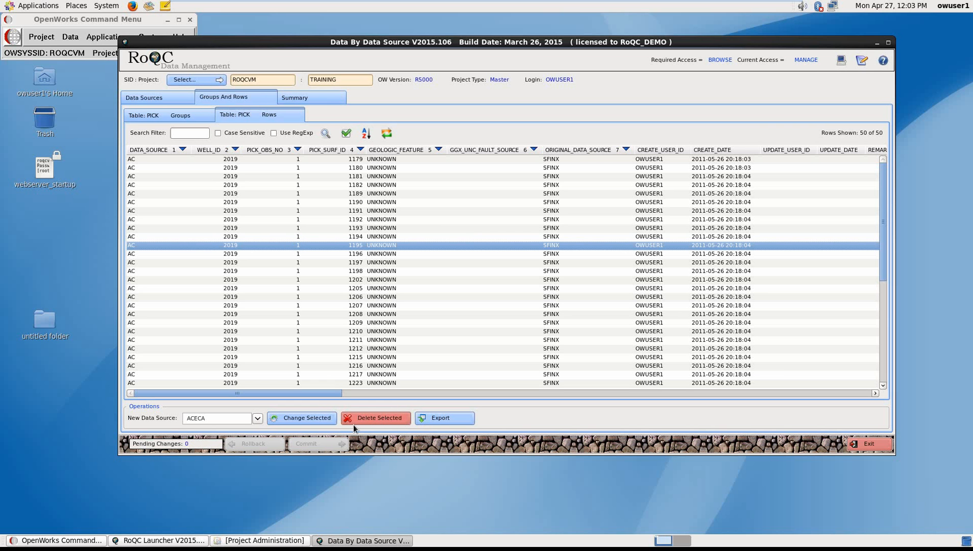
mouse_move(403, 264)
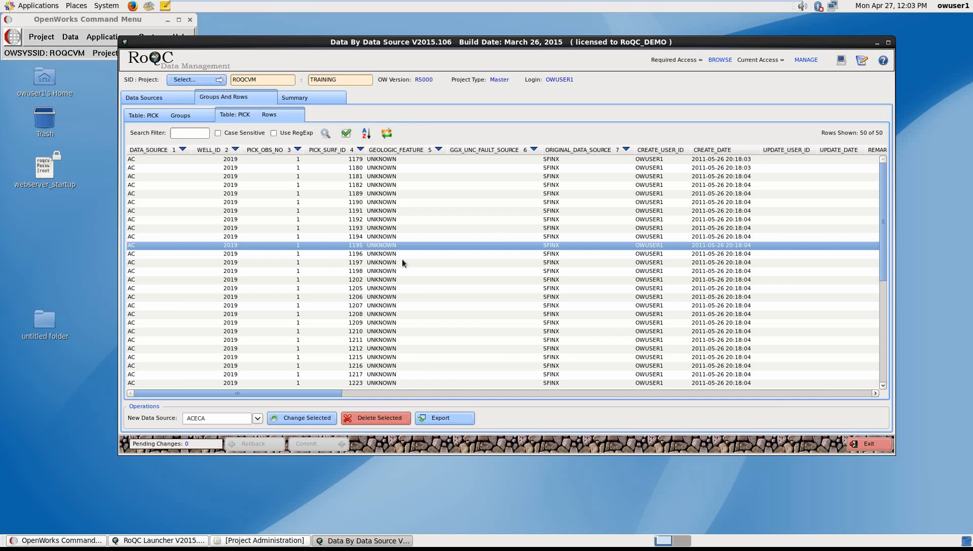
left_click(143, 97)
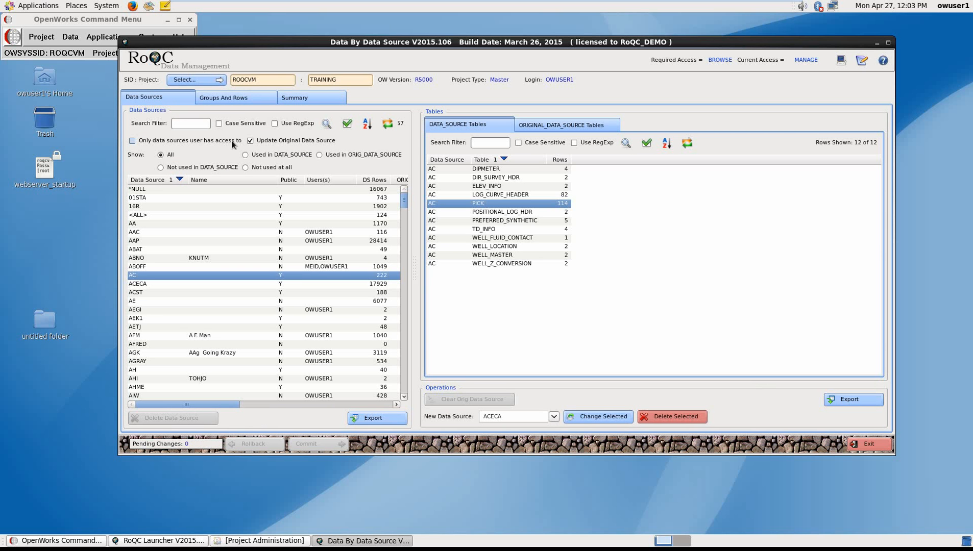
mouse_move(233, 147)
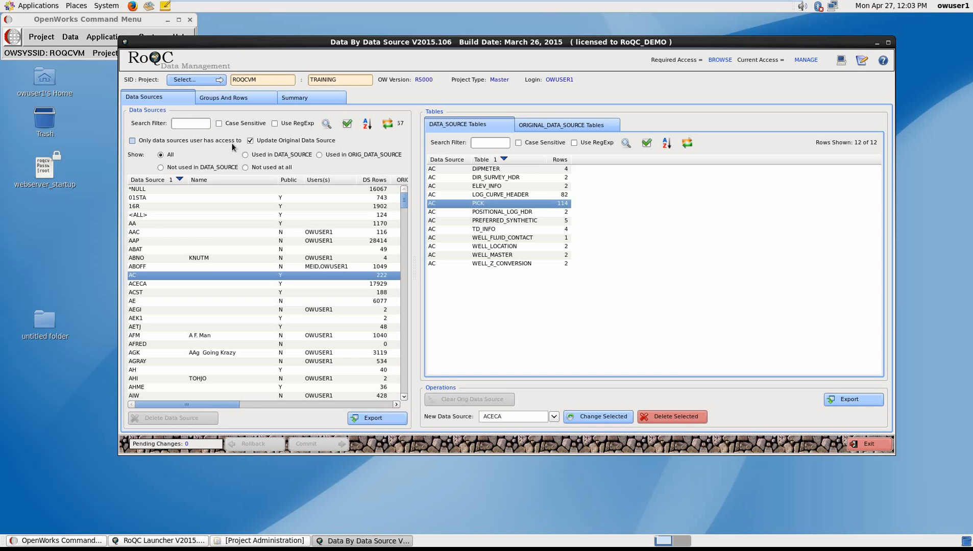
Filter to unused data sources, delete AFRED, and exit the tool without committing
left_click(246, 167)
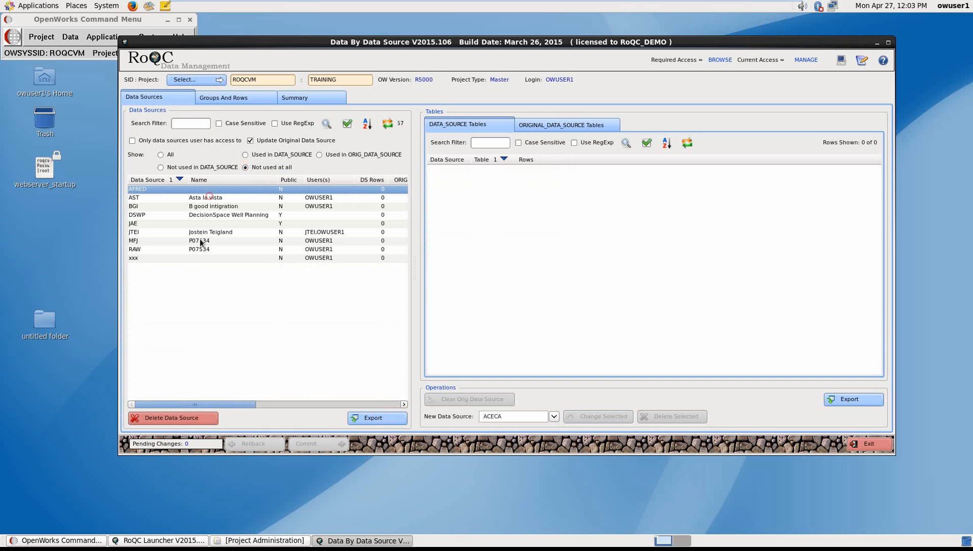
left_click(172, 418)
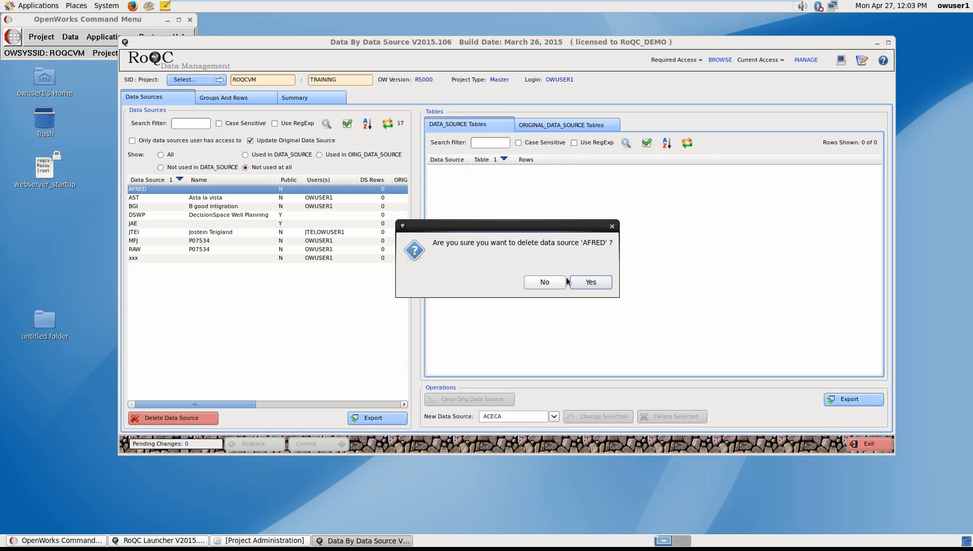
left_click(588, 282)
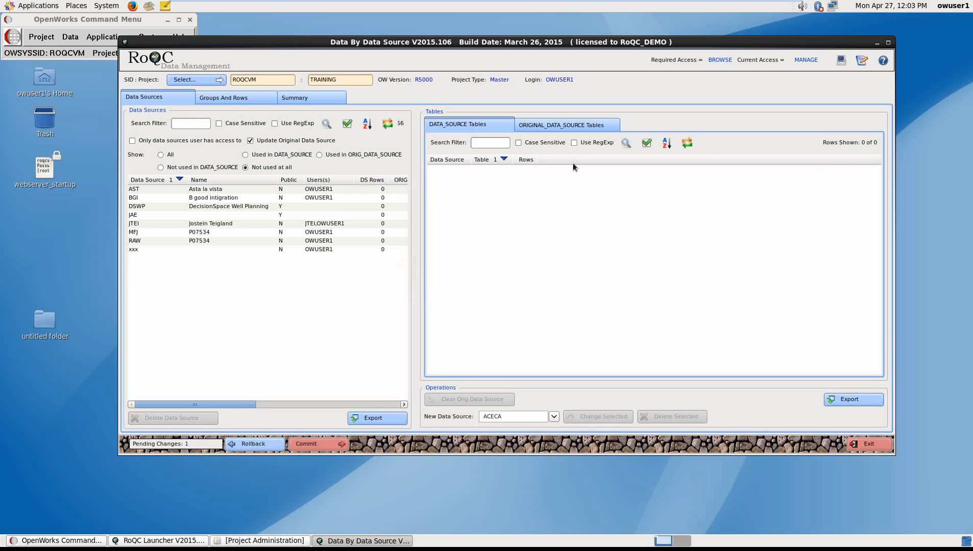
left_click(866, 444)
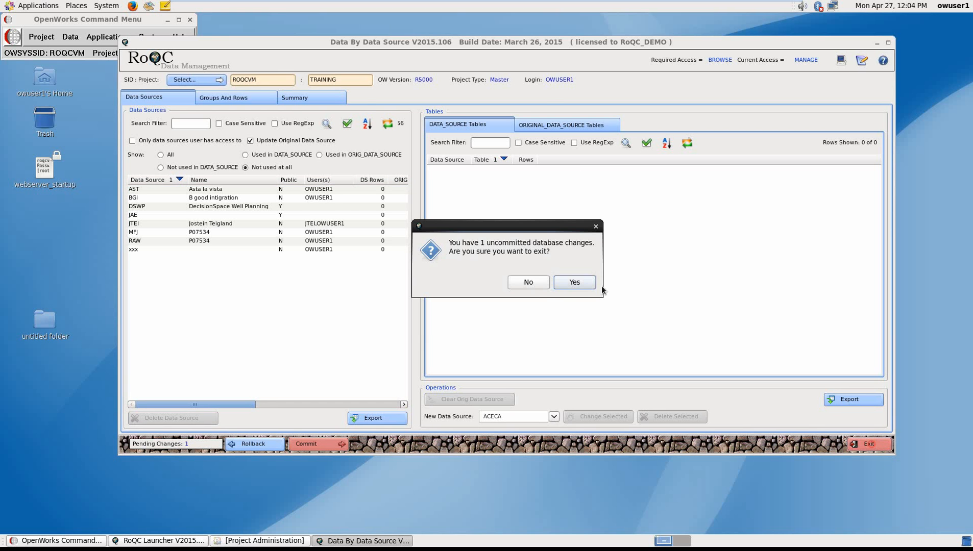
left_click(573, 282)
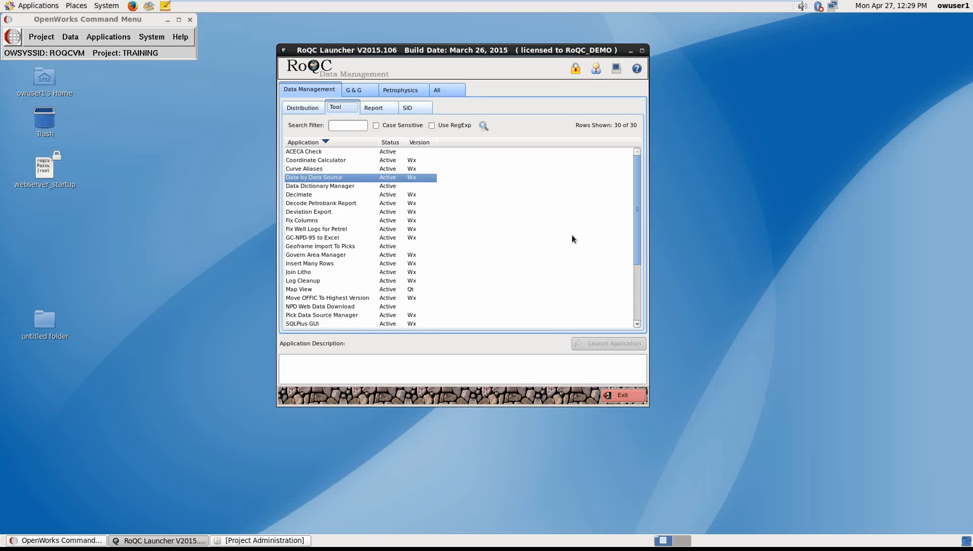
Launch Navigation Data Compare from the G & G seismic applications, with TRAINING as project 1
left_click(352, 90)
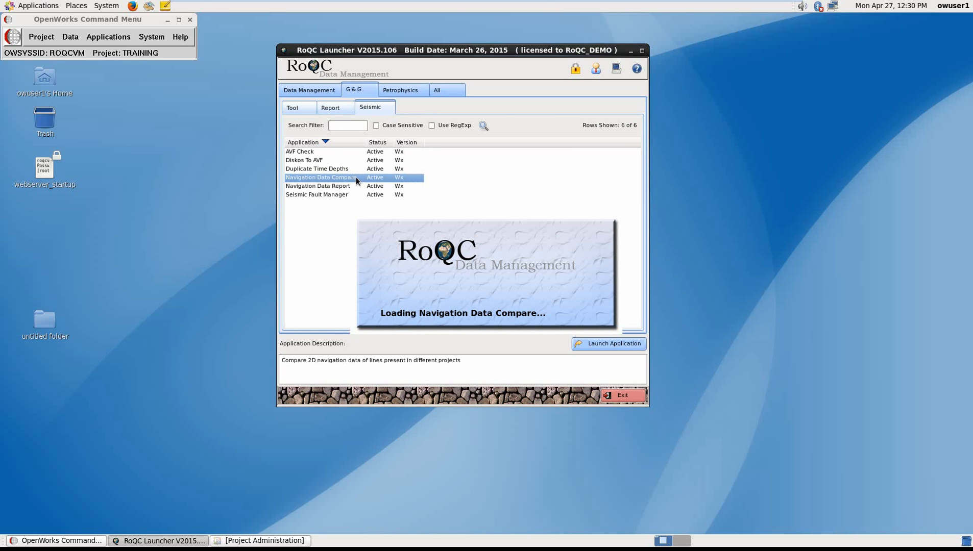
left_click(608, 344)
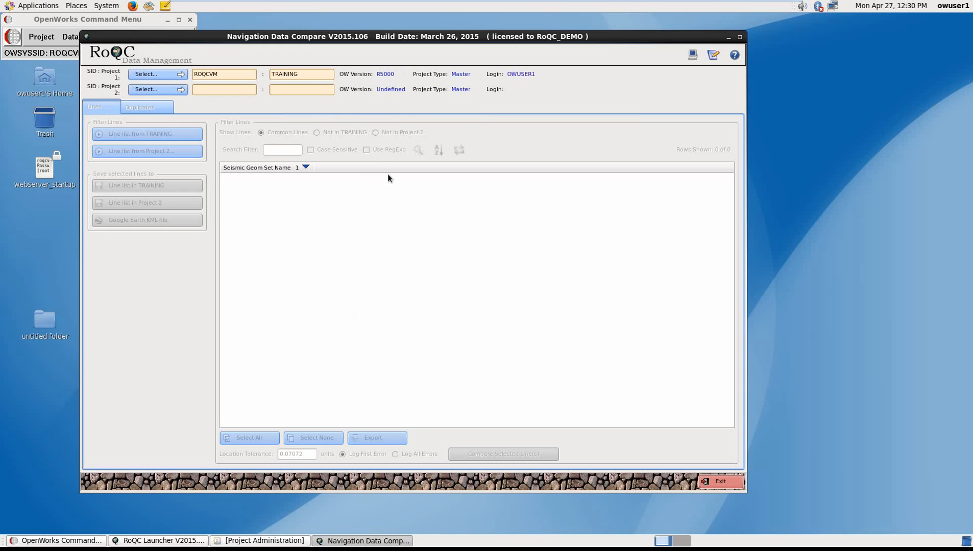
mouse_move(436, 181)
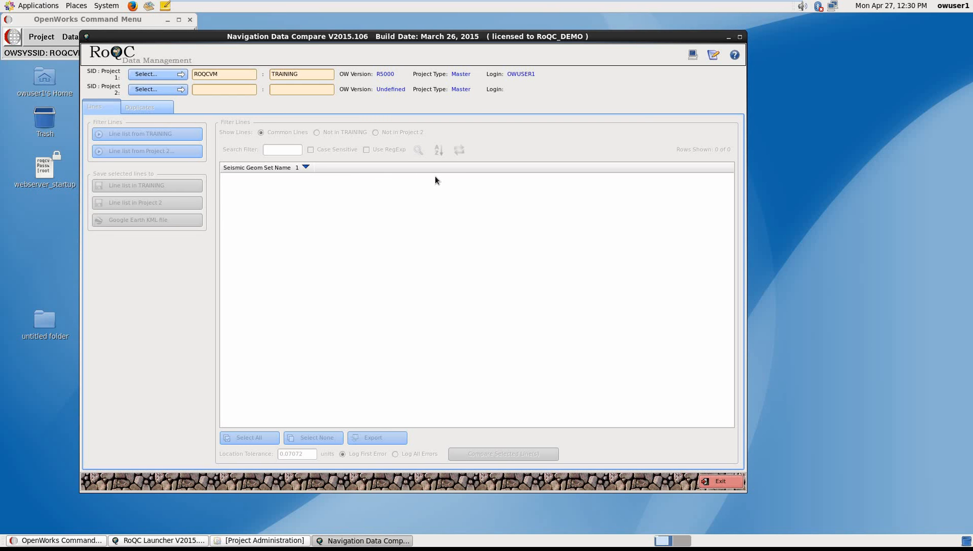
mouse_move(435, 180)
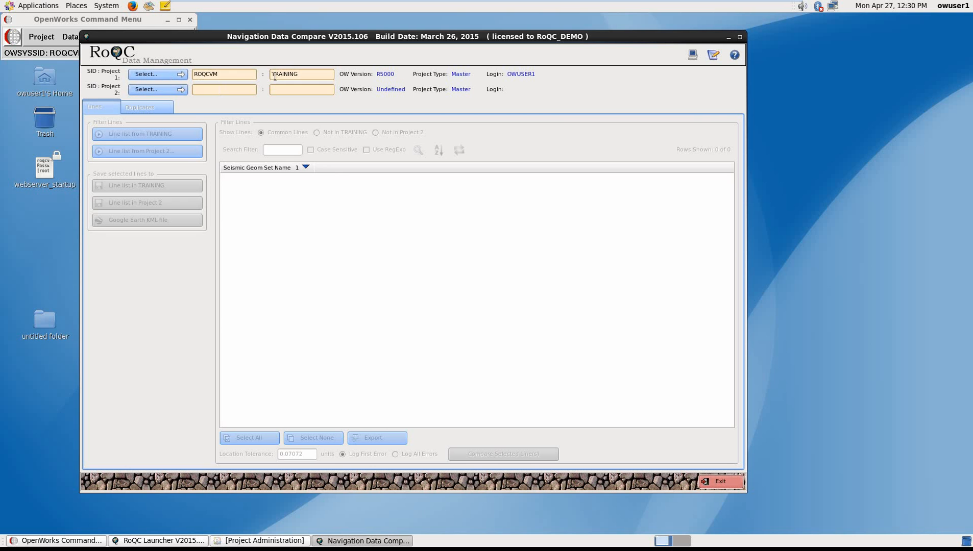
Set ROQCVM / R5BIG2_VM as the second project to compare
left_click(147, 89)
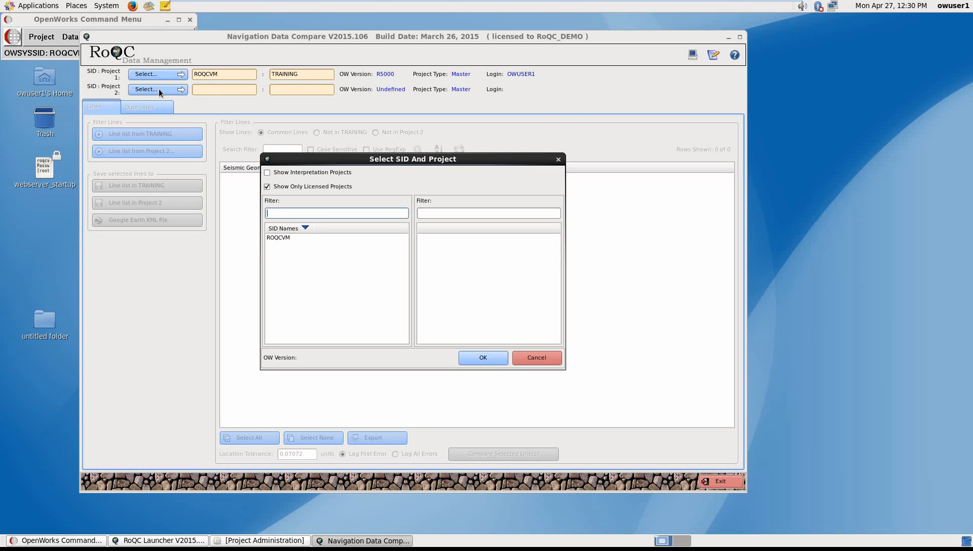
left_click(278, 238)
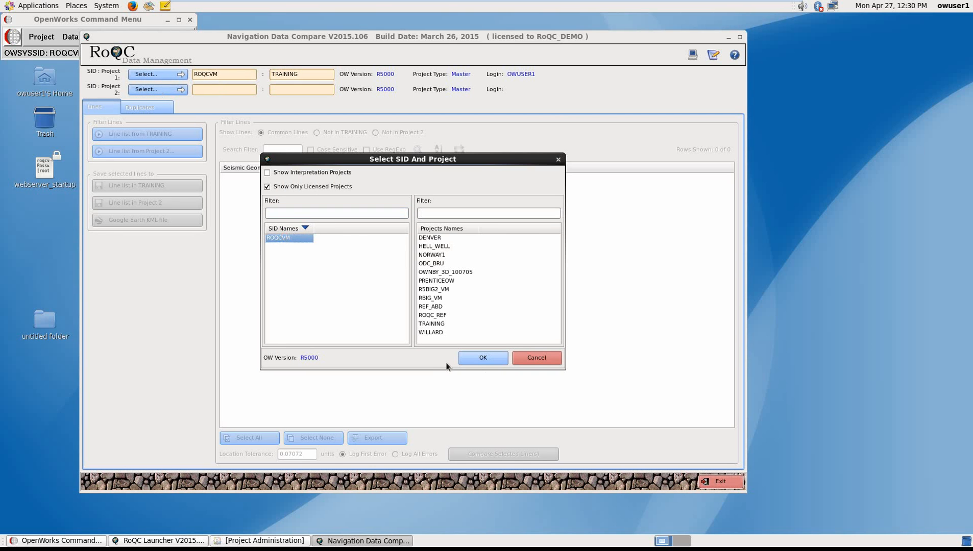
left_click(433, 290)
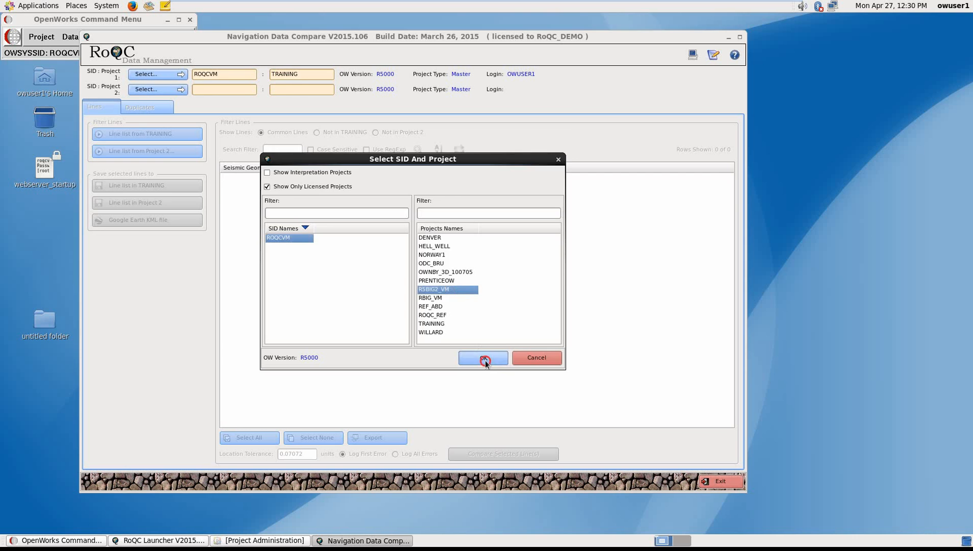
left_click(483, 358)
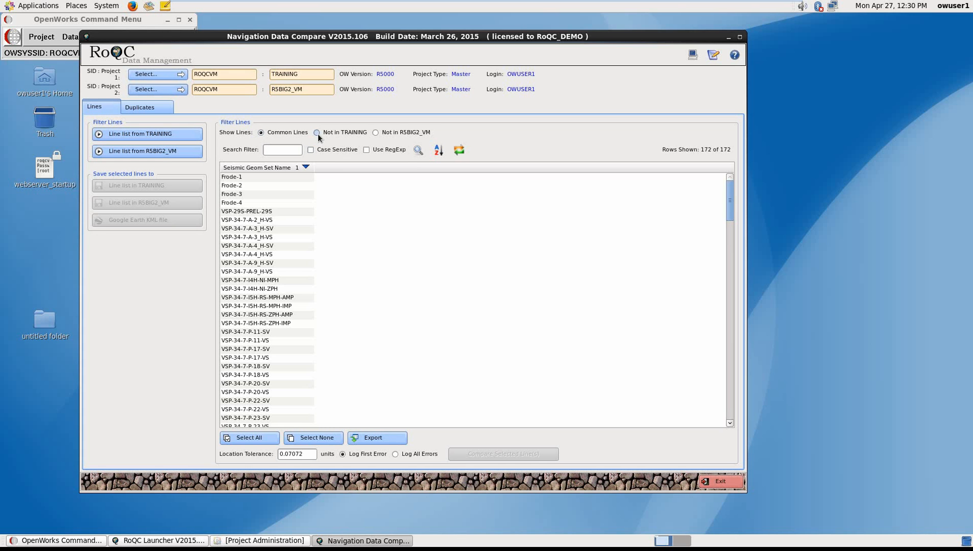
Check lines missing from each project, then list and select all 172 common lines
left_click(316, 132)
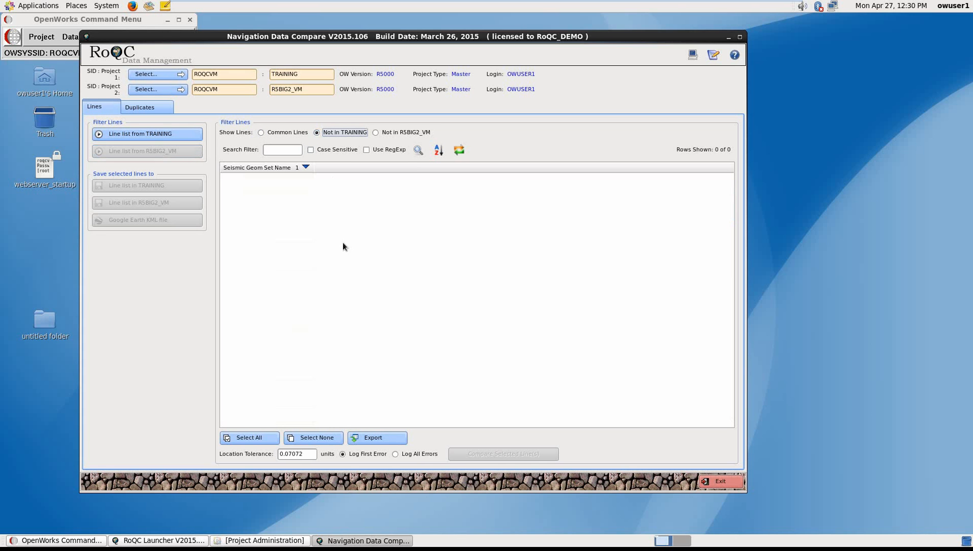
left_click(375, 132)
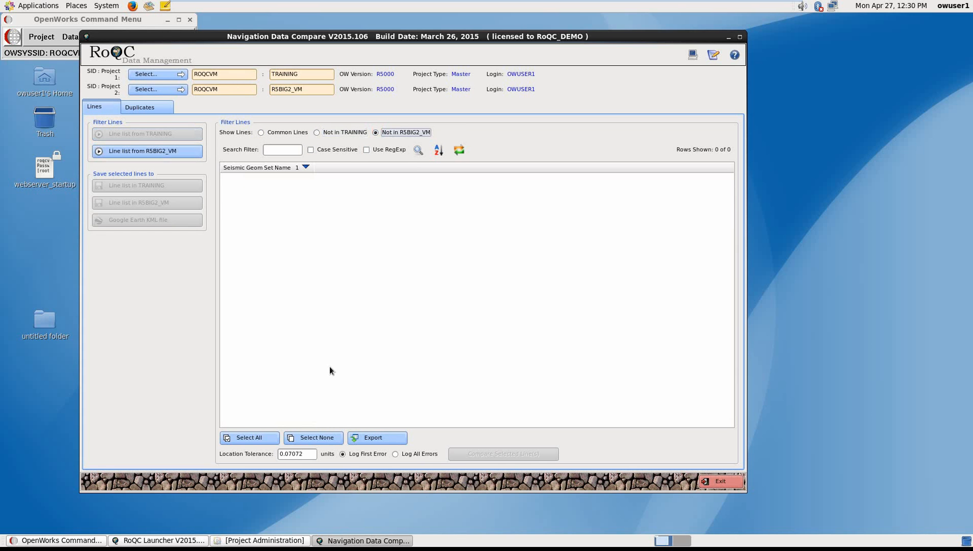
left_click(316, 132)
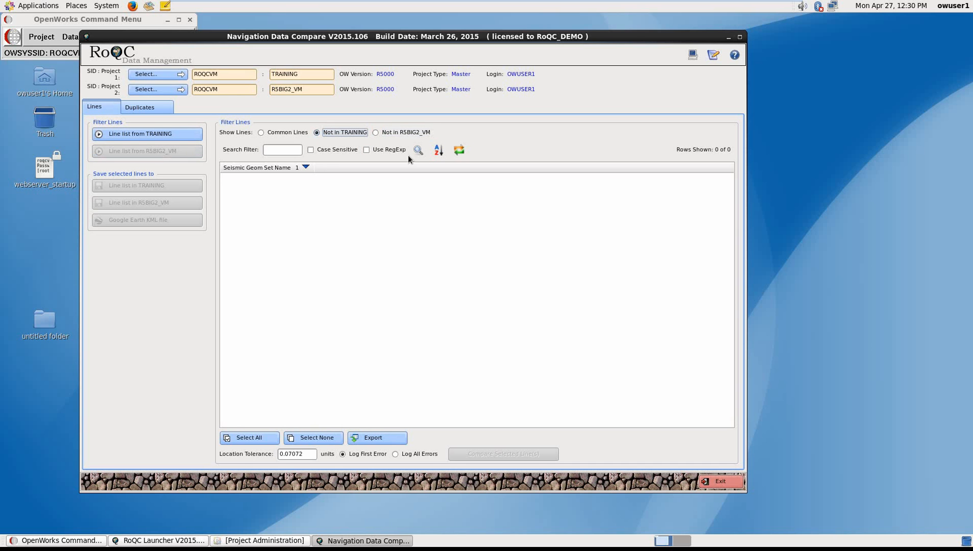
left_click(375, 132)
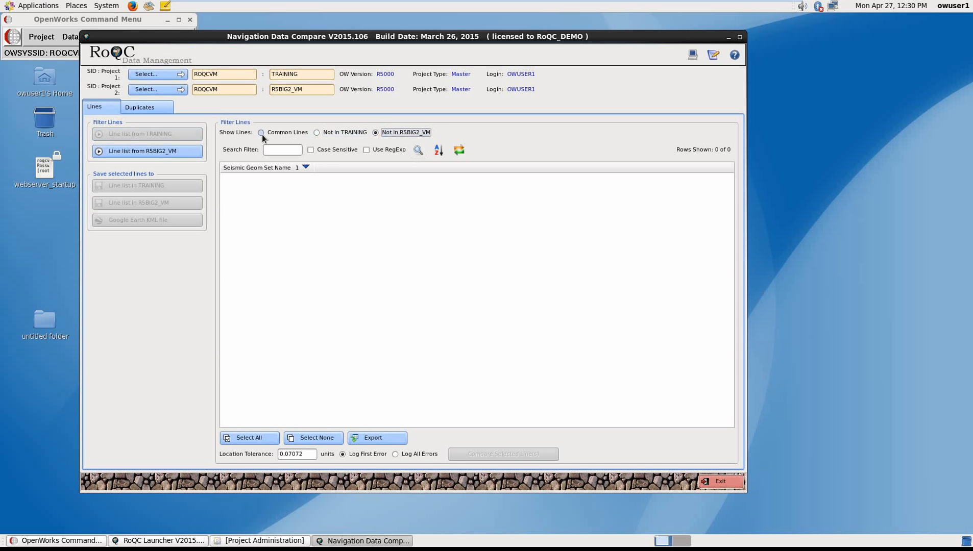
left_click(262, 132)
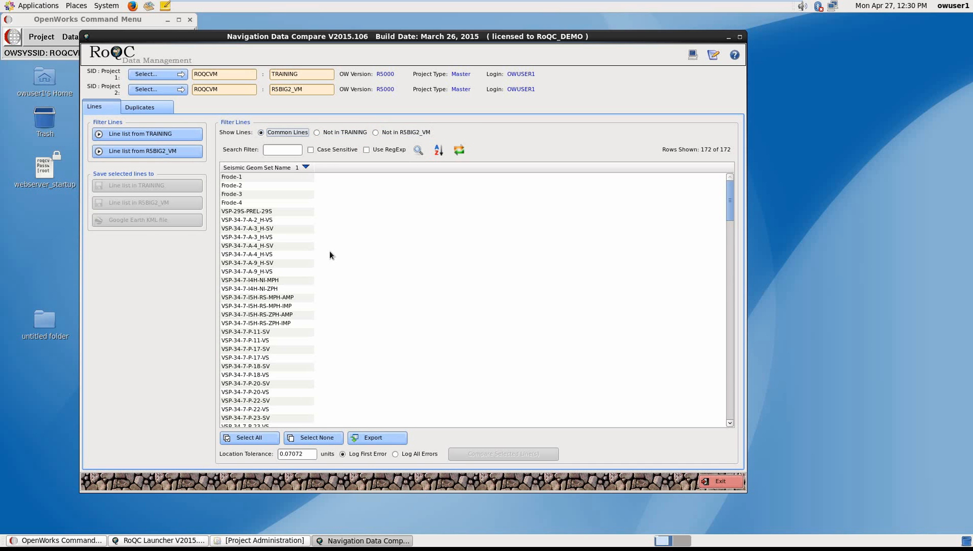
left_click(249, 437)
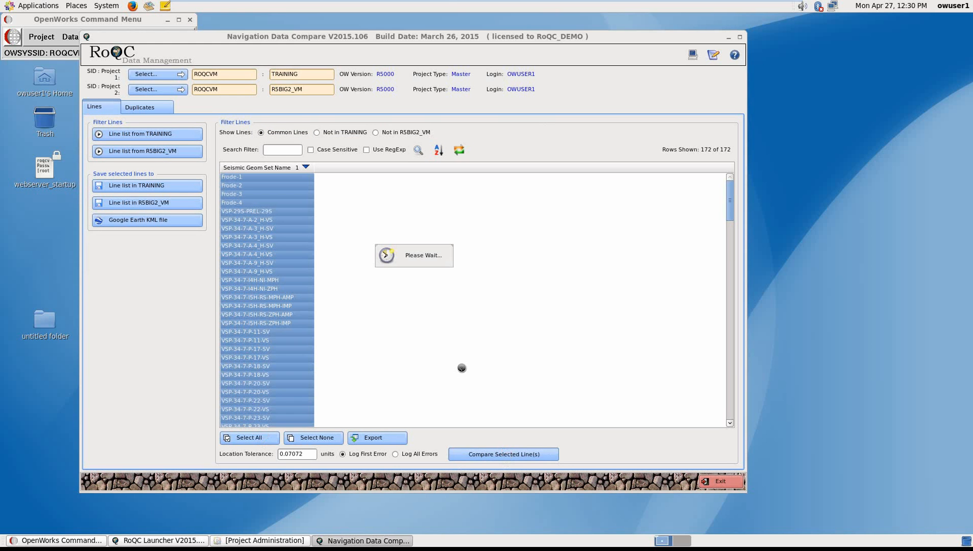
mouse_move(527, 285)
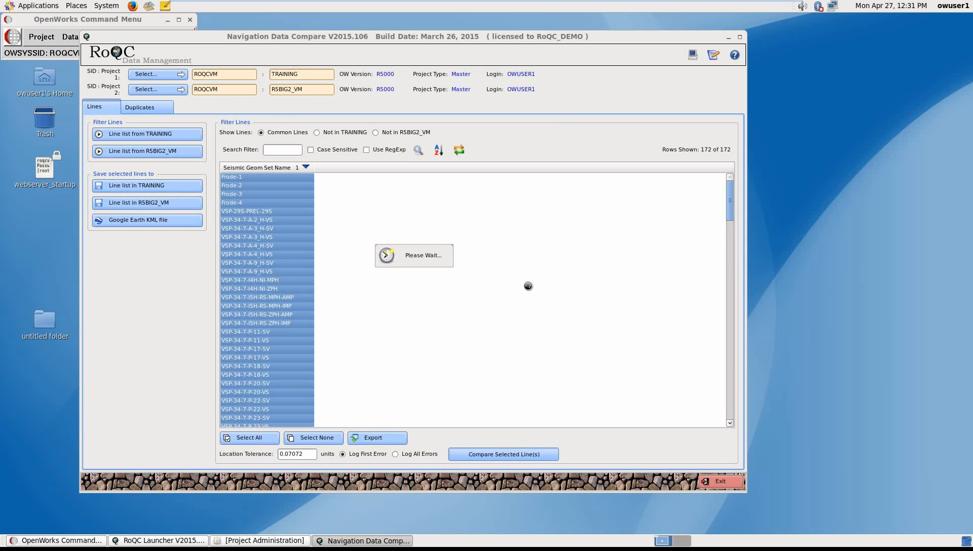
Compare the 172 selected common lines, review the logged differences, and close the log
left_click(503, 454)
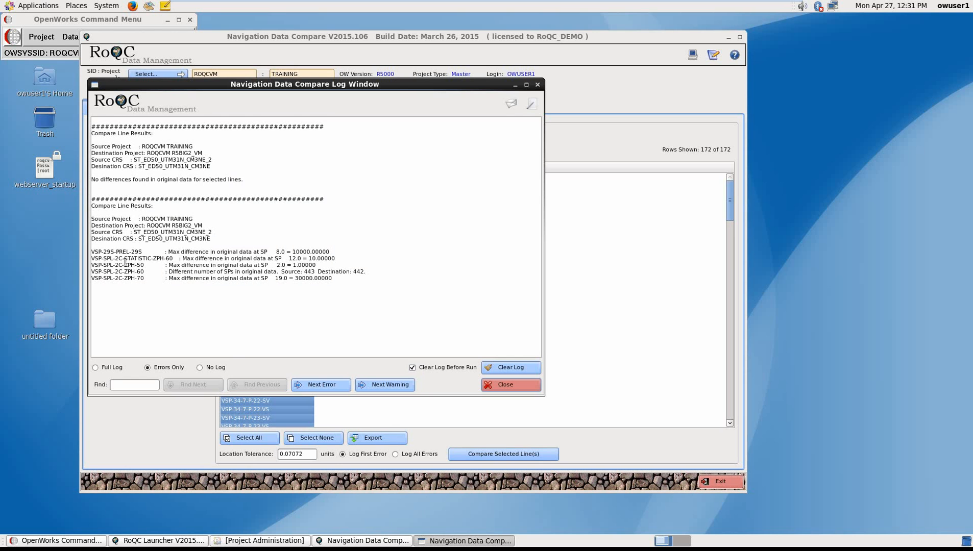
mouse_move(345, 356)
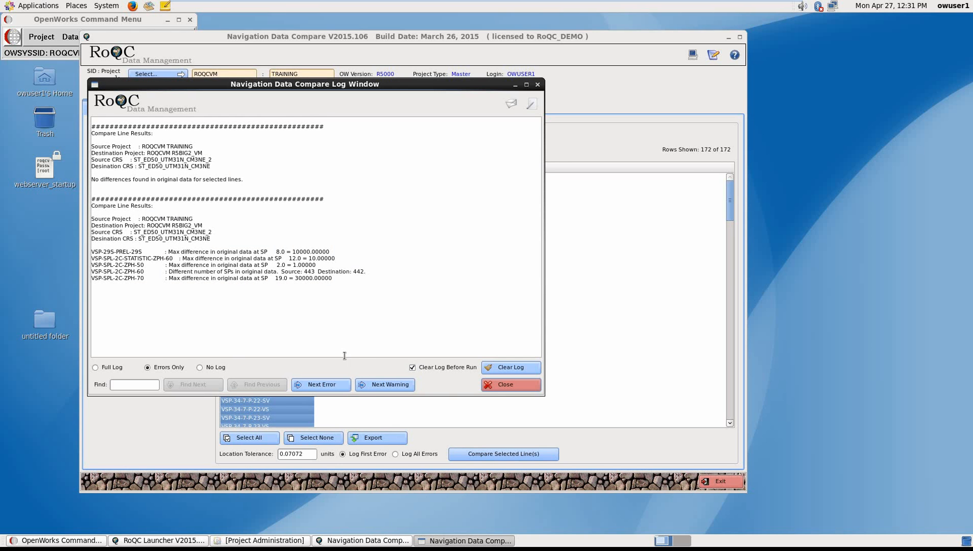
left_click(505, 384)
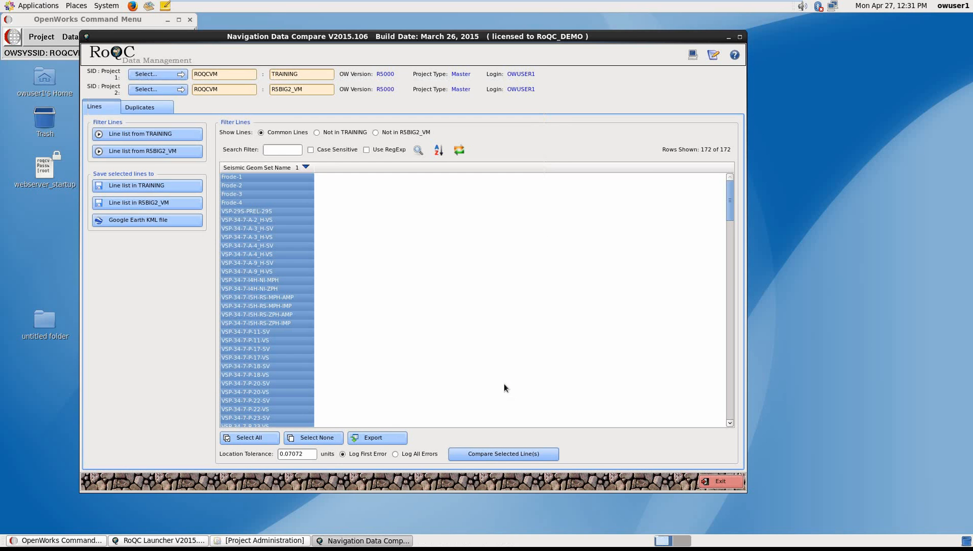
mouse_move(135, 225)
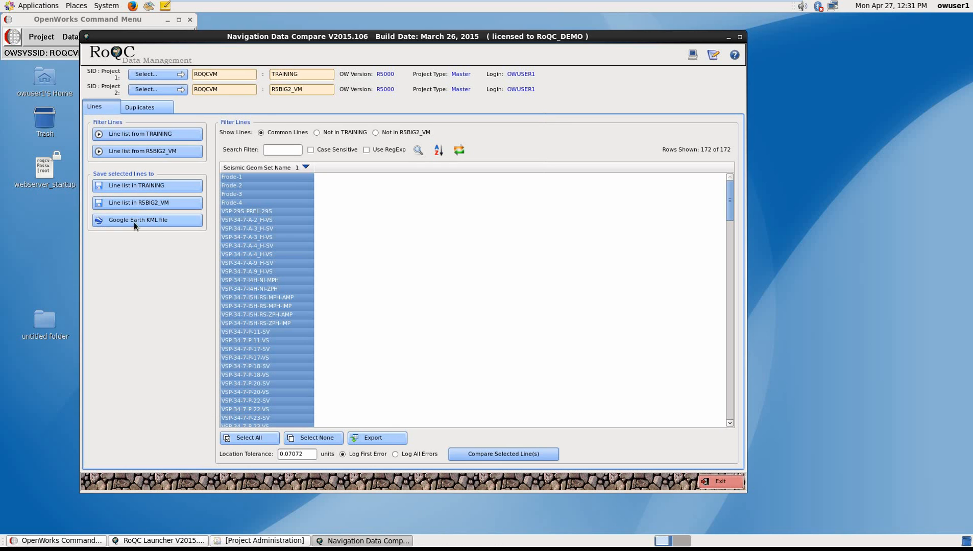
left_click(138, 220)
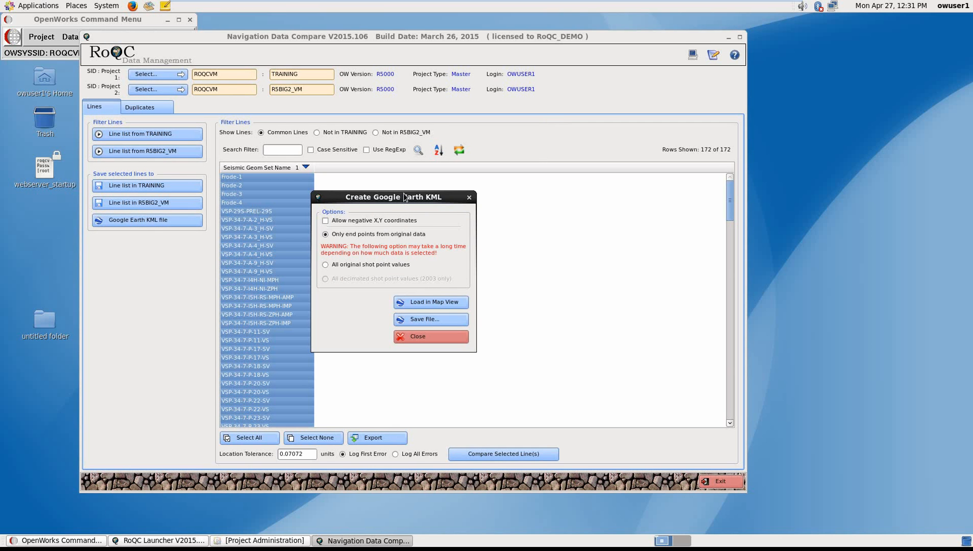
mouse_move(363, 332)
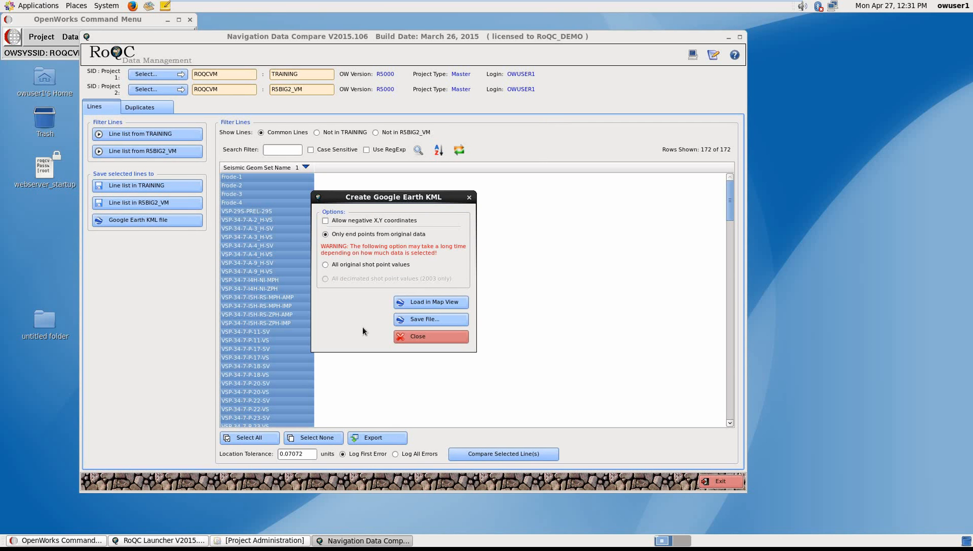
left_click(430, 336)
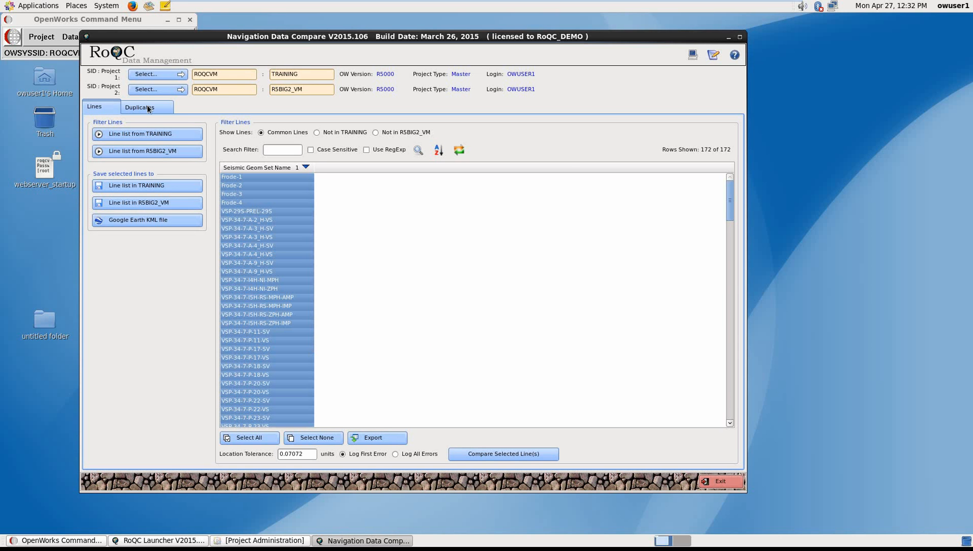
View the 119 duplicated 2D lines in TRAINING and select one row
left_click(140, 106)
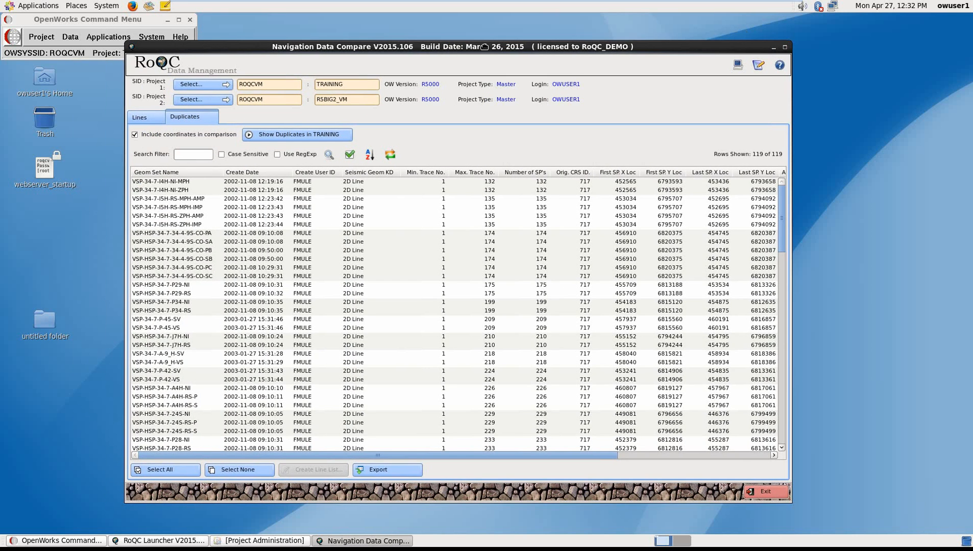
mouse_move(297, 273)
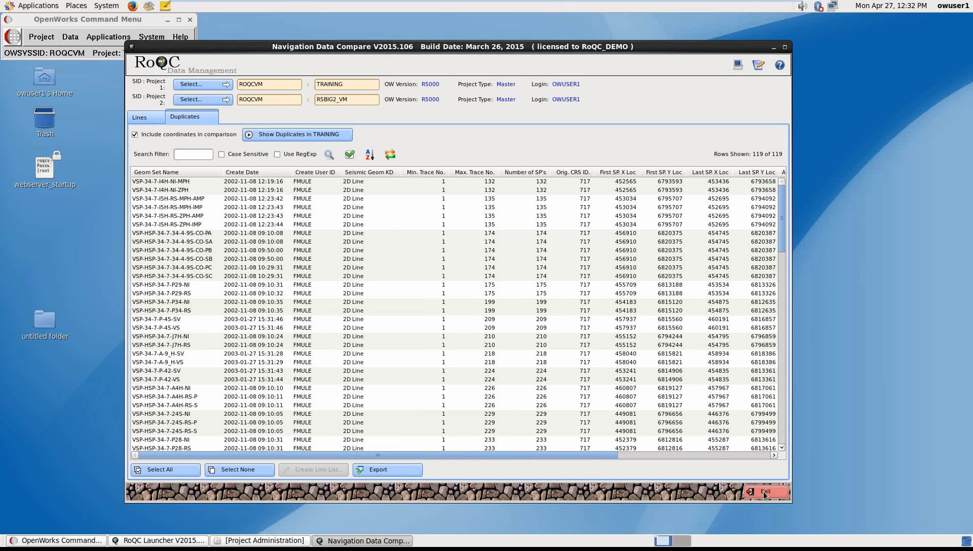
left_click(173, 232)
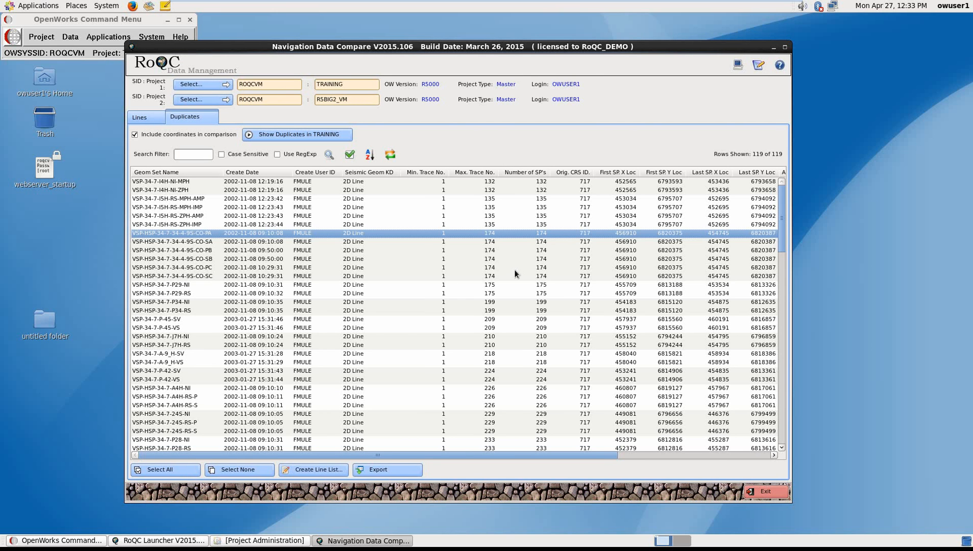